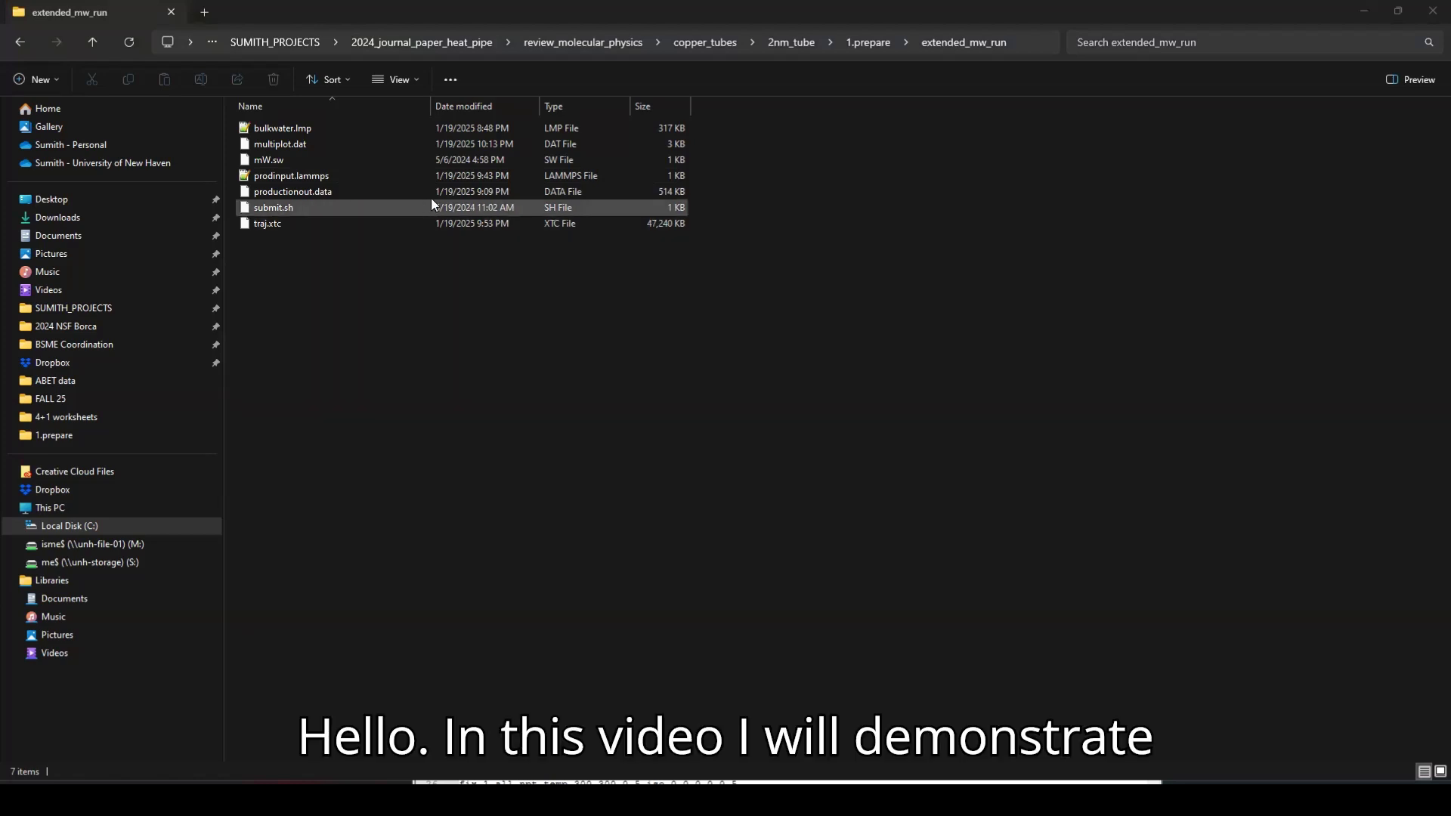
- Open prodinput.lammps in Notepad++ and check that its dump line writes traj.xtc every 200 steps
{"action": "left_click", "coordinate": [293, 191]}
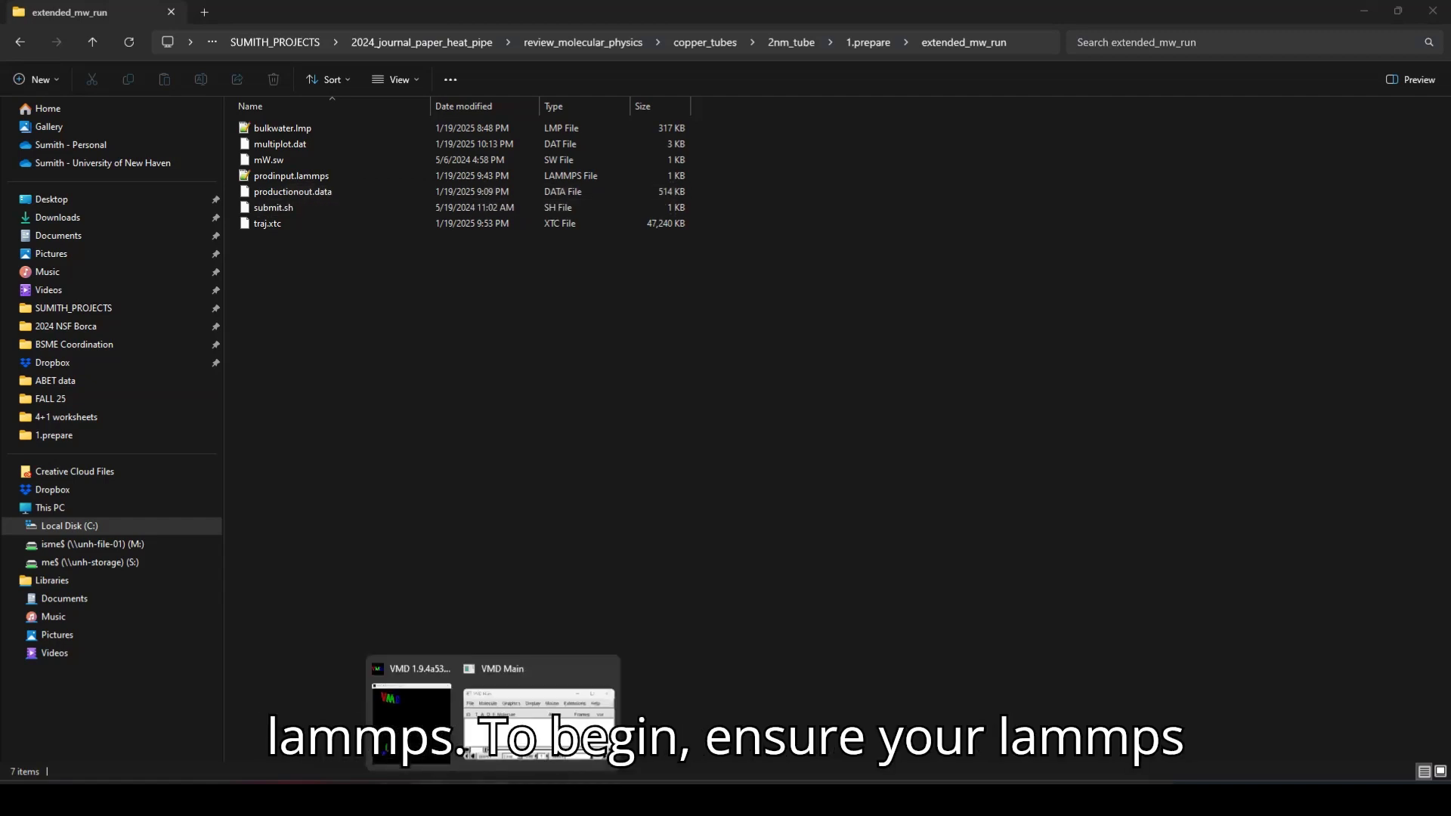
{"action": "left_click", "coordinate": [291, 176]}
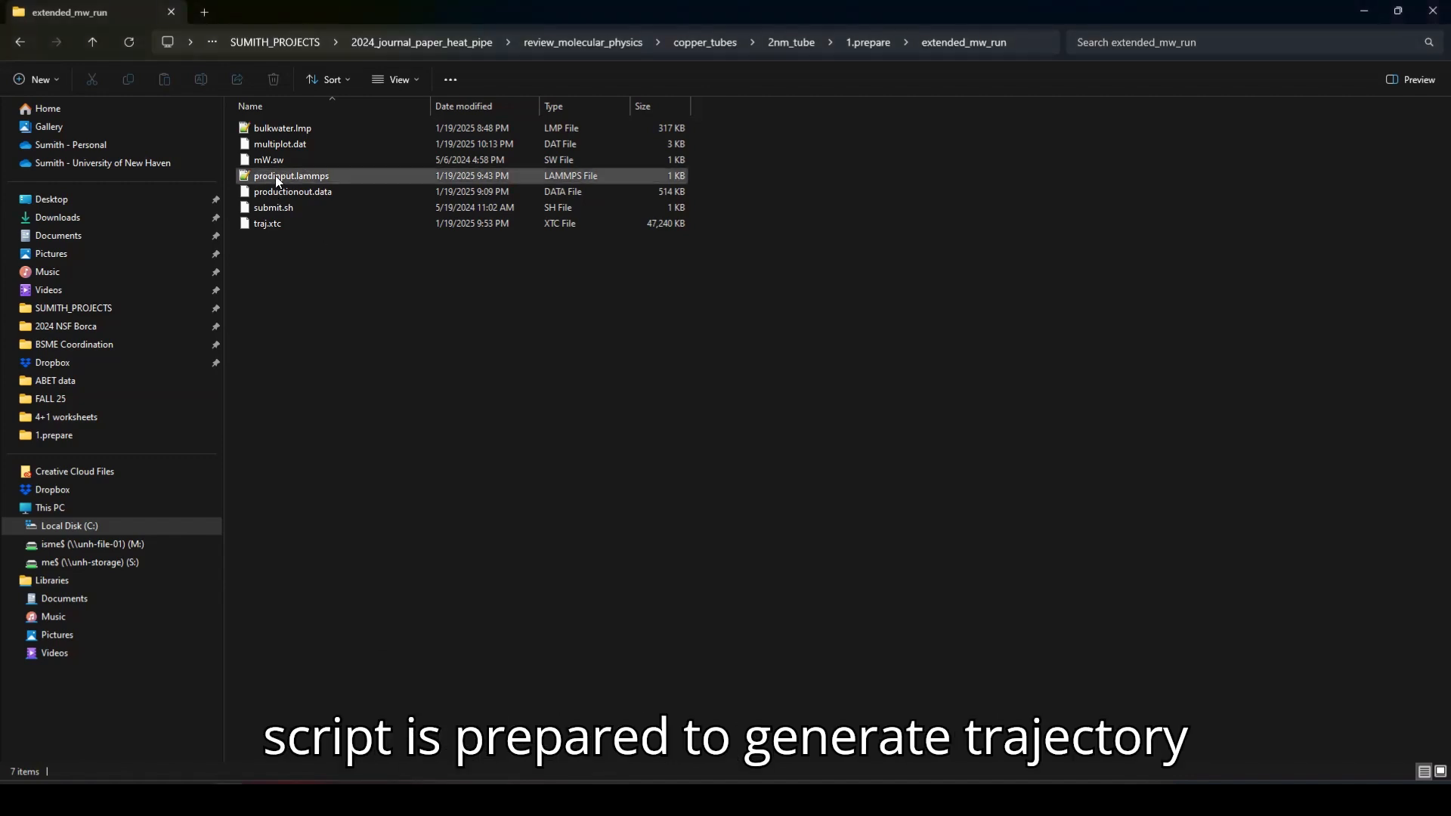
{"action": "double_click", "coordinate": [292, 176]}
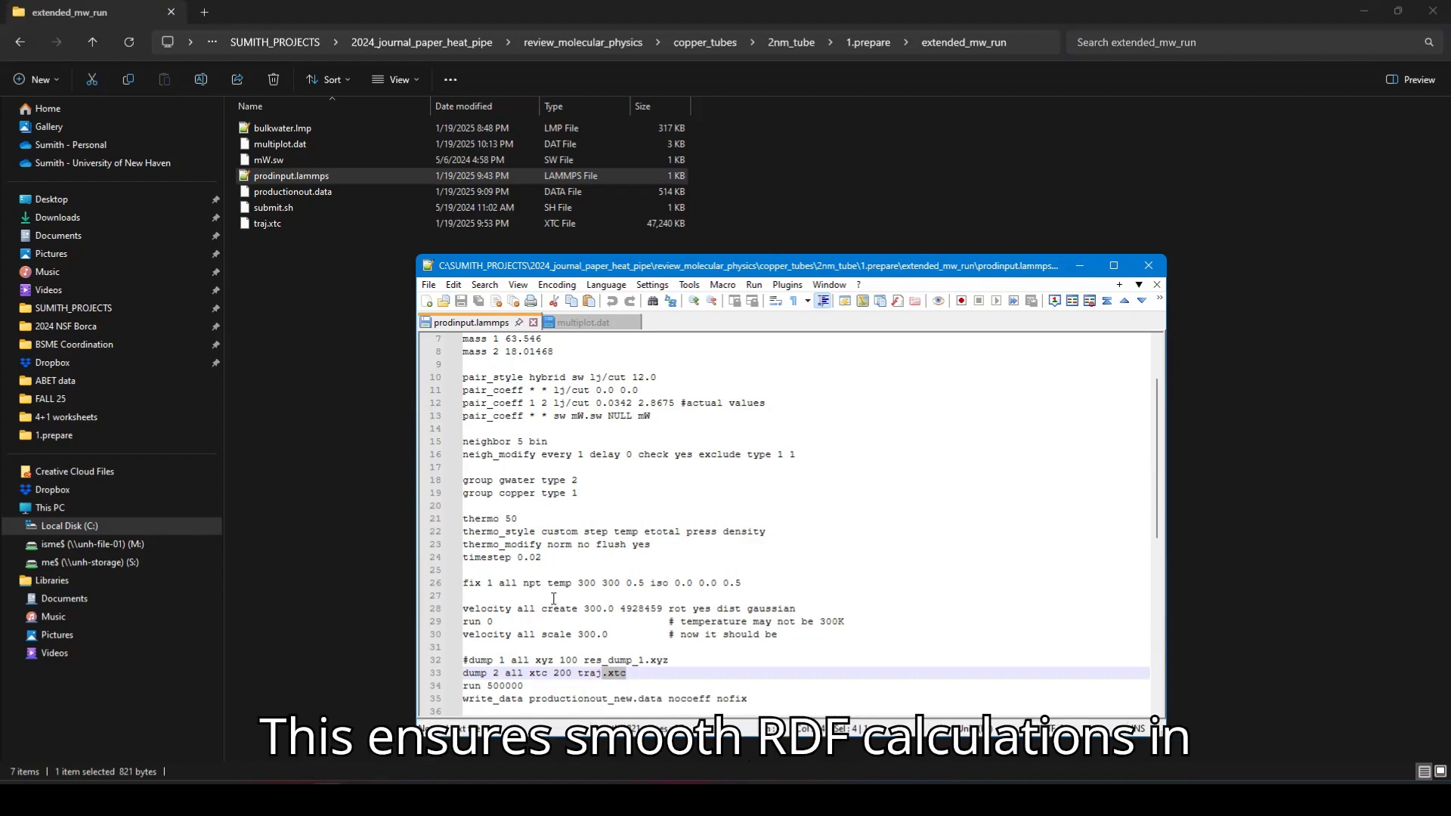
{"action": "scroll", "scroll_direction": "down", "scroll_amount": 3}
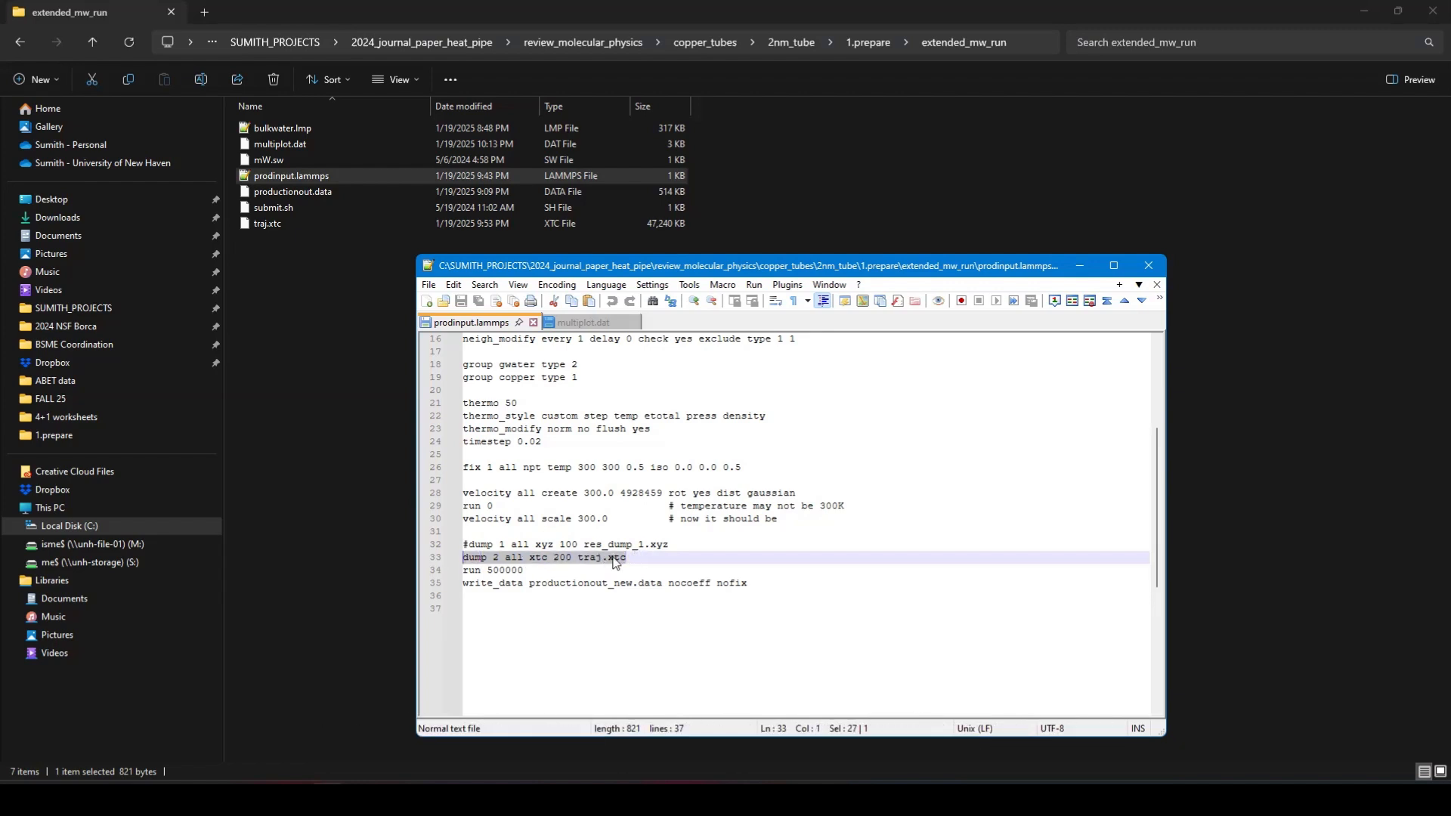
{"action": "double_click", "coordinate": [599, 557]}
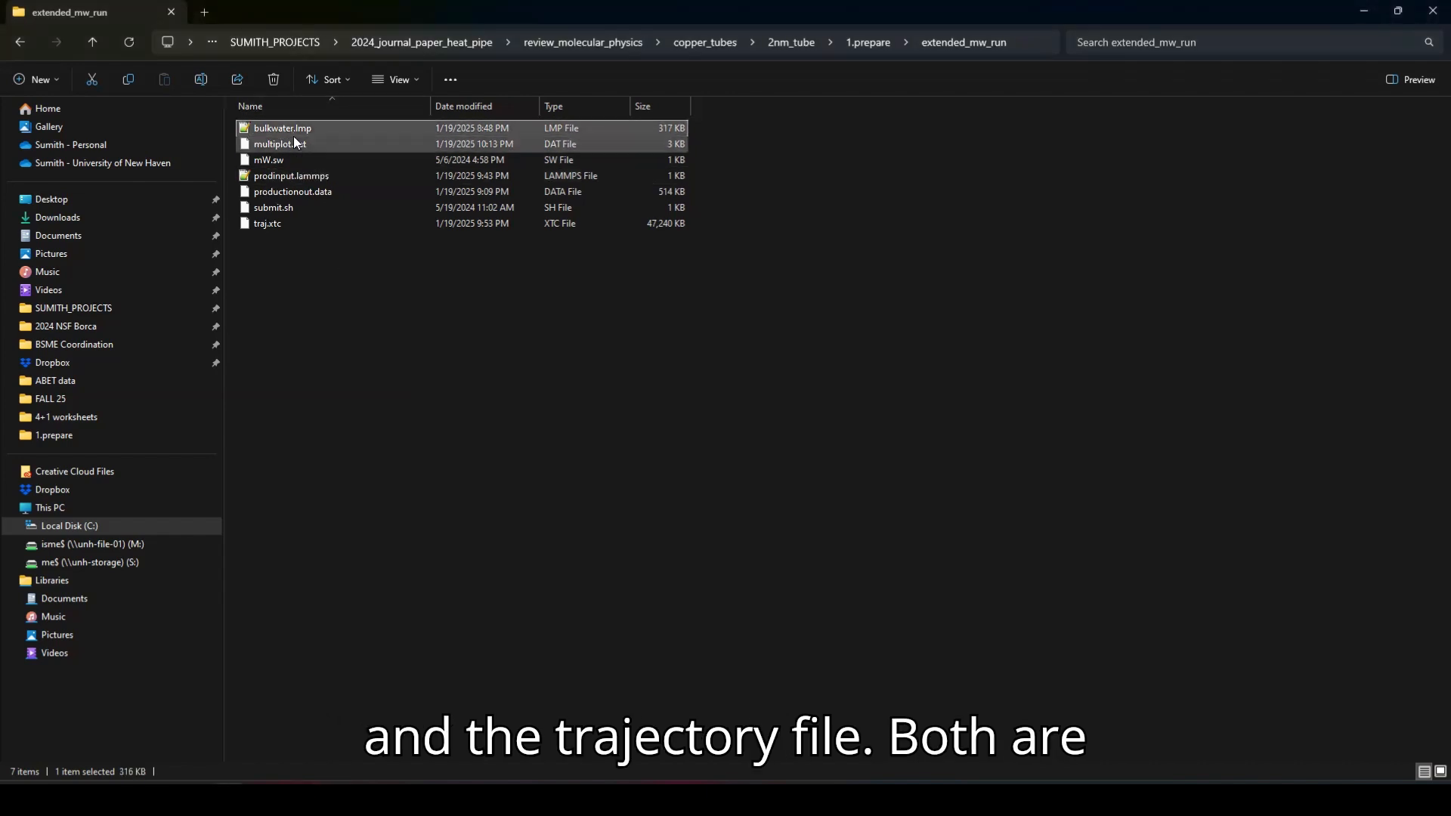
{"action": "left_click", "coordinate": [293, 192]}
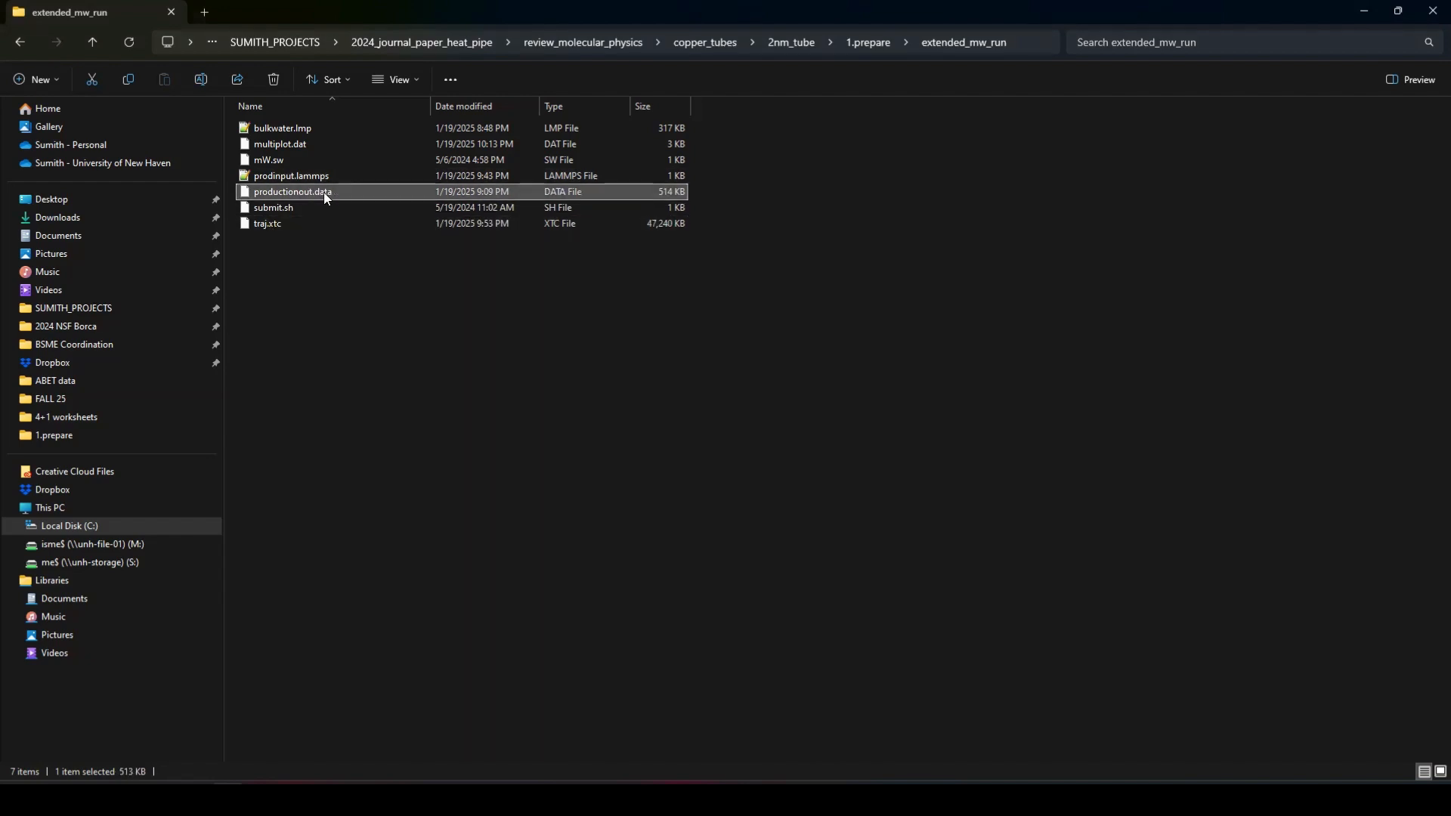
{"action": "mouse_move", "coordinate": [292, 192]}
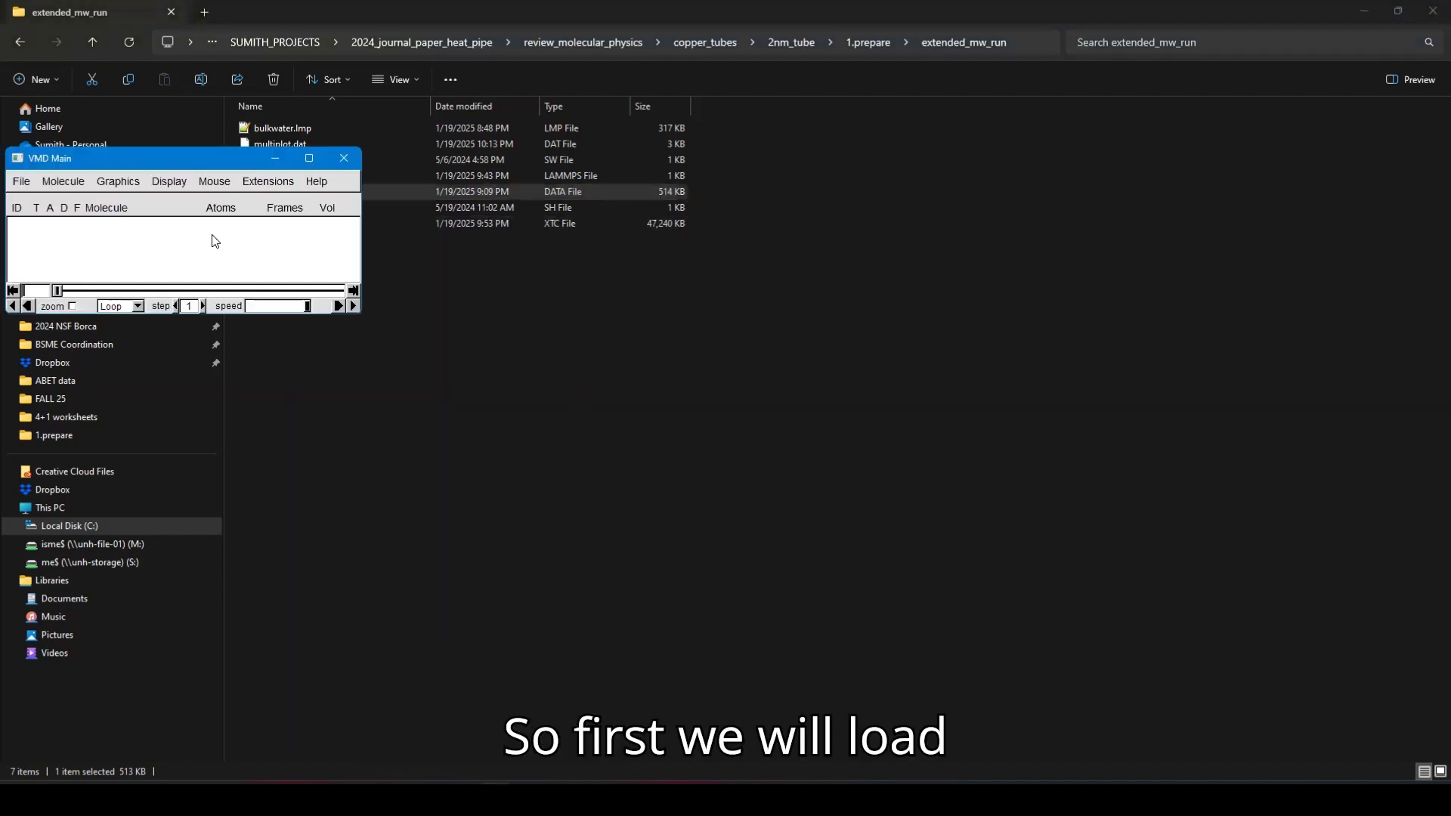
- Move the VMD Main window and open the Molecule File Browser for a new molecule
{"action": "left_click_drag", "start_coordinate": [185, 158], "coordinate": [277, 315]}
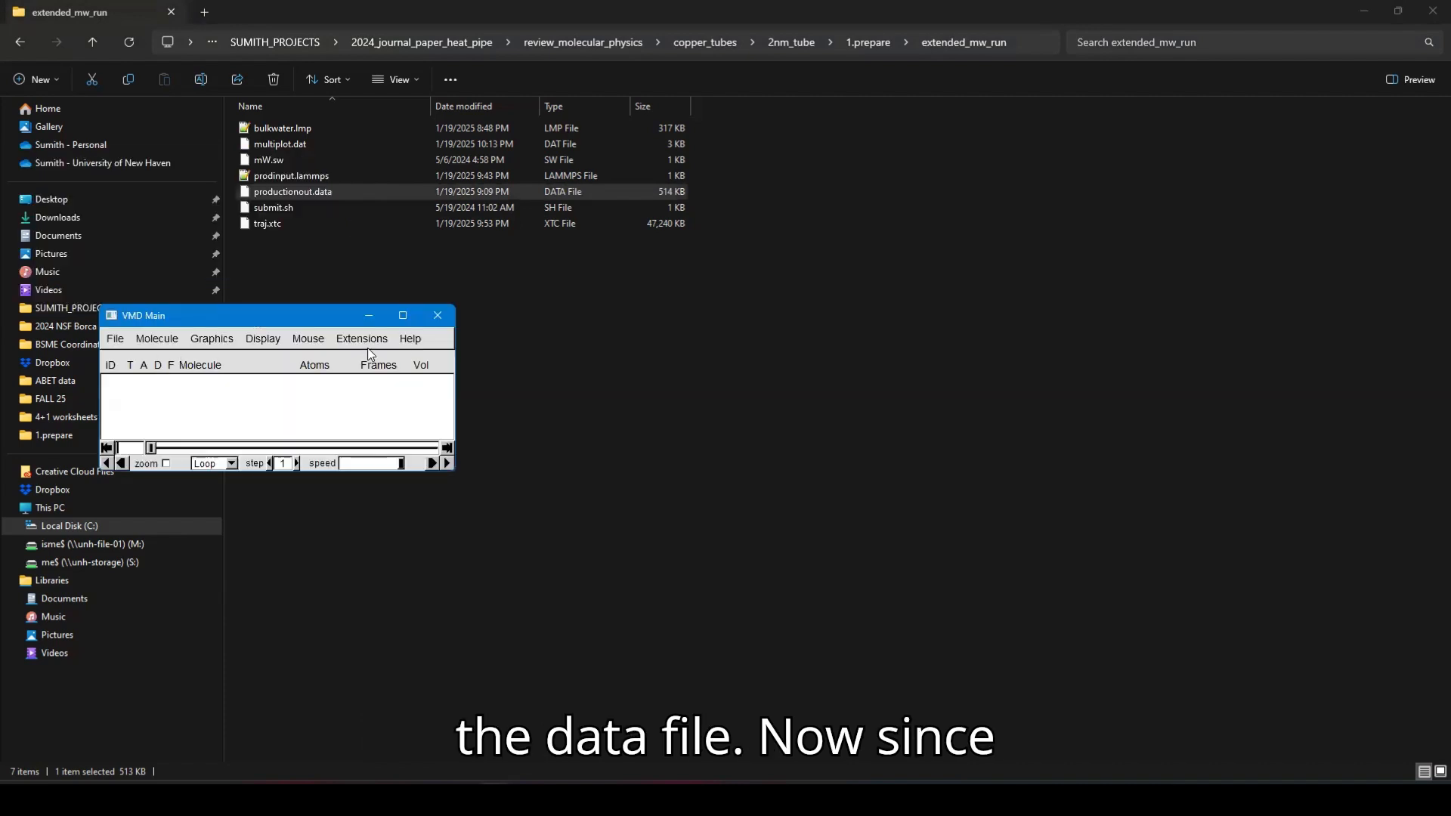
{"action": "left_click", "coordinate": [362, 337]}
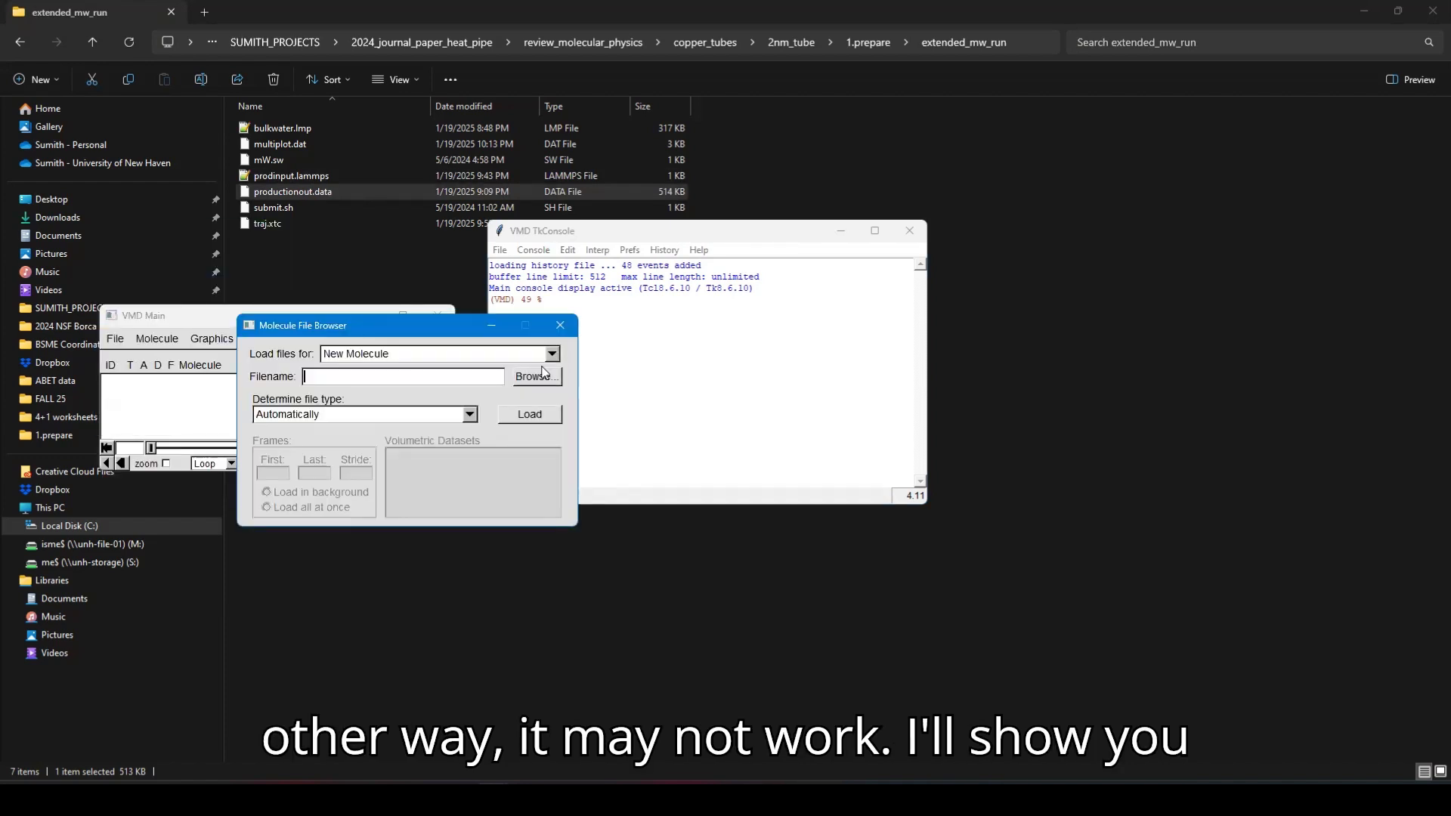
- Choose productionout.data with file type left on Automatically, then go to the TkConsole
{"action": "left_click", "coordinate": [535, 375]}
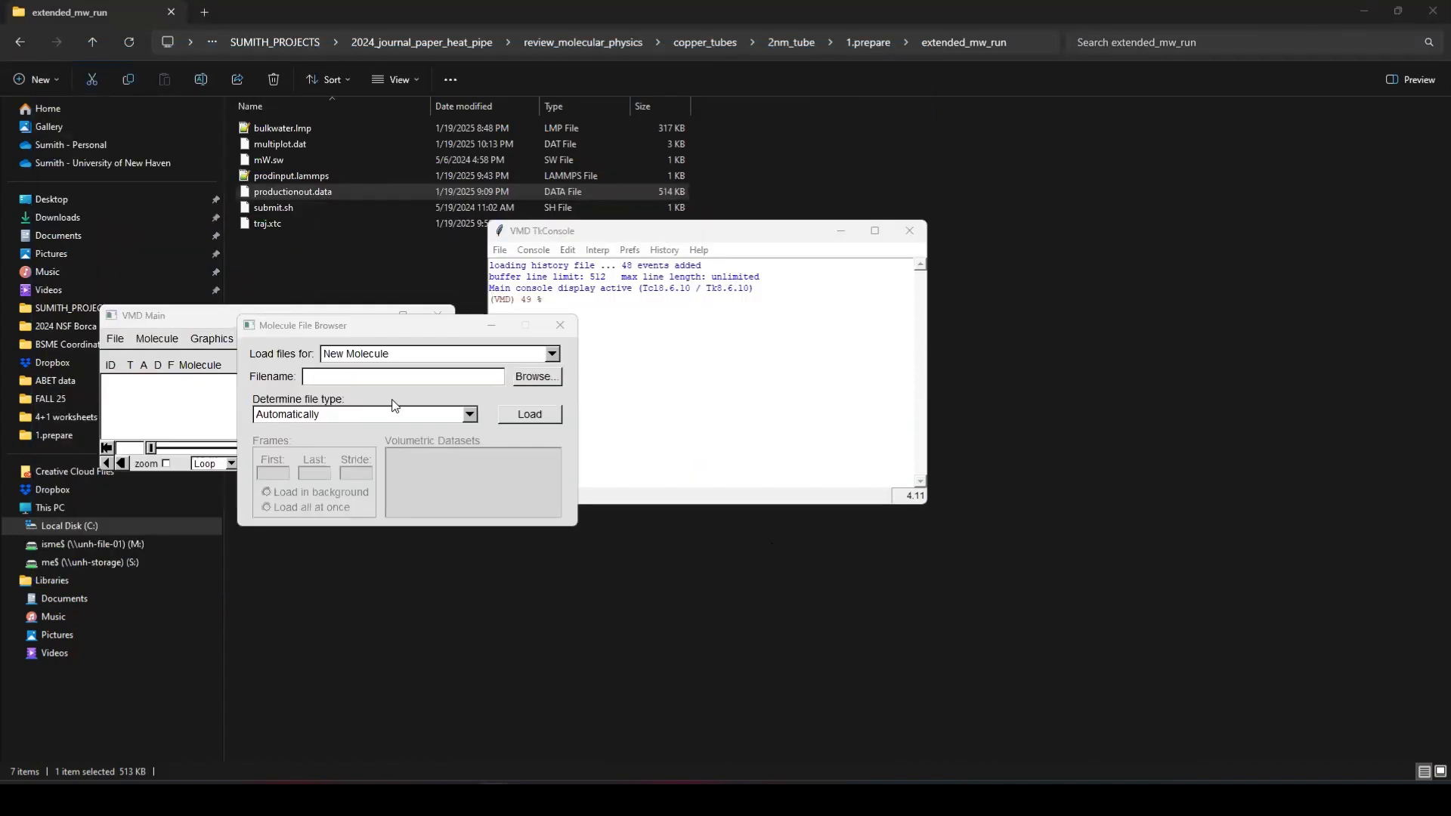
{"action": "left_click", "coordinate": [535, 376]}
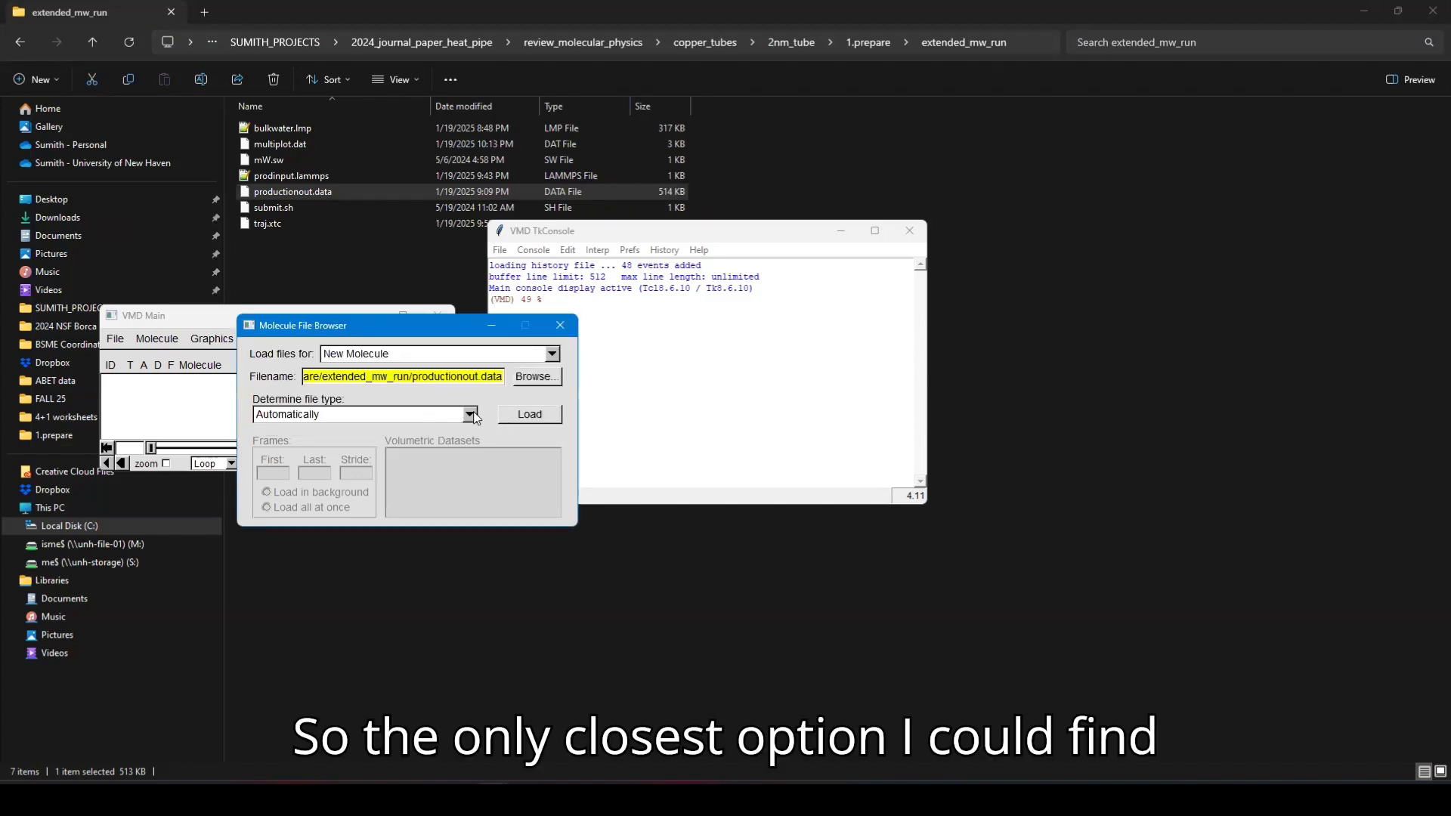
{"action": "left_click", "coordinate": [470, 414]}
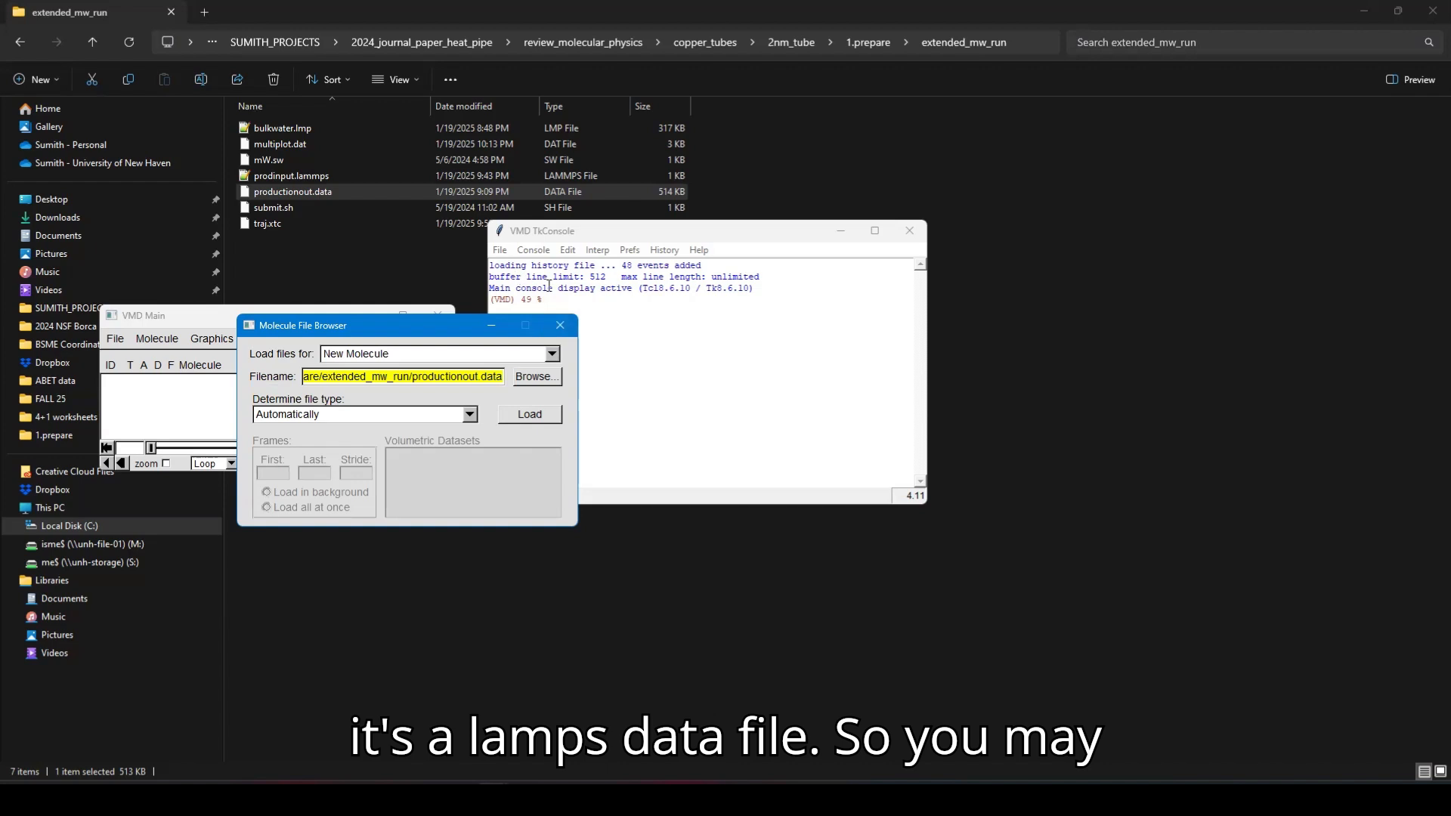
{"action": "left_click", "coordinate": [559, 325]}
{"action": "type", "text": "cd"}
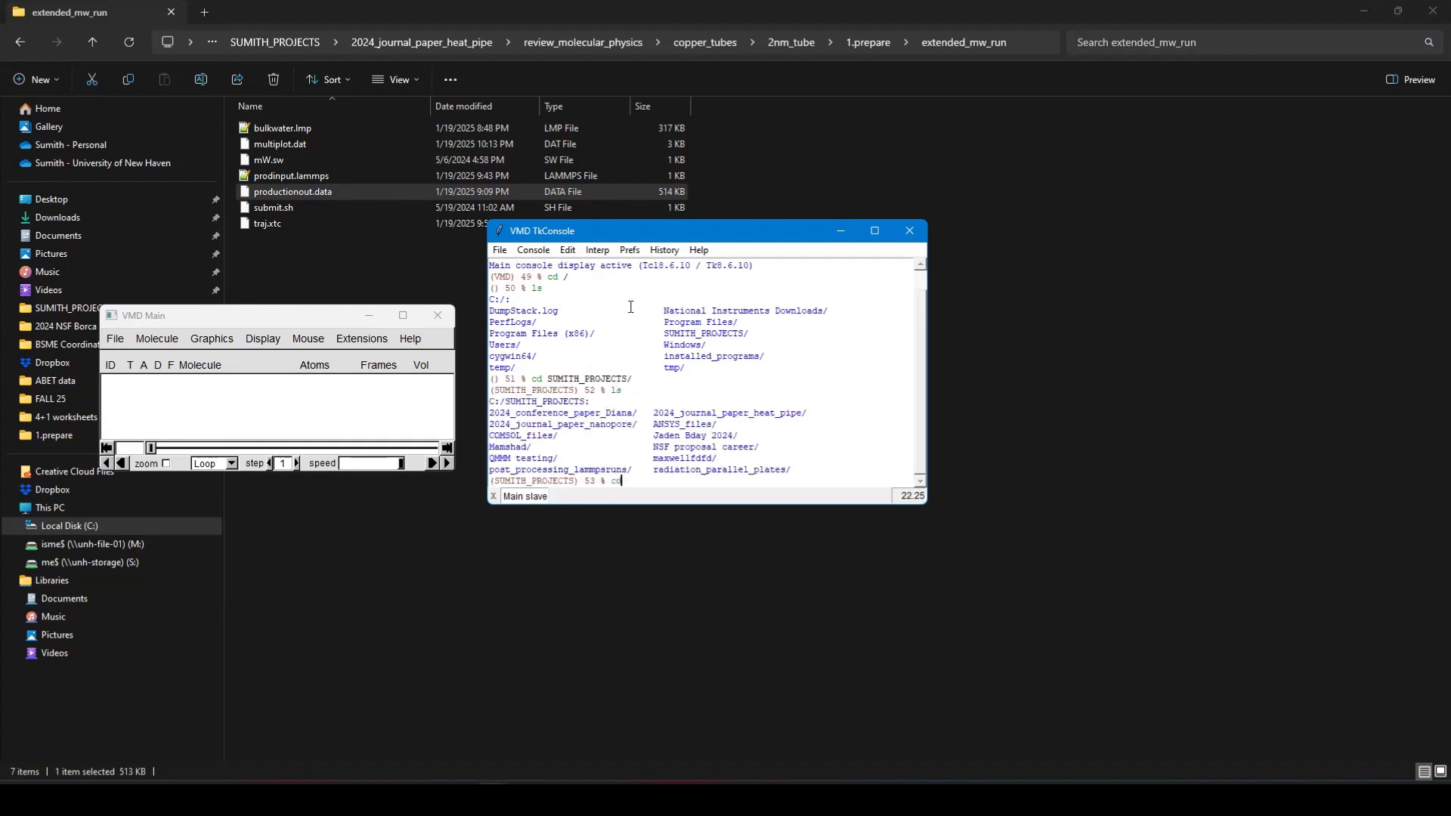
- cd through 202, journal_paper and copper_tubes into extended_mw_run, listing its files
{"action": "type", "text": "2024_"}
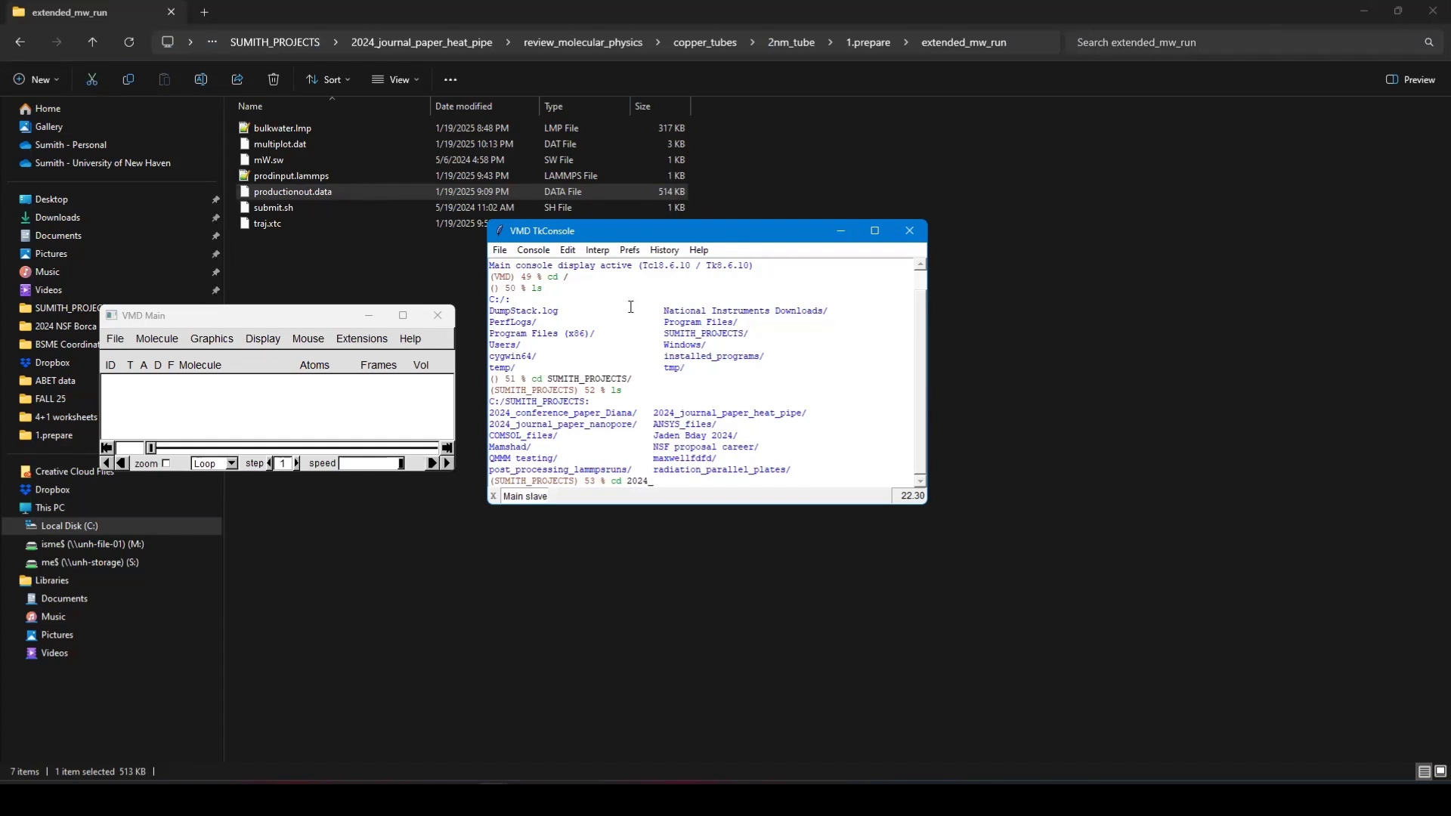
{"action": "type", "text": "journal_paper_heat_pipe/"}
{"action": "type", "text": "ls"}
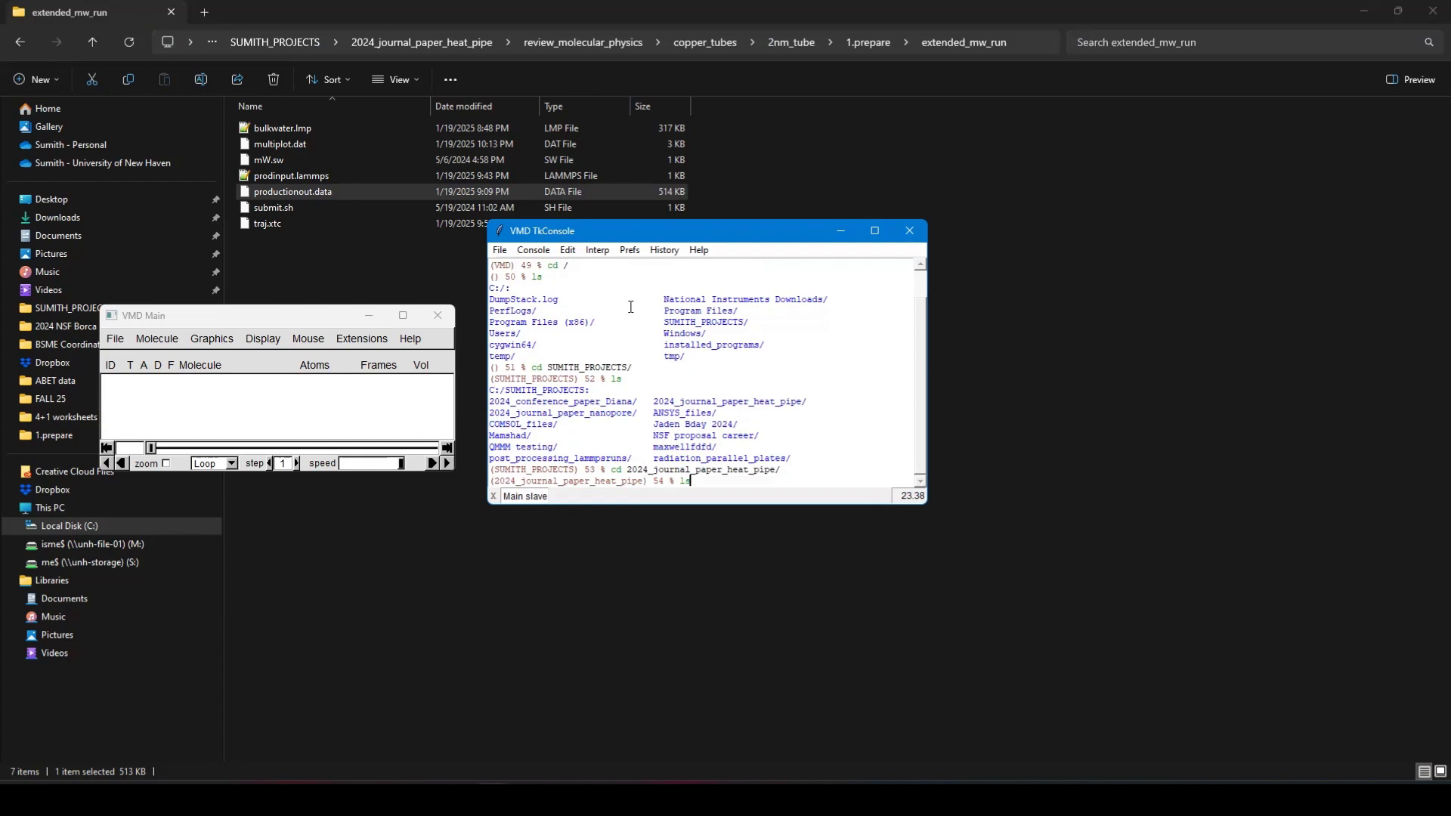
{"action": "type", "text": "cd review_molecular_physics/"}
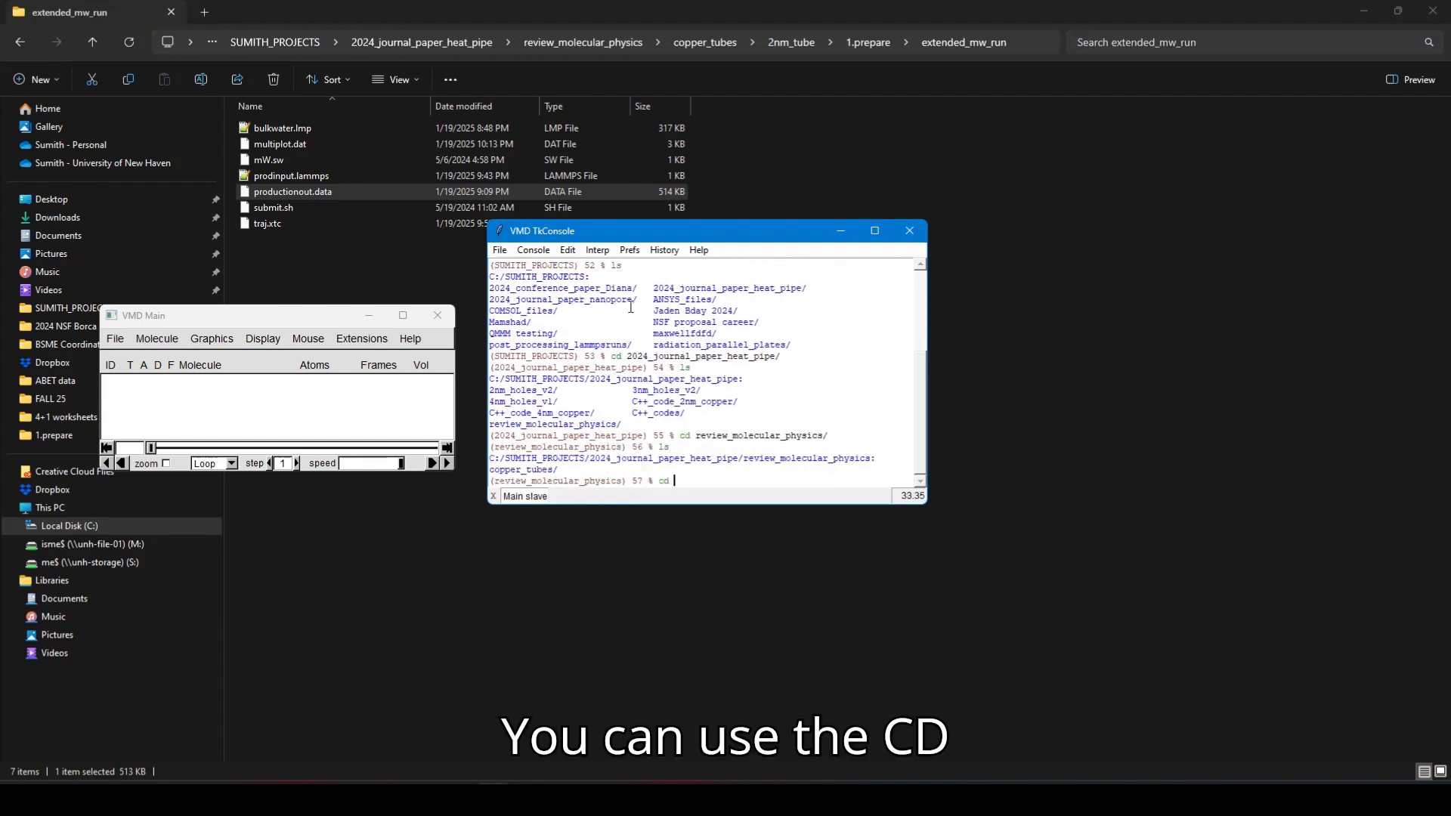
{"action": "type", "text": "copper_tubes/"}
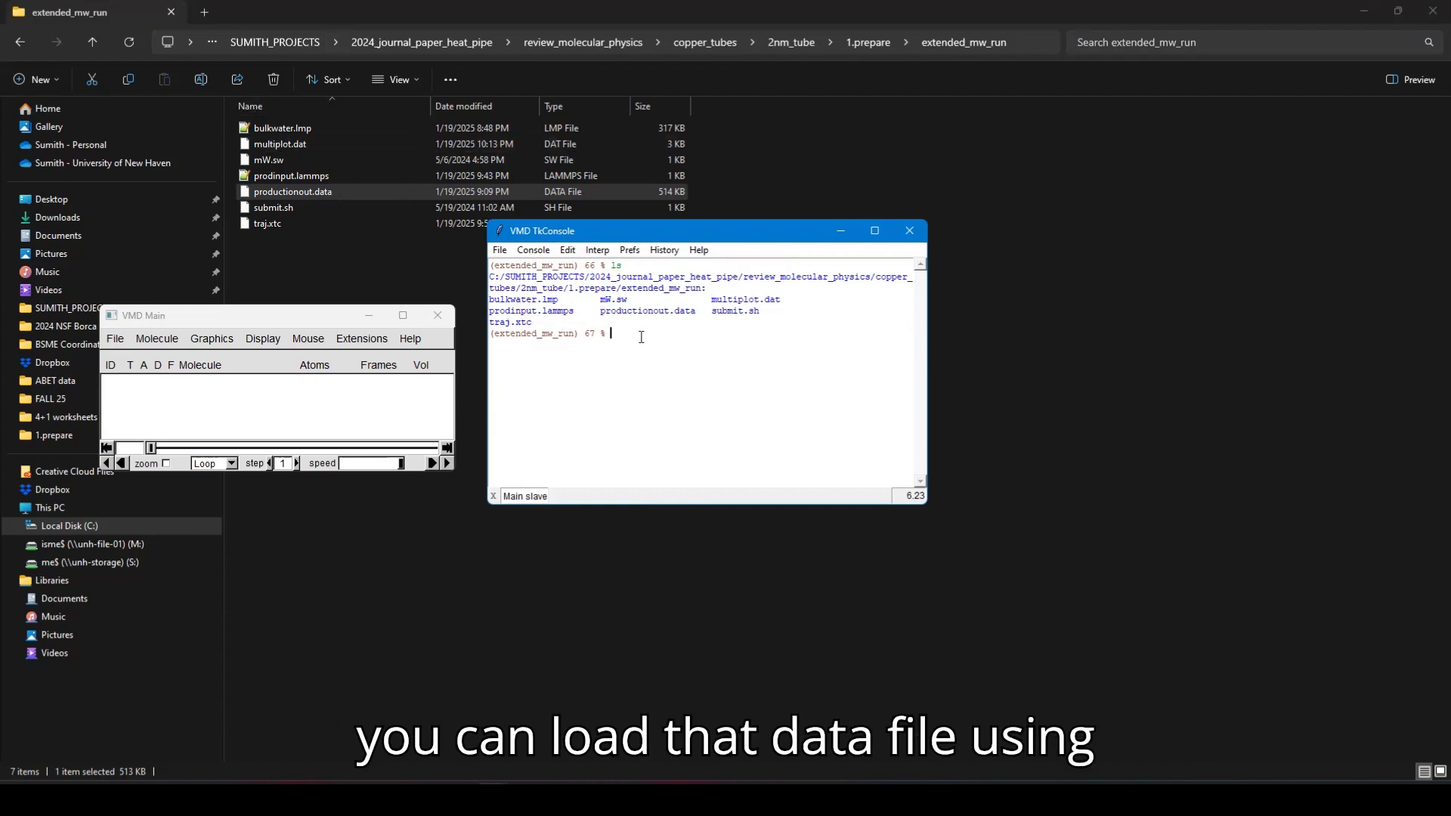
- Run 'topo readlammpsdata productionout.data' to load the 4000-atom molecule 0
{"action": "type", "text": "topo"}
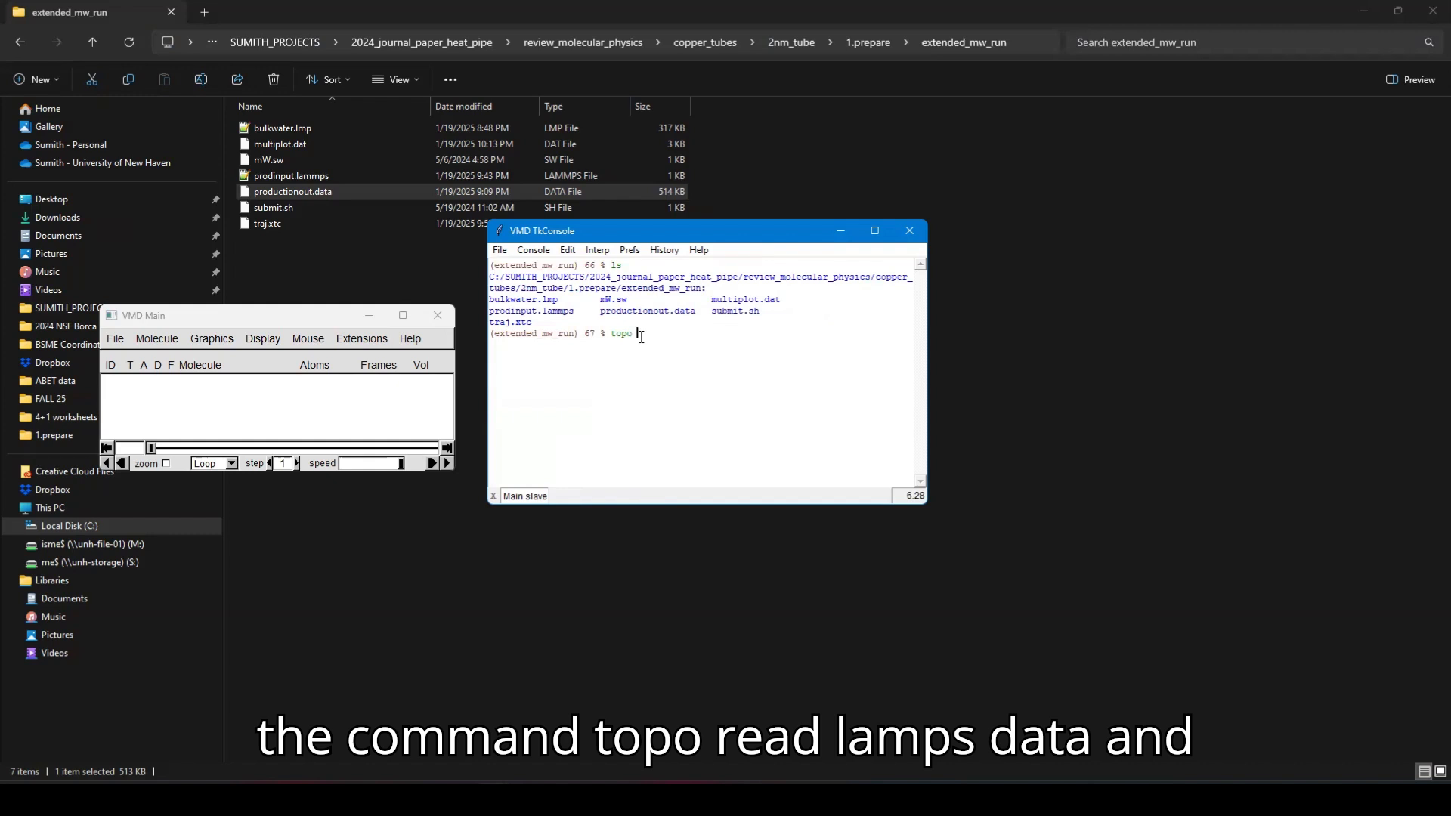
{"action": "type", "text": "readlammpsdata"}
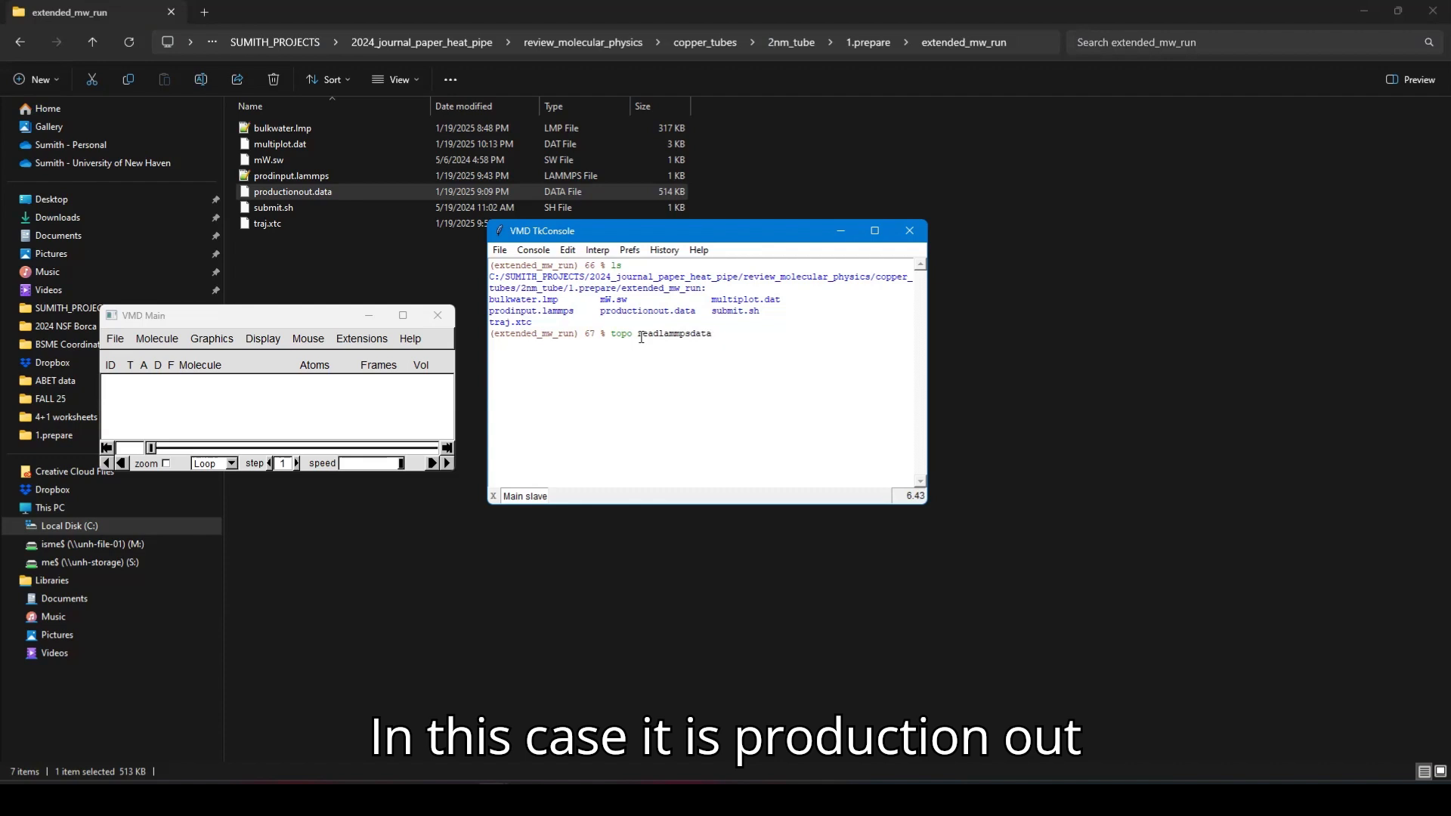
{"action": "type", "text": "pr"}
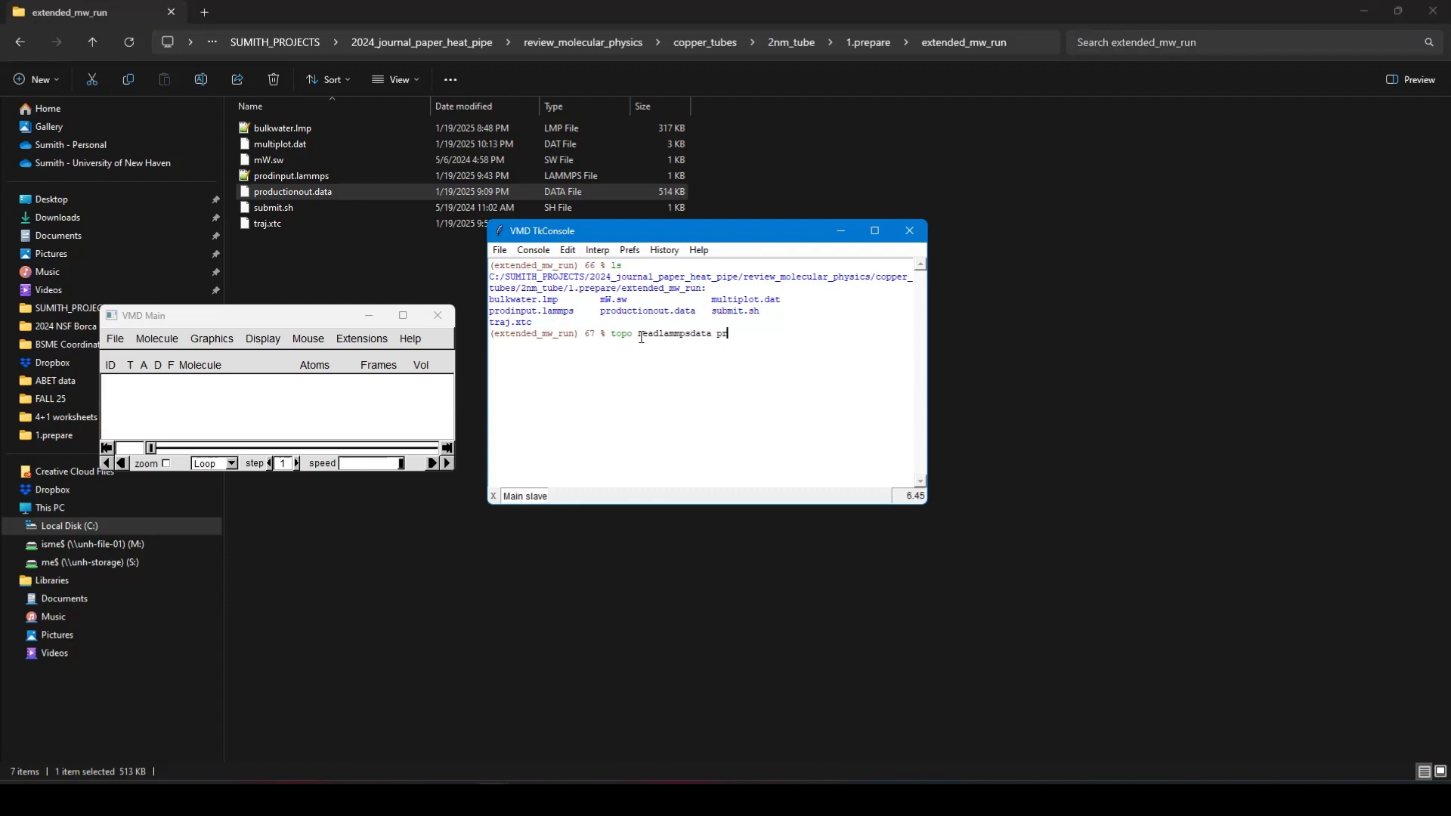
{"action": "type", "text": "productionout.data"}
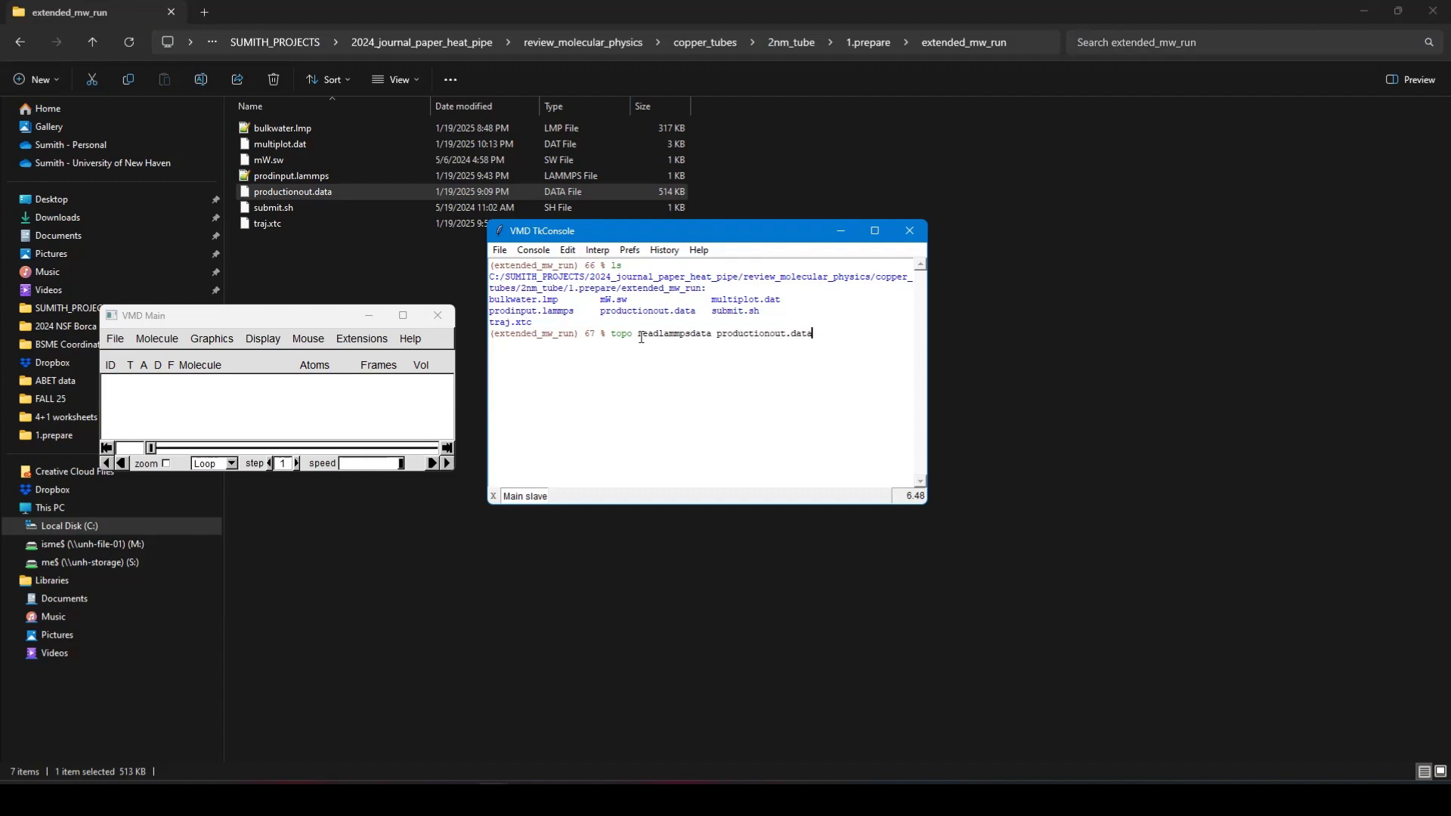
{"action": "key", "text": "Return"}
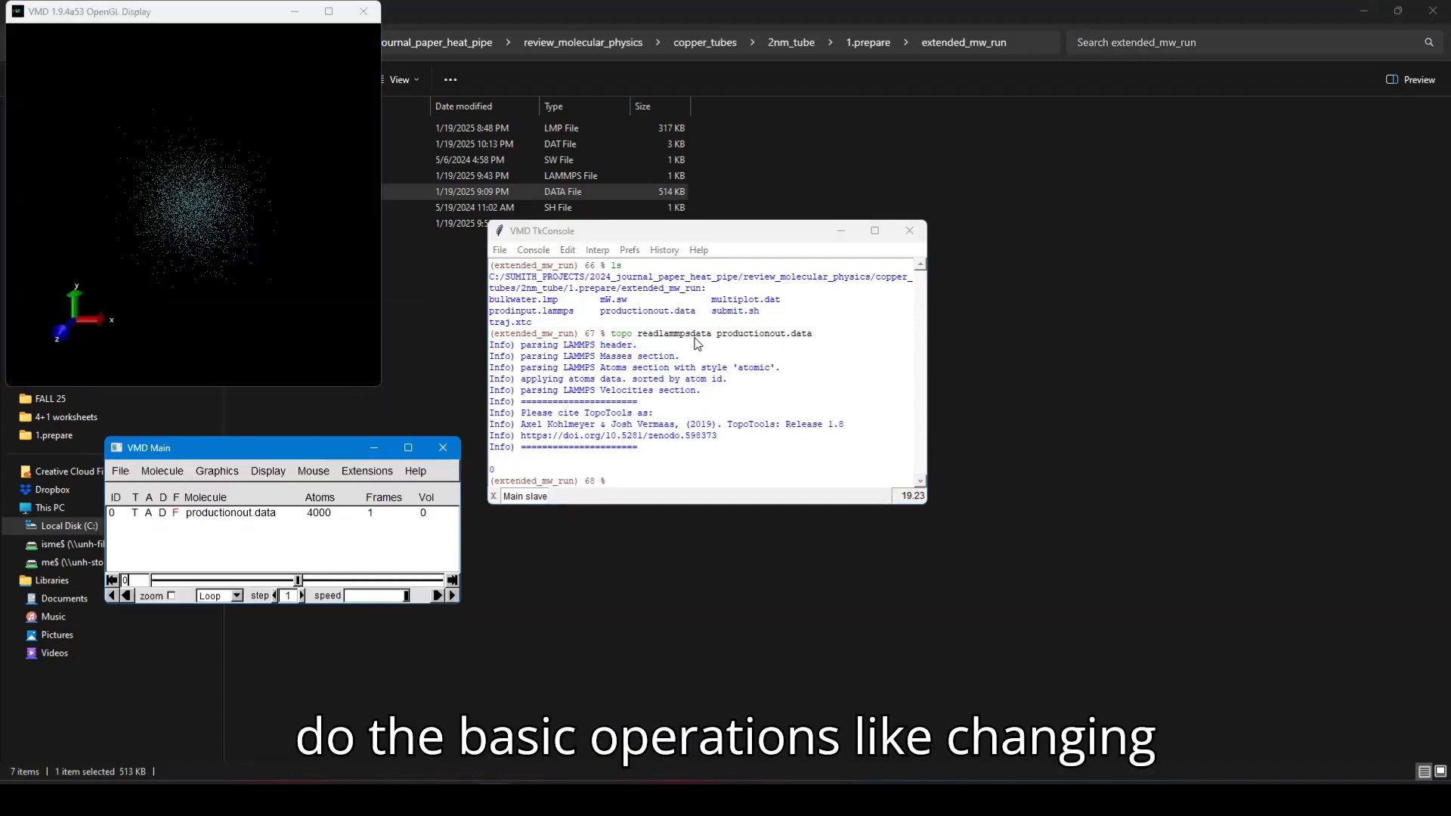
- Close the console and switch the molecule's drawing method from Lines to VDW
{"action": "left_click", "coordinate": [908, 231]}
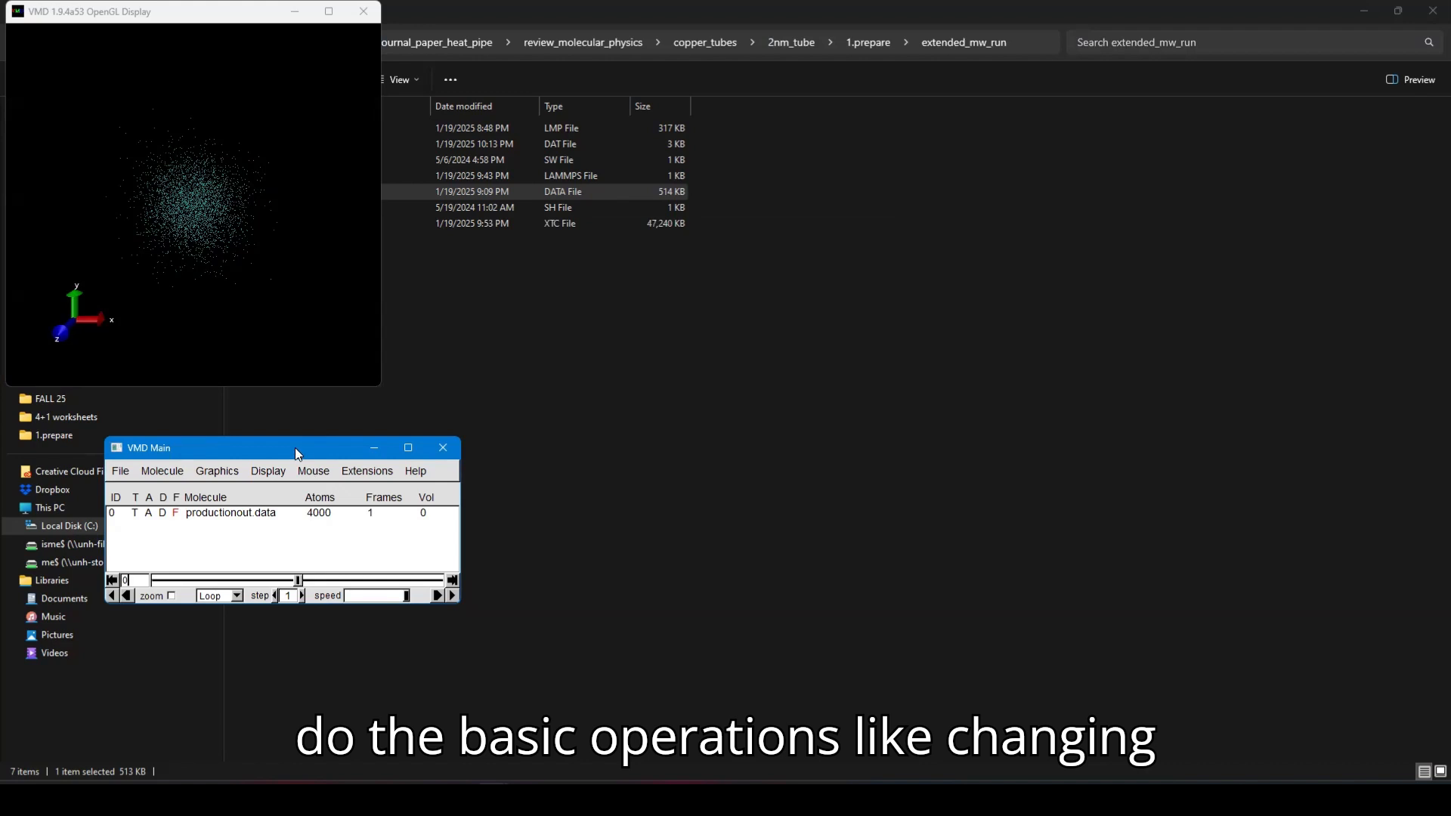
{"action": "left_click_drag", "start_coordinate": [296, 447], "coordinate": [222, 391]}
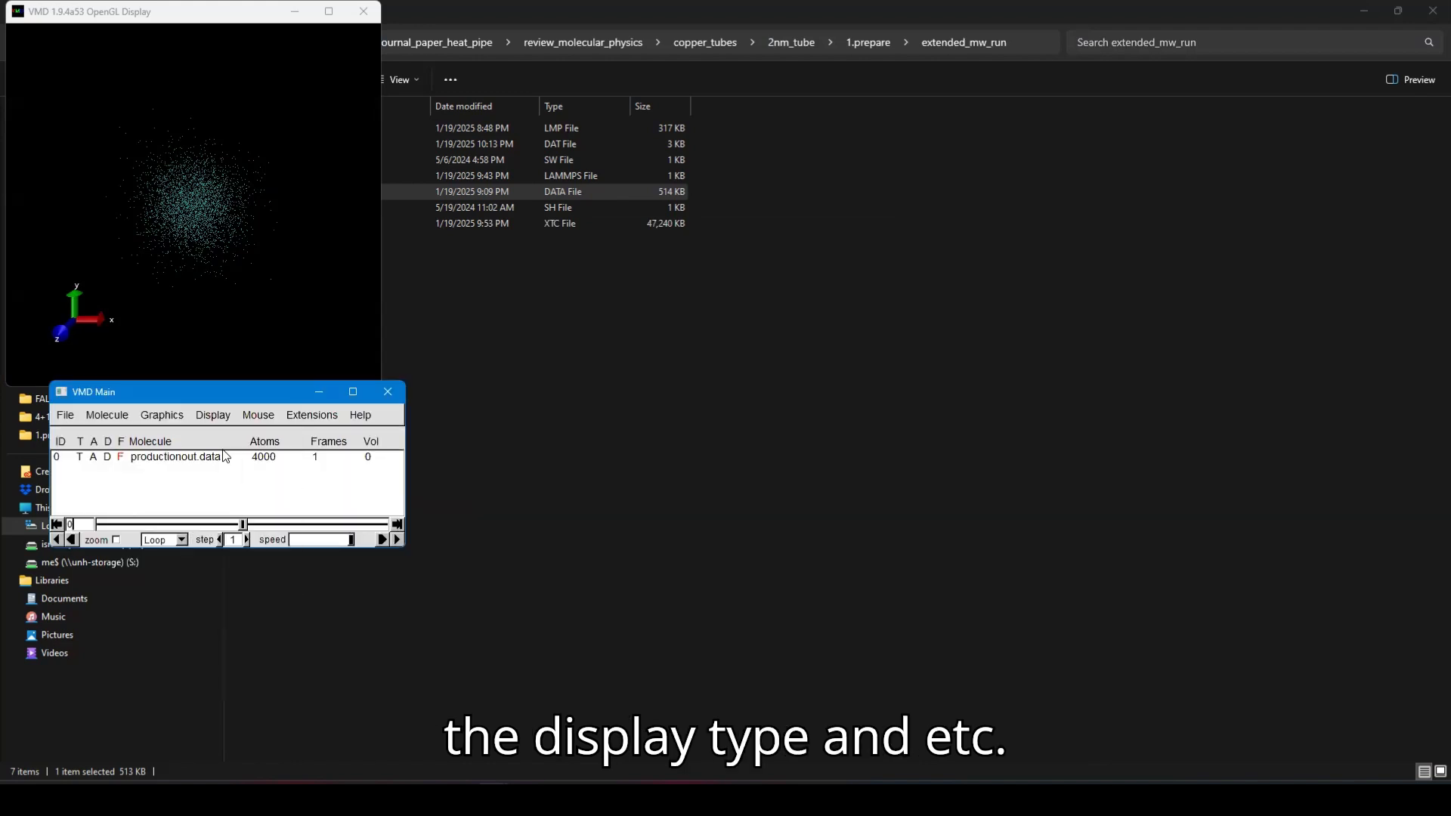
{"action": "left_click", "coordinate": [161, 415]}
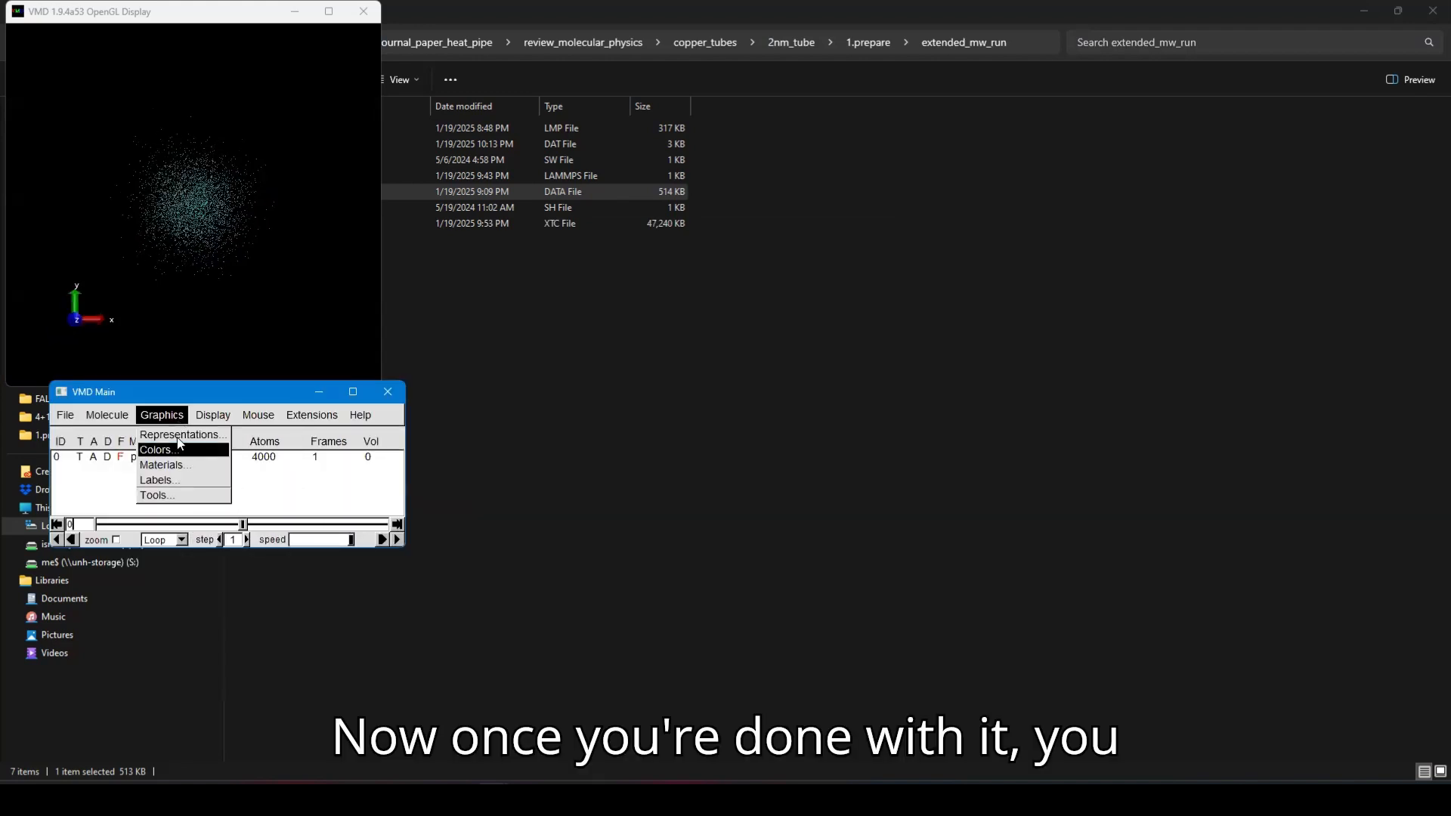
{"action": "left_click", "coordinate": [181, 435]}
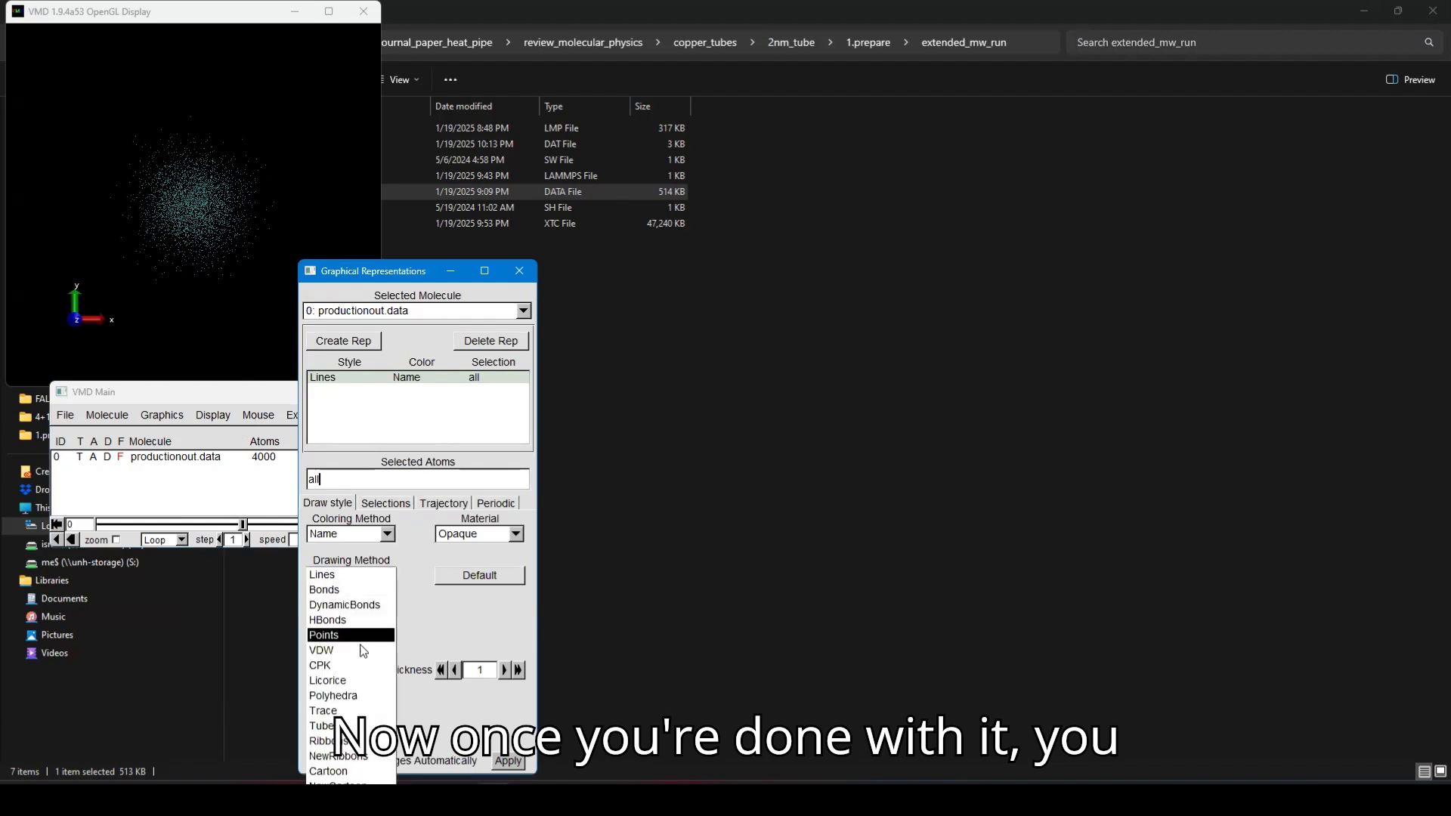
{"action": "left_click", "coordinate": [321, 650]}
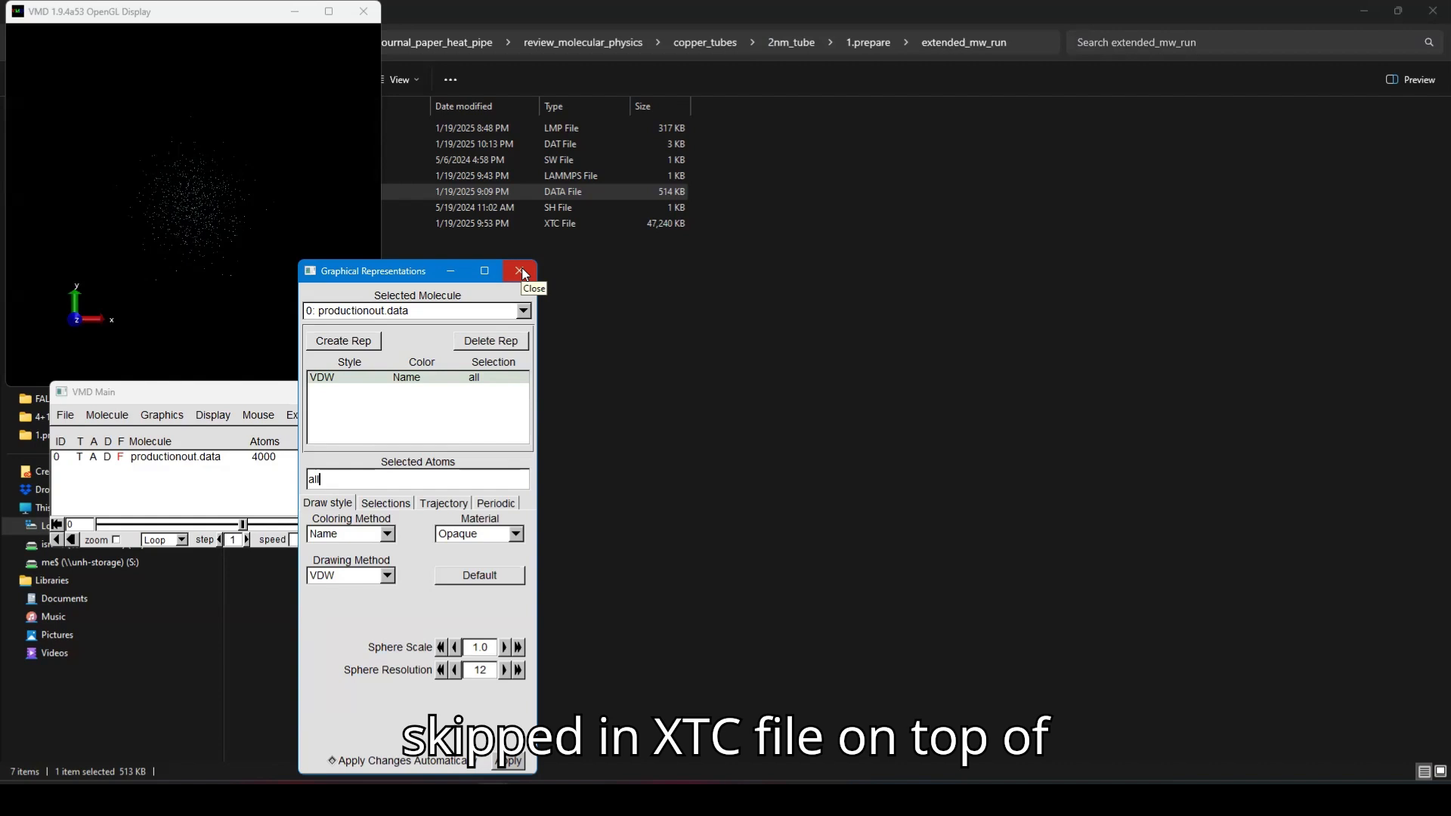
{"action": "left_click", "coordinate": [519, 271]}
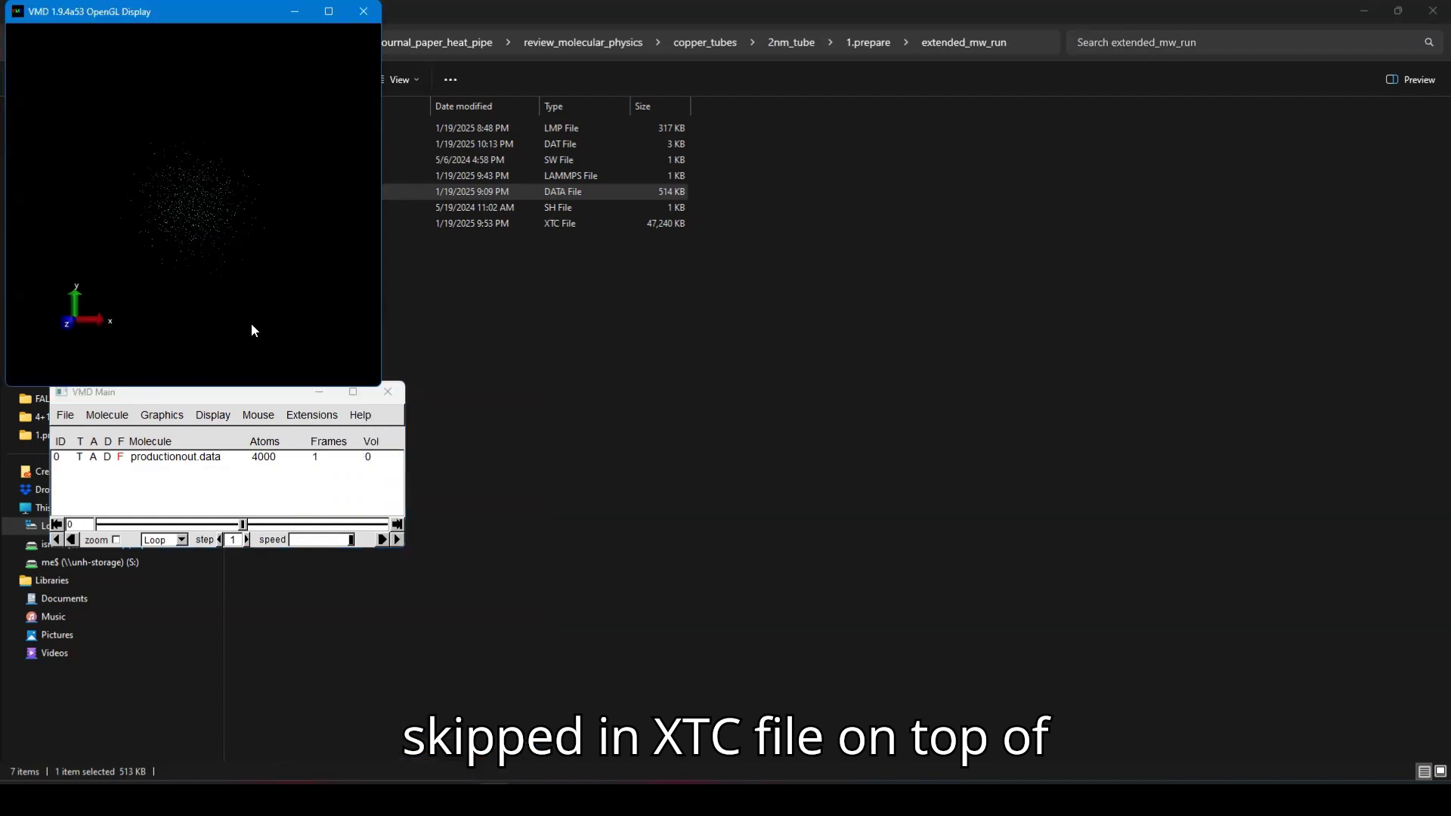
{"action": "left_click", "coordinate": [174, 457]}
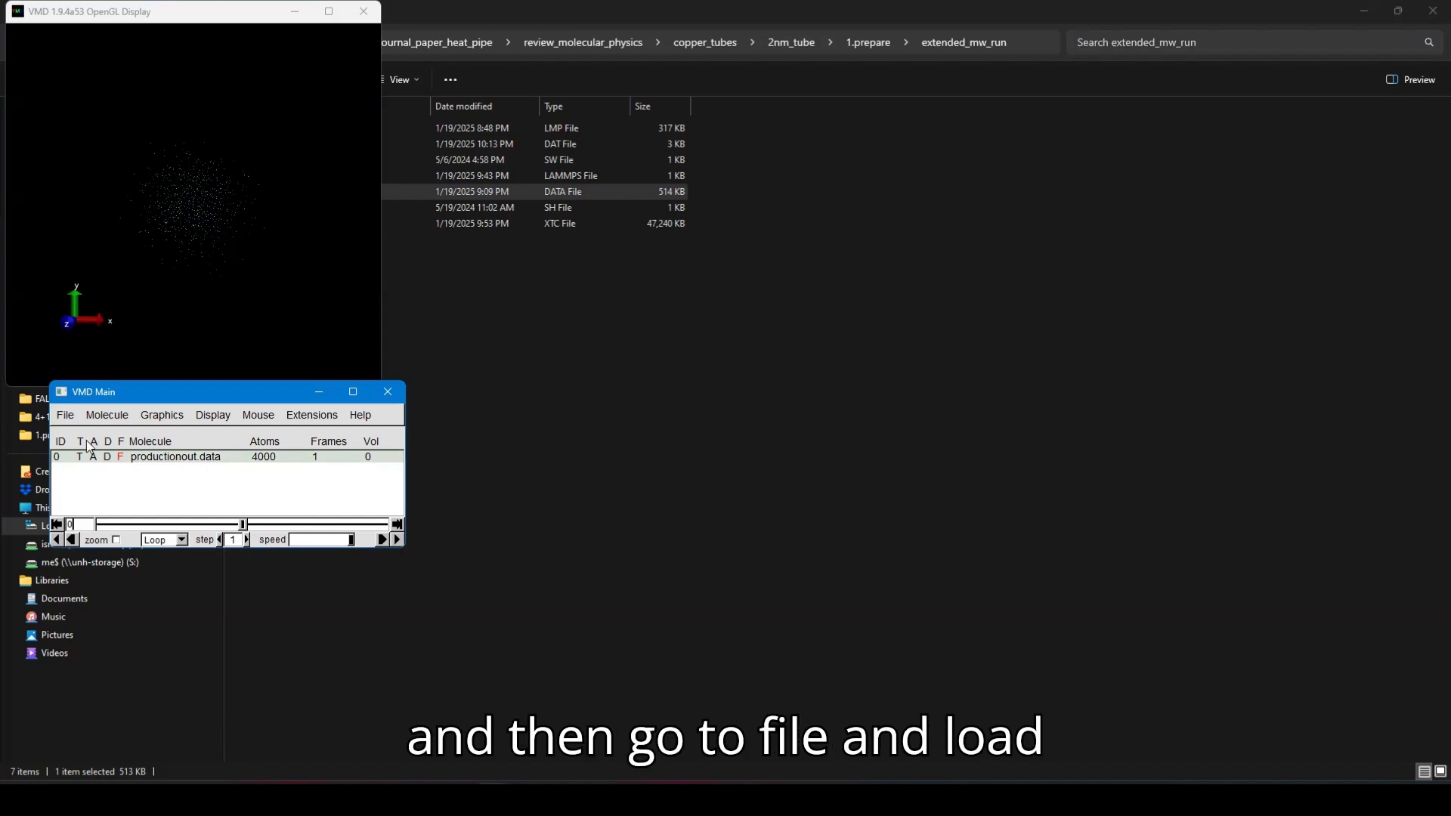
- Load traj.xtc into productionout.data with stride 10, giving 252 frames
{"action": "left_click", "coordinate": [65, 415]}
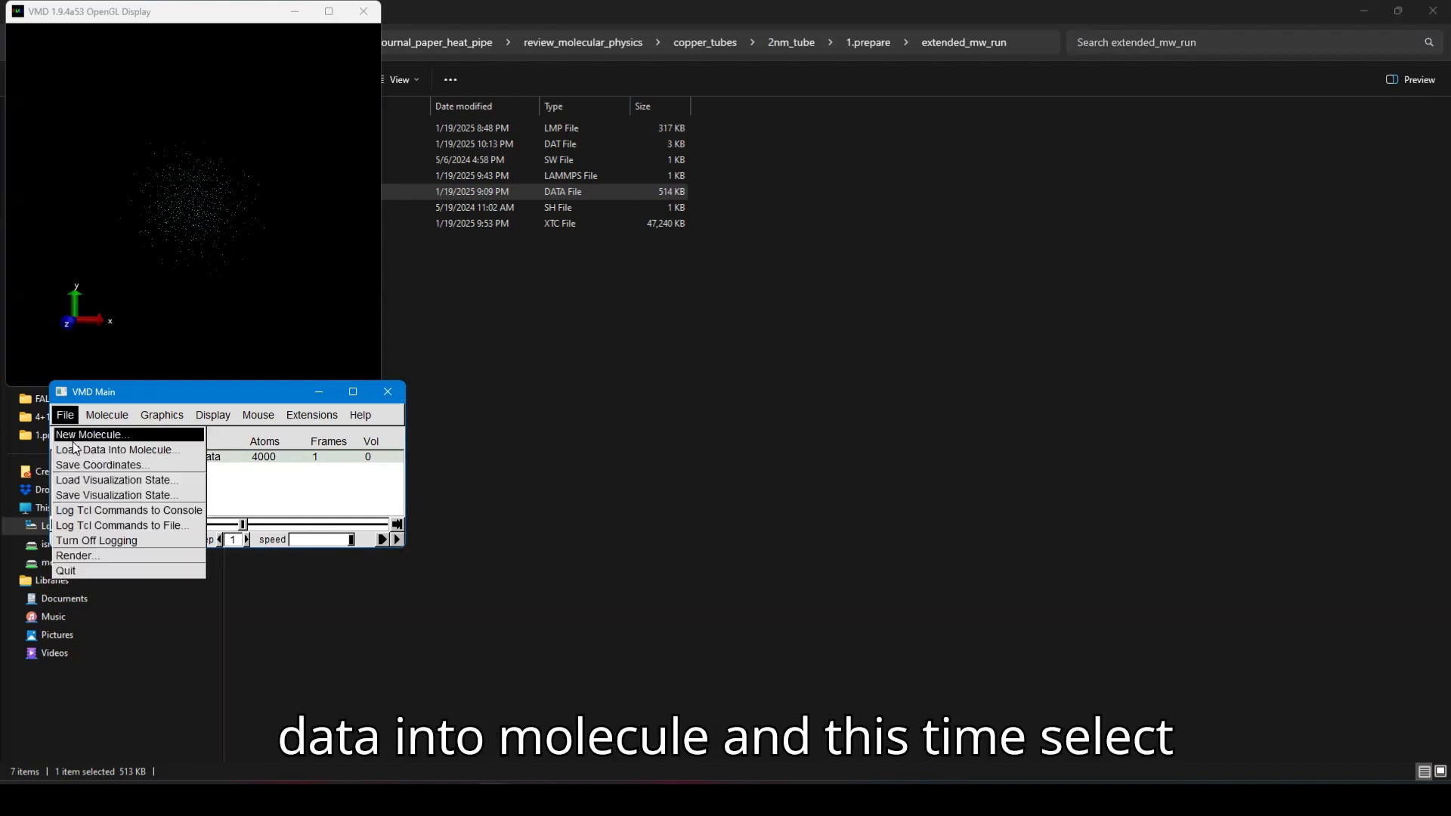
{"action": "left_click", "coordinate": [116, 449]}
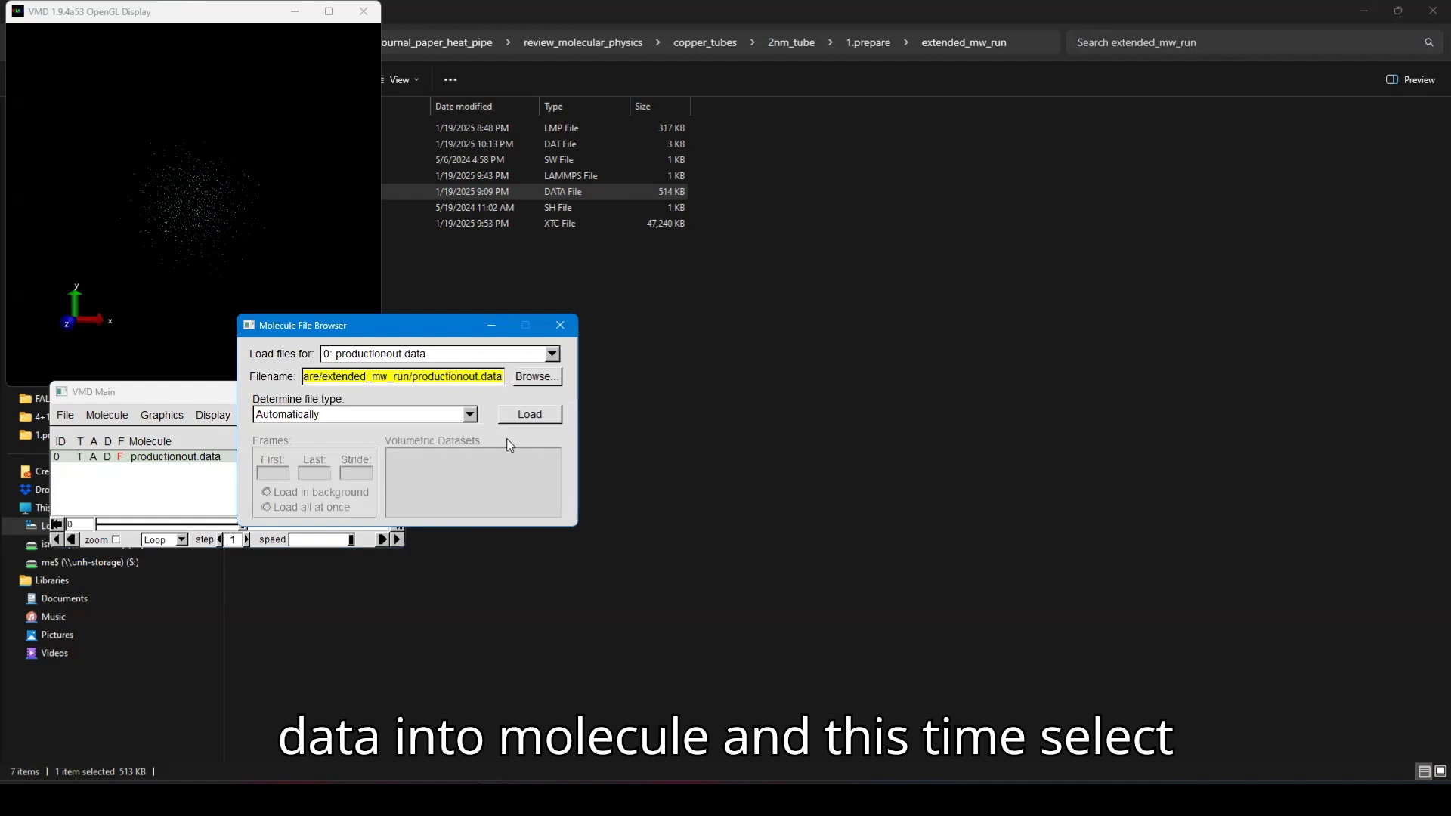
{"action": "left_click", "coordinate": [535, 375]}
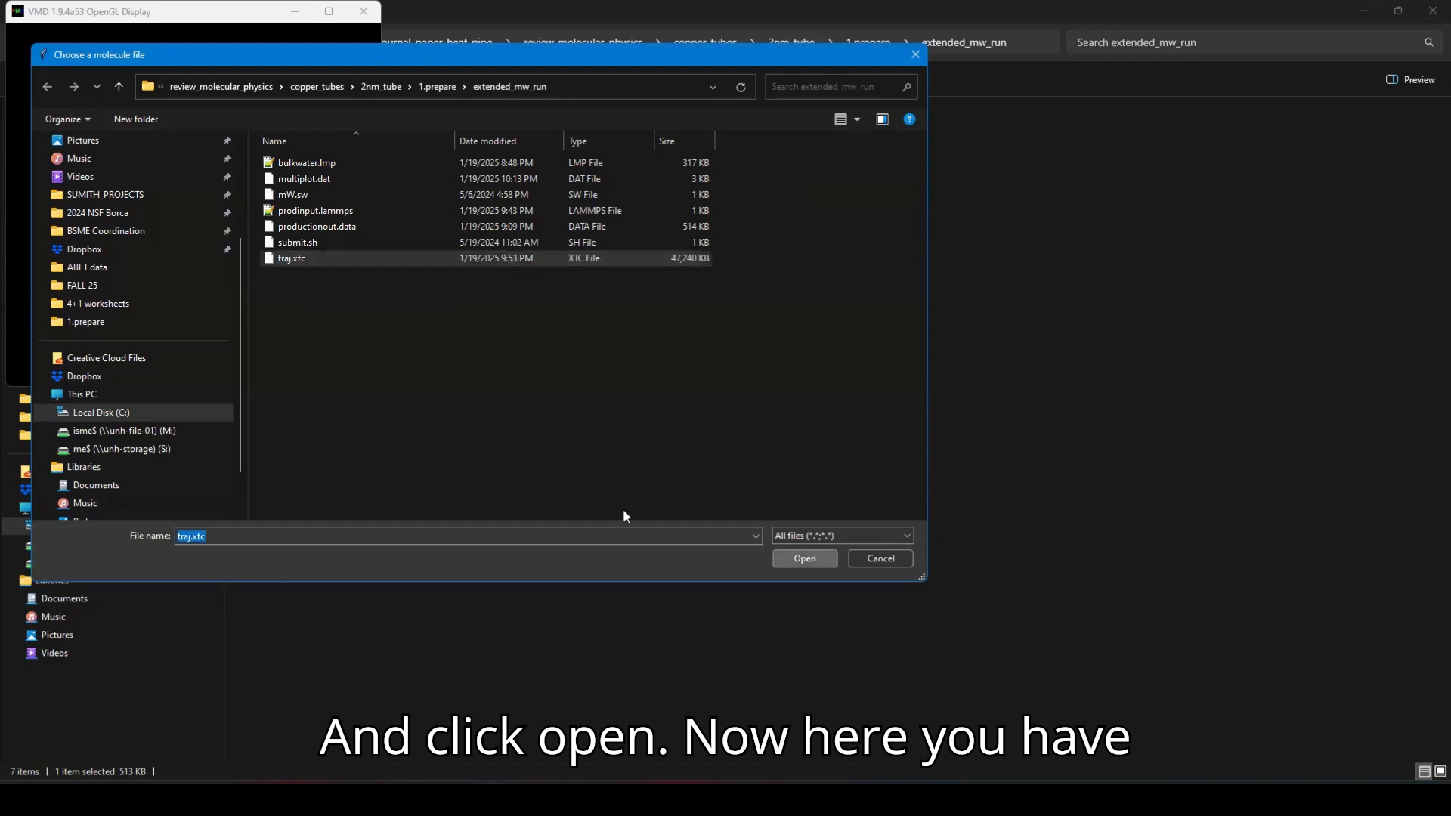
{"action": "left_click", "coordinate": [804, 558]}
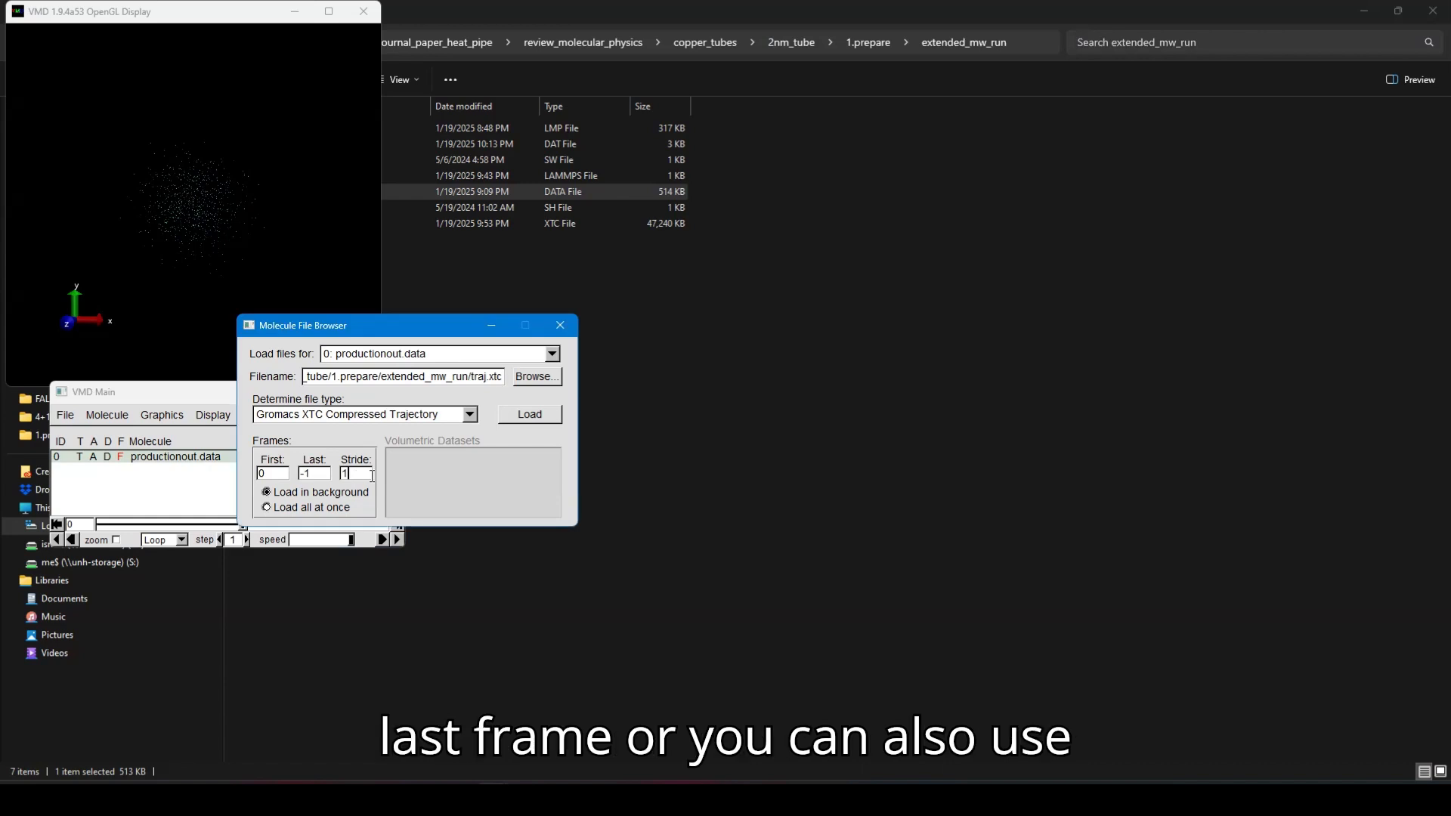
{"action": "type", "text": "10"}
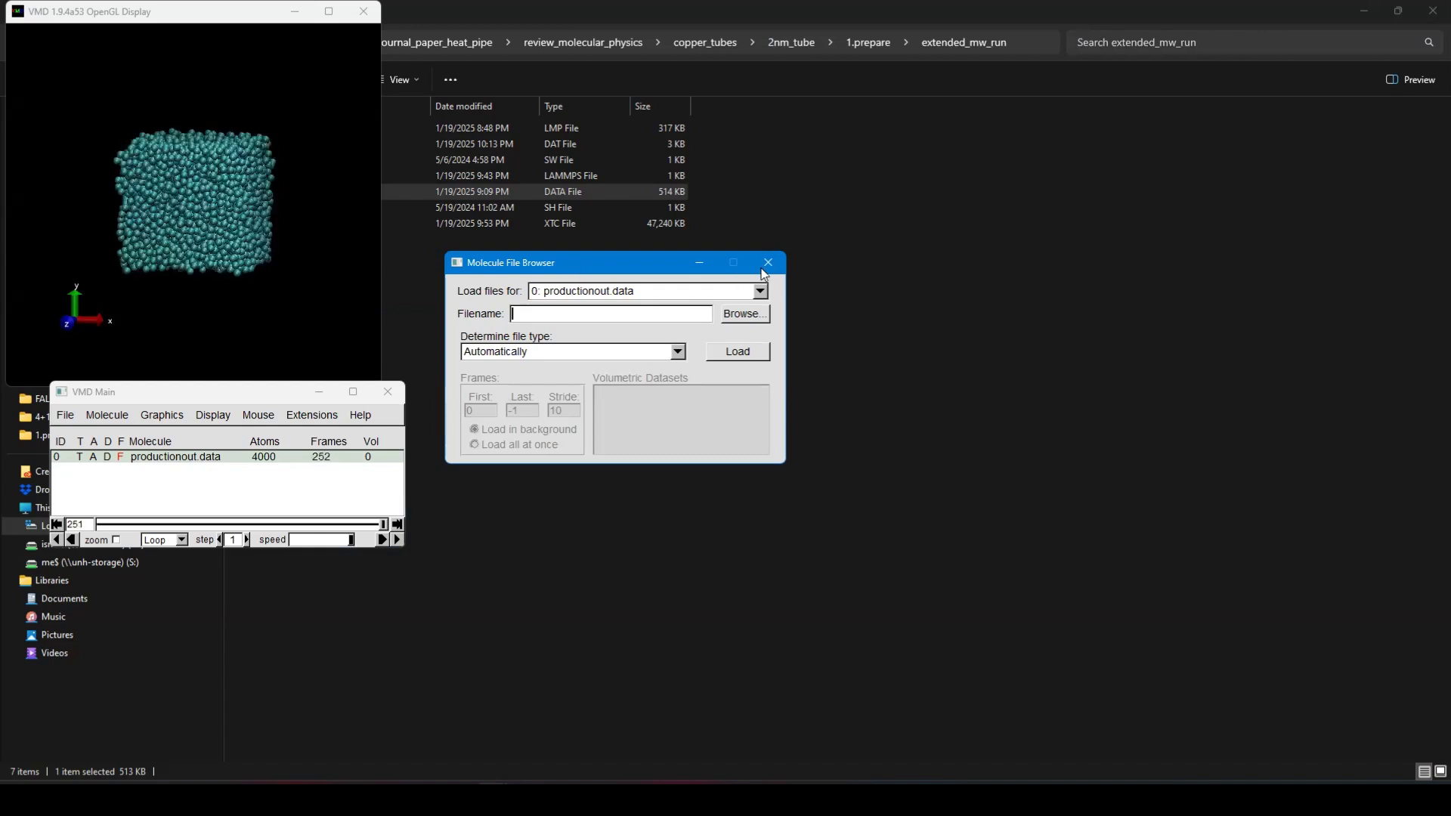
{"action": "left_click", "coordinate": [768, 262]}
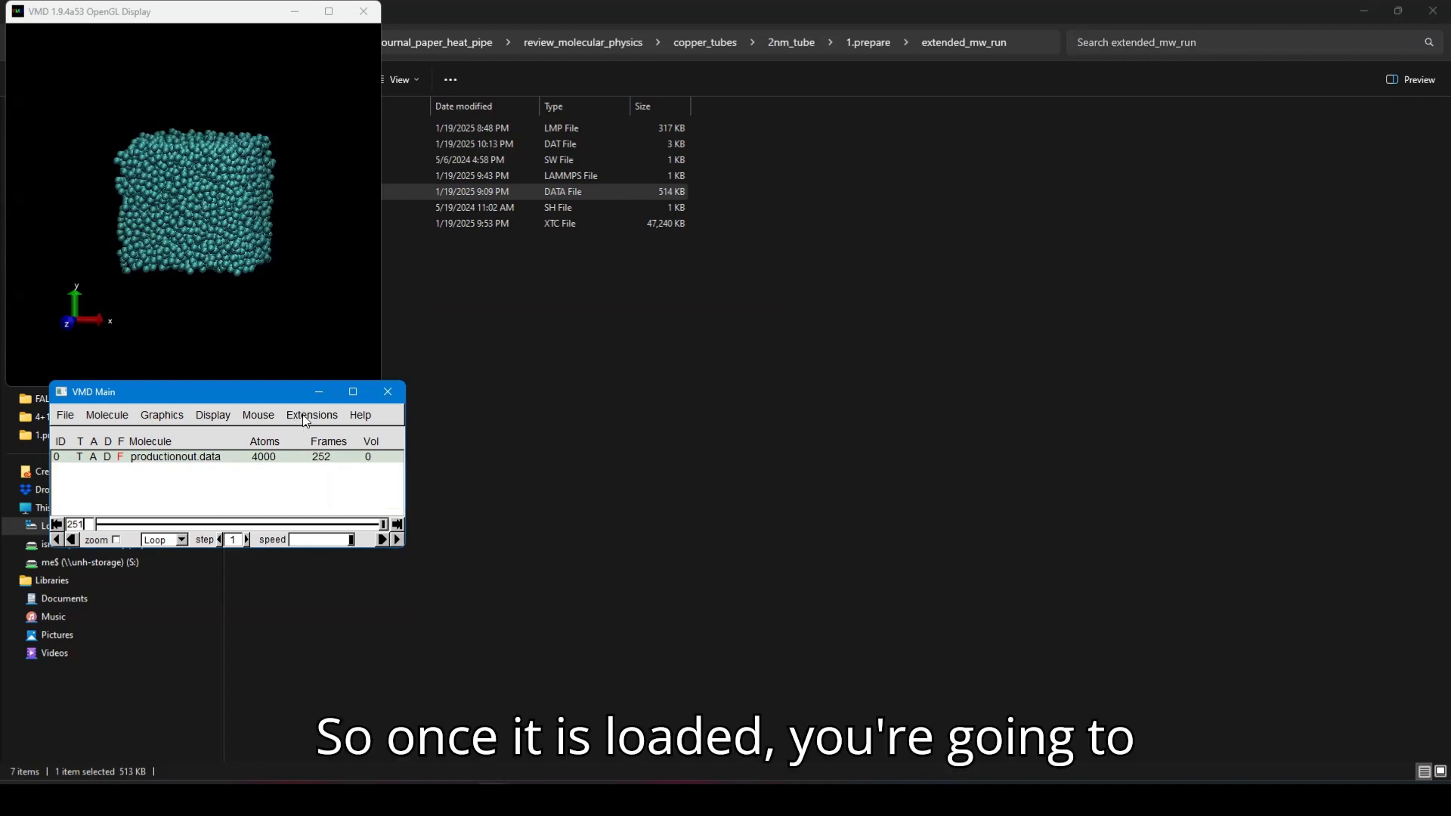
- Launch Radial Pair Distribution Function g(r) and choose molecule 0 productionout.data
{"action": "left_click", "coordinate": [312, 415]}
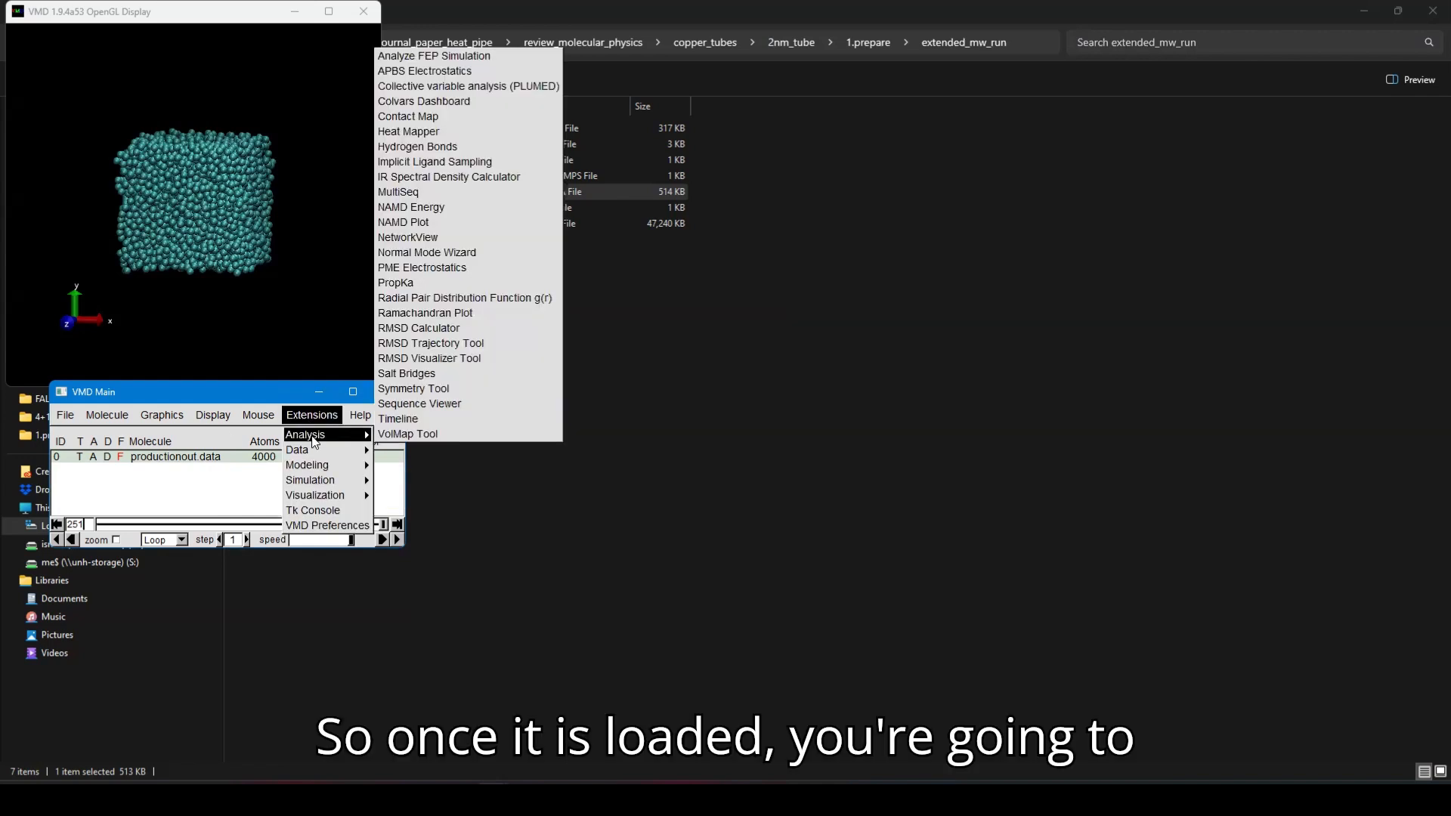
{"action": "left_click", "coordinate": [463, 297]}
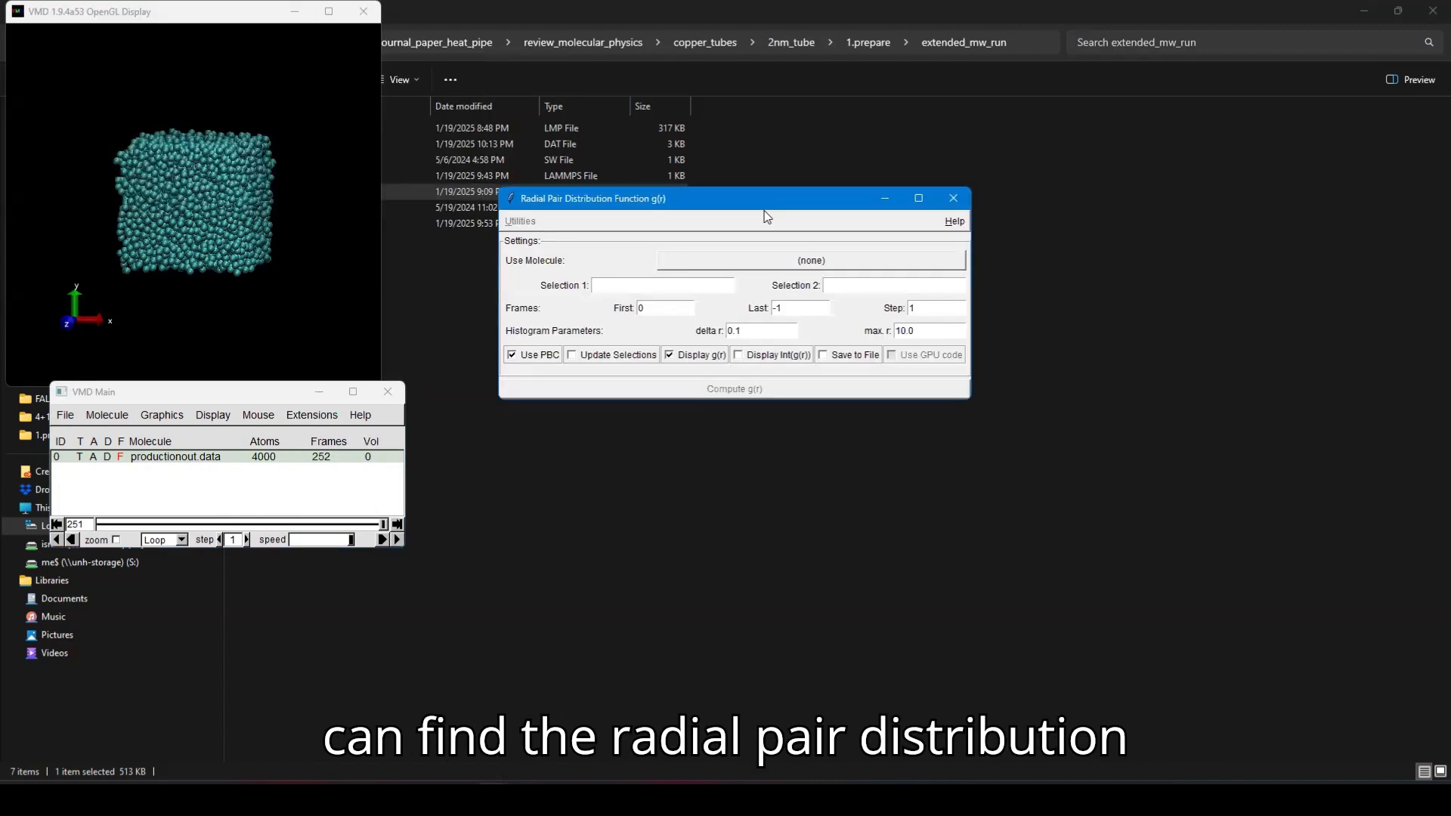
{"action": "left_click", "coordinate": [810, 260]}
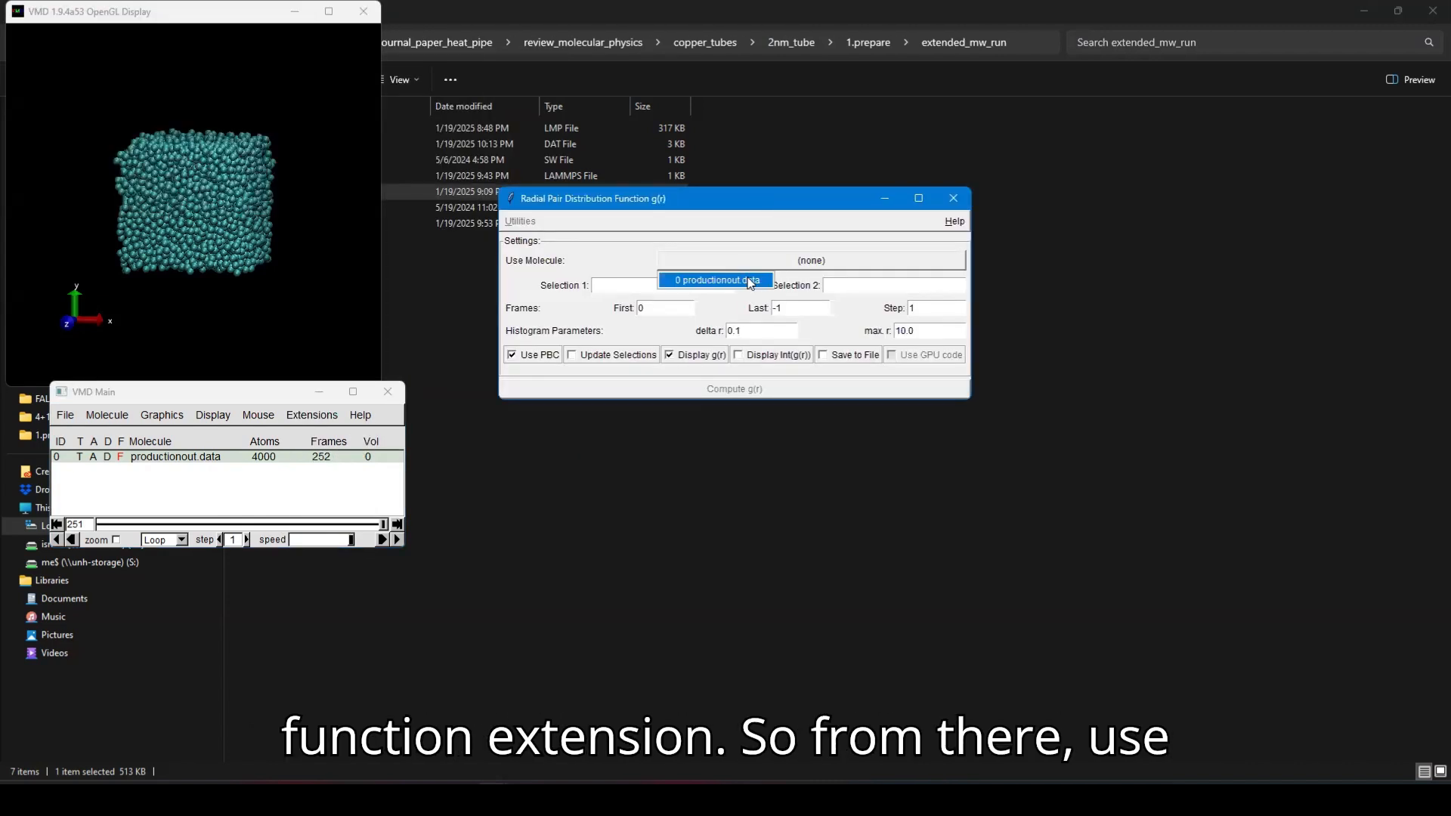
{"action": "left_click", "coordinate": [717, 279]}
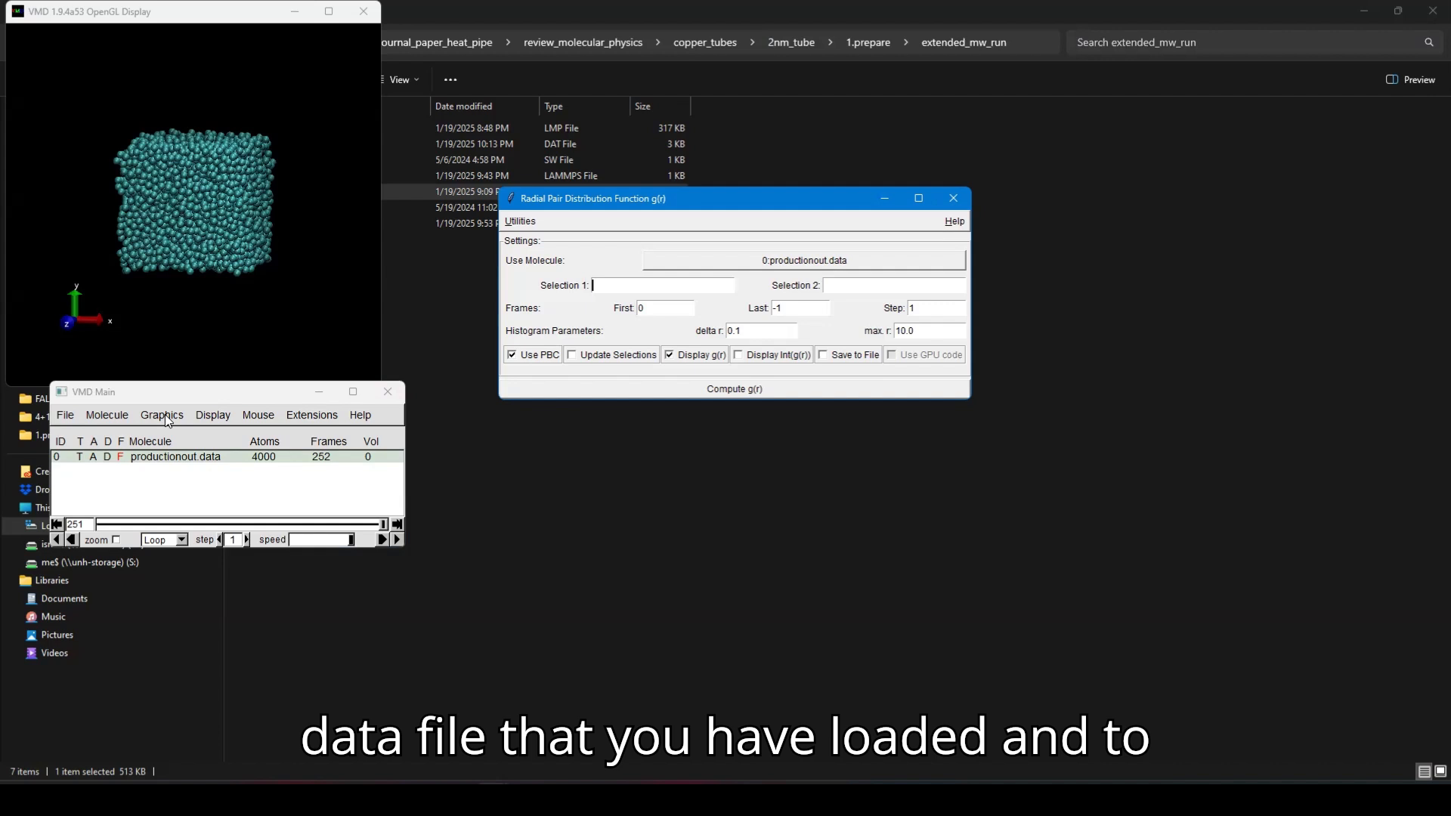
- View the Representations Selections keywords, showing value 2 under name
{"action": "left_click", "coordinate": [161, 415]}
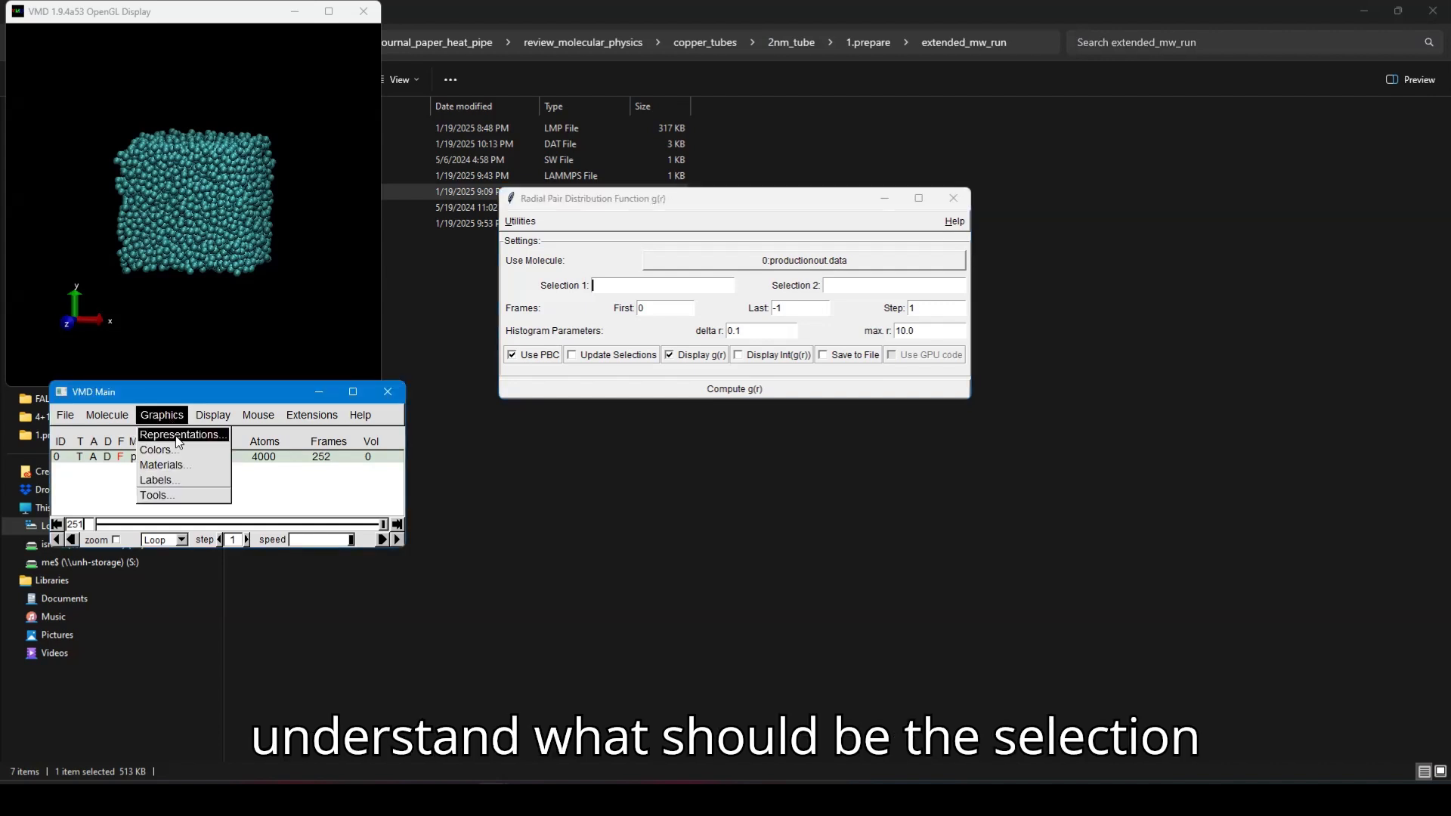
{"action": "left_click", "coordinate": [181, 434]}
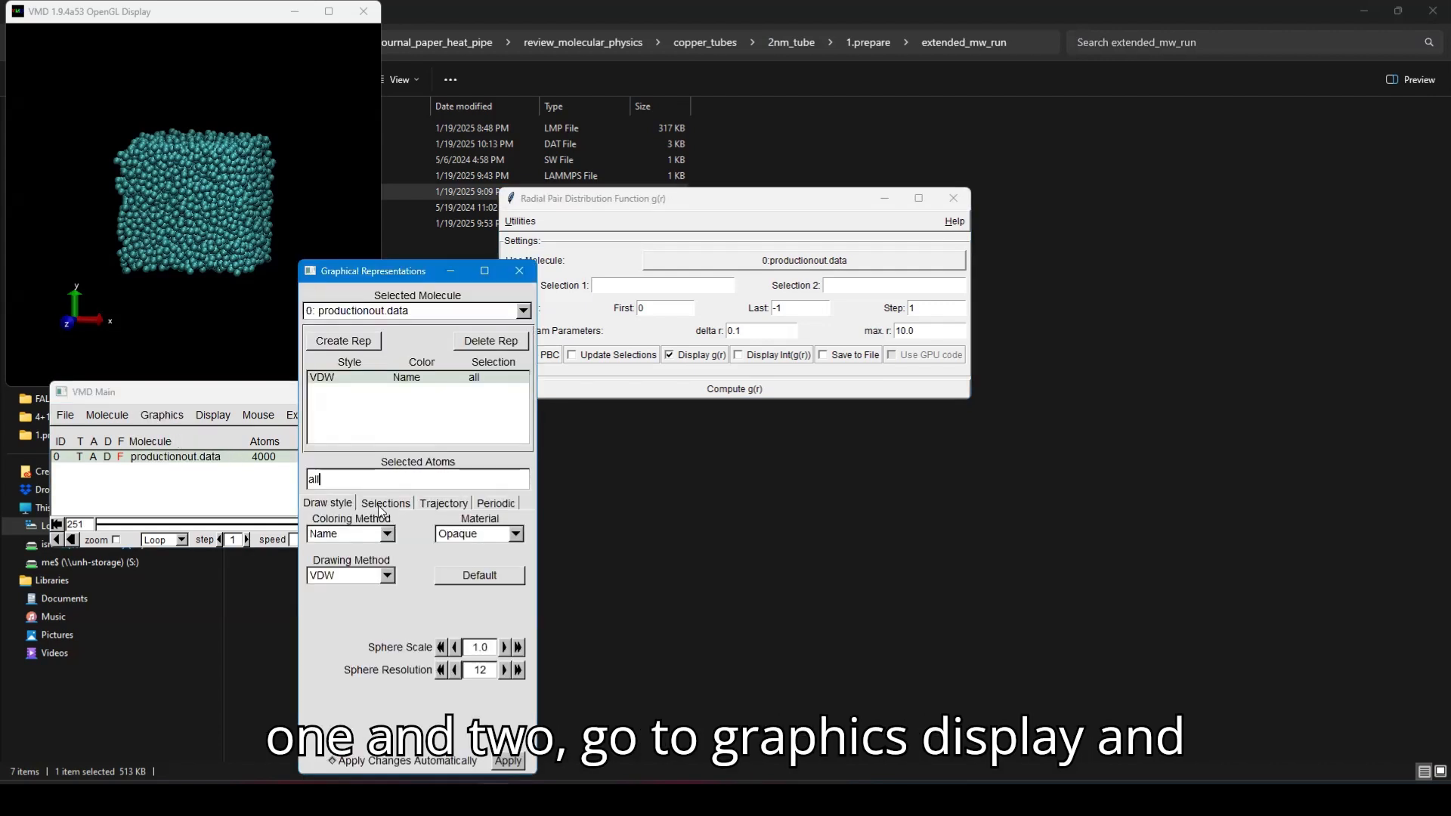
{"action": "left_click", "coordinate": [384, 503]}
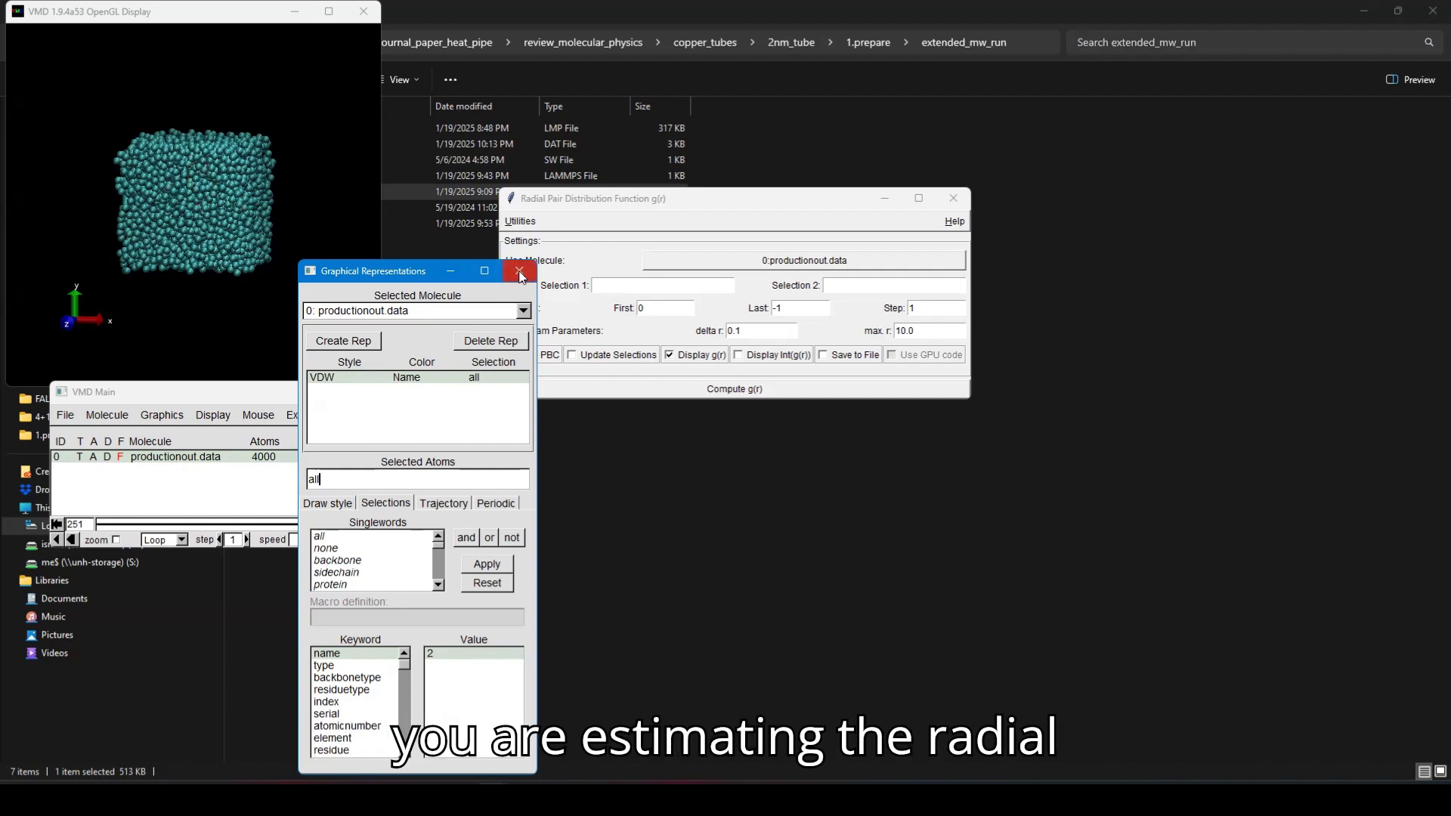
- Set Selection 1 and Selection 2 to 'name 2' and Last frame to -1
{"action": "left_click", "coordinate": [520, 272]}
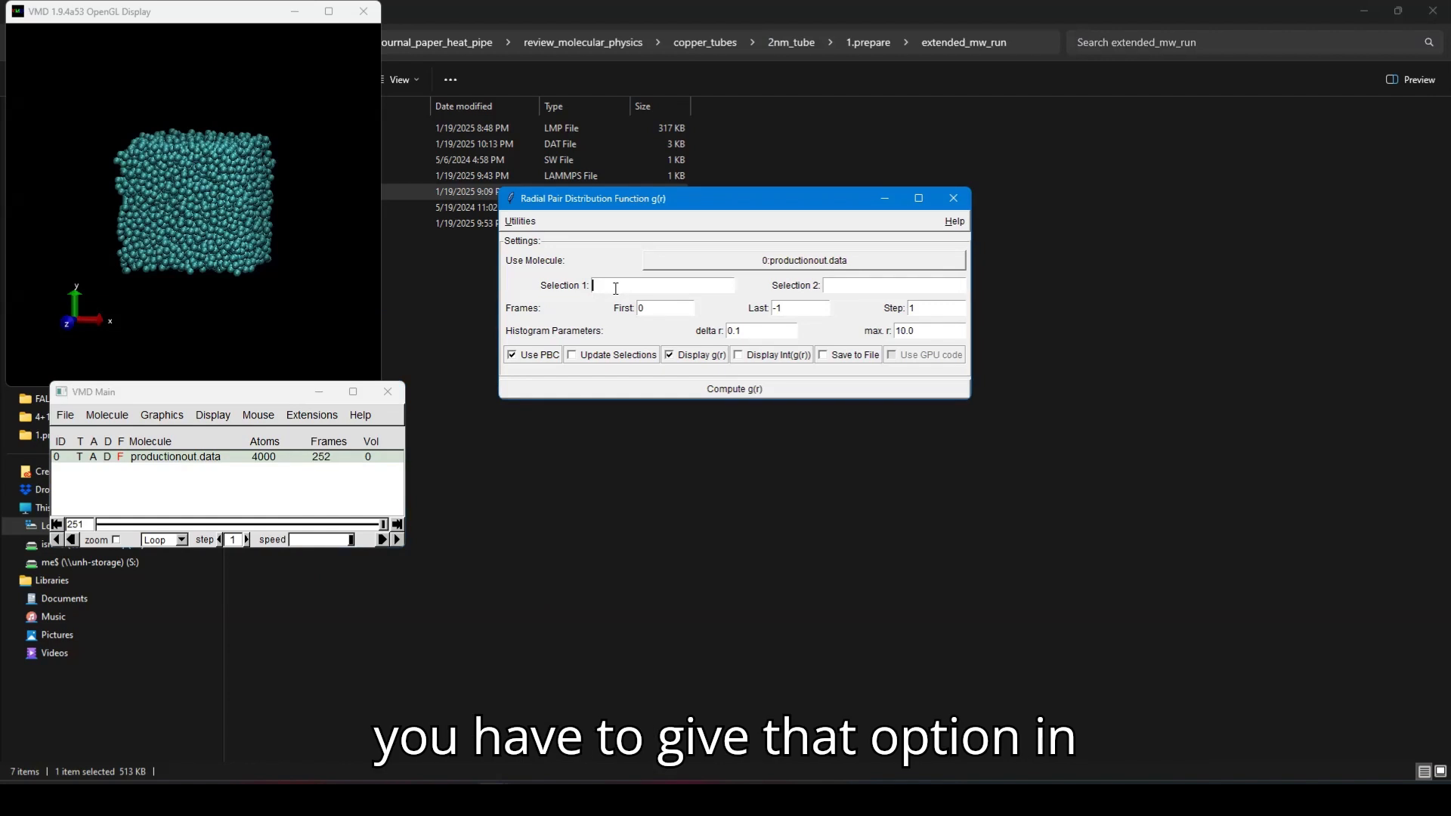
{"action": "type", "text": "name 2"}
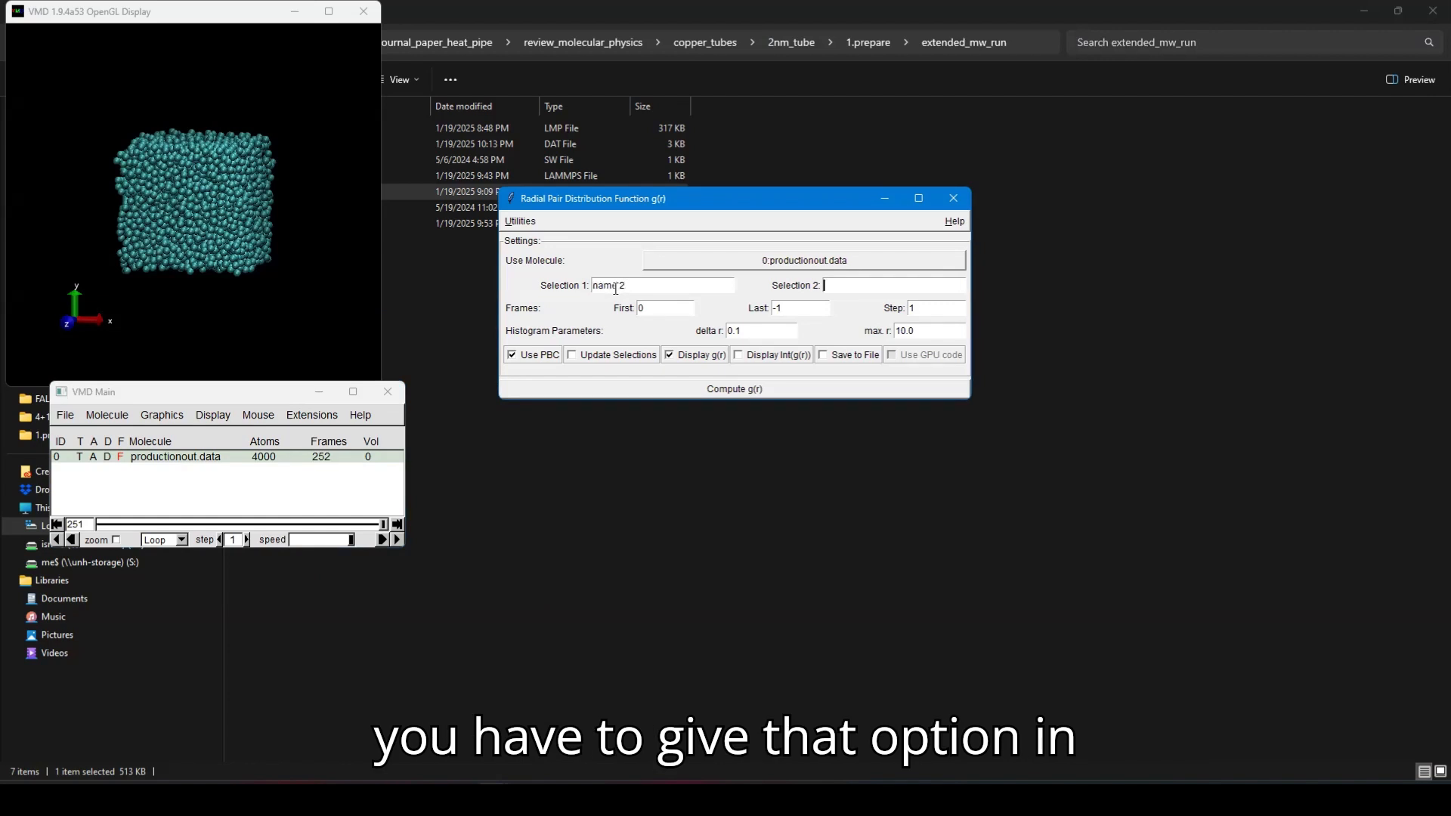
{"action": "type", "text": "name 2"}
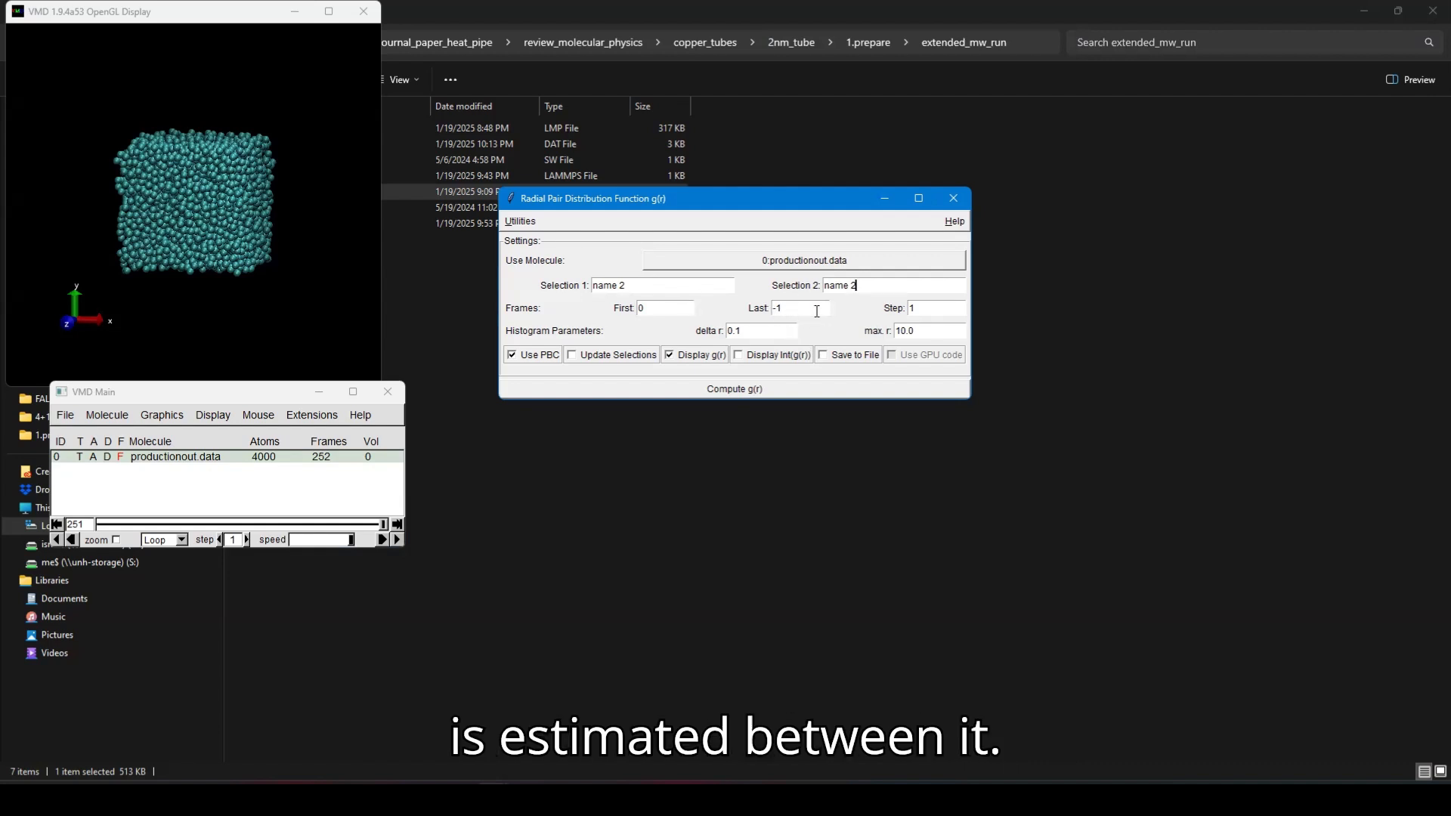
{"action": "mouse_move", "coordinate": [305, 462]}
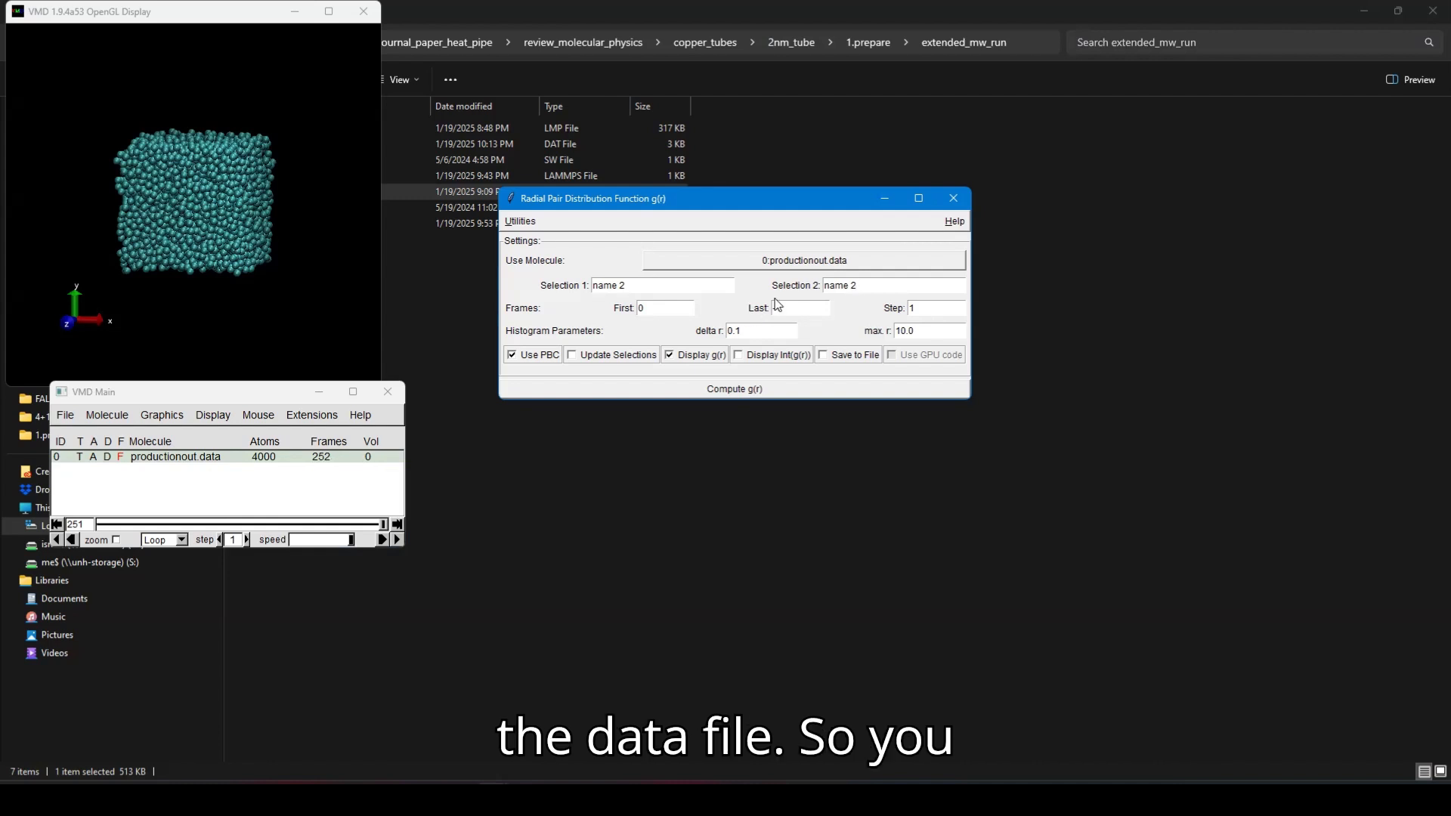
{"action": "type", "text": "-1"}
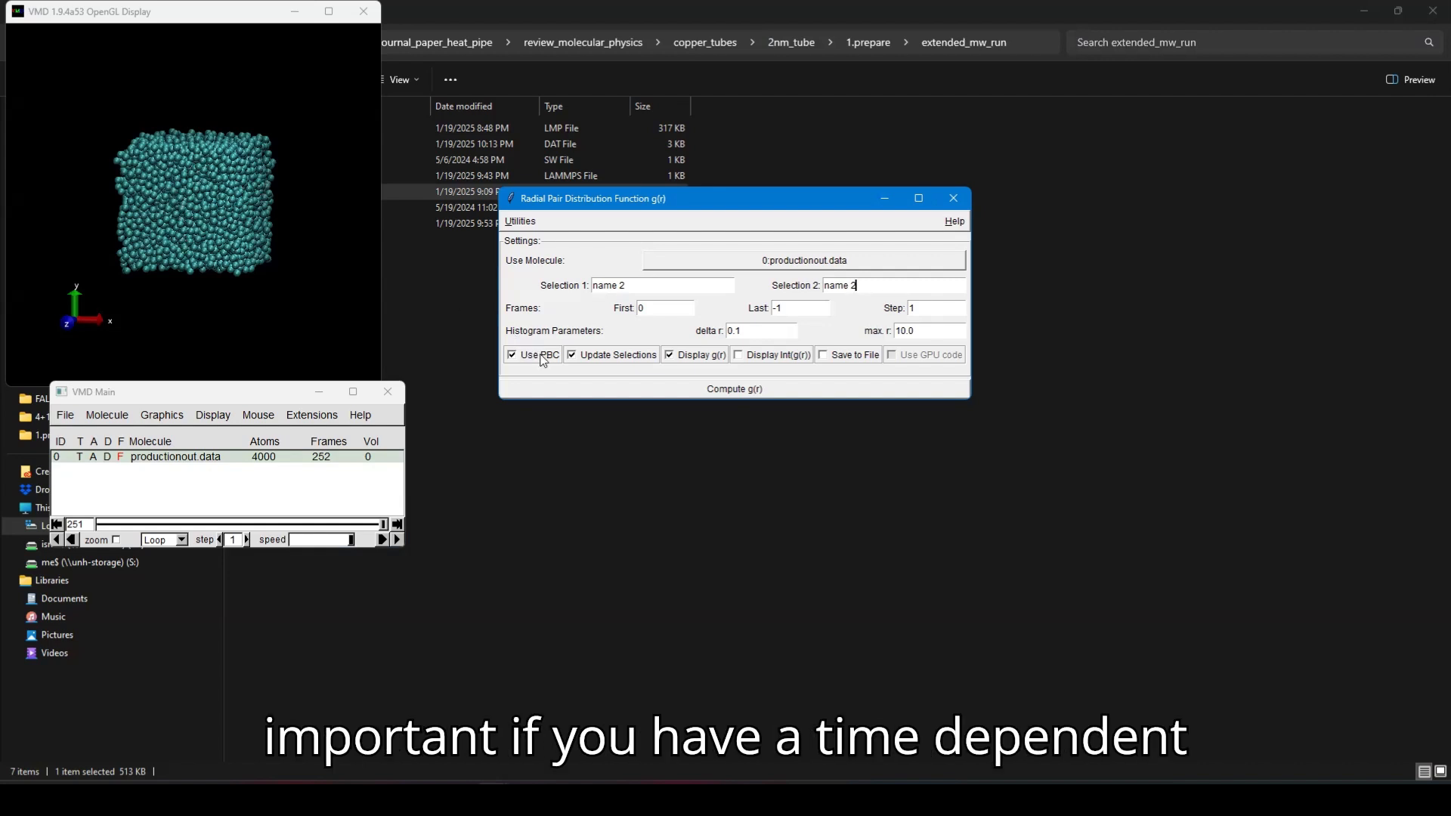
{"action": "mouse_move", "coordinate": [199, 176]}
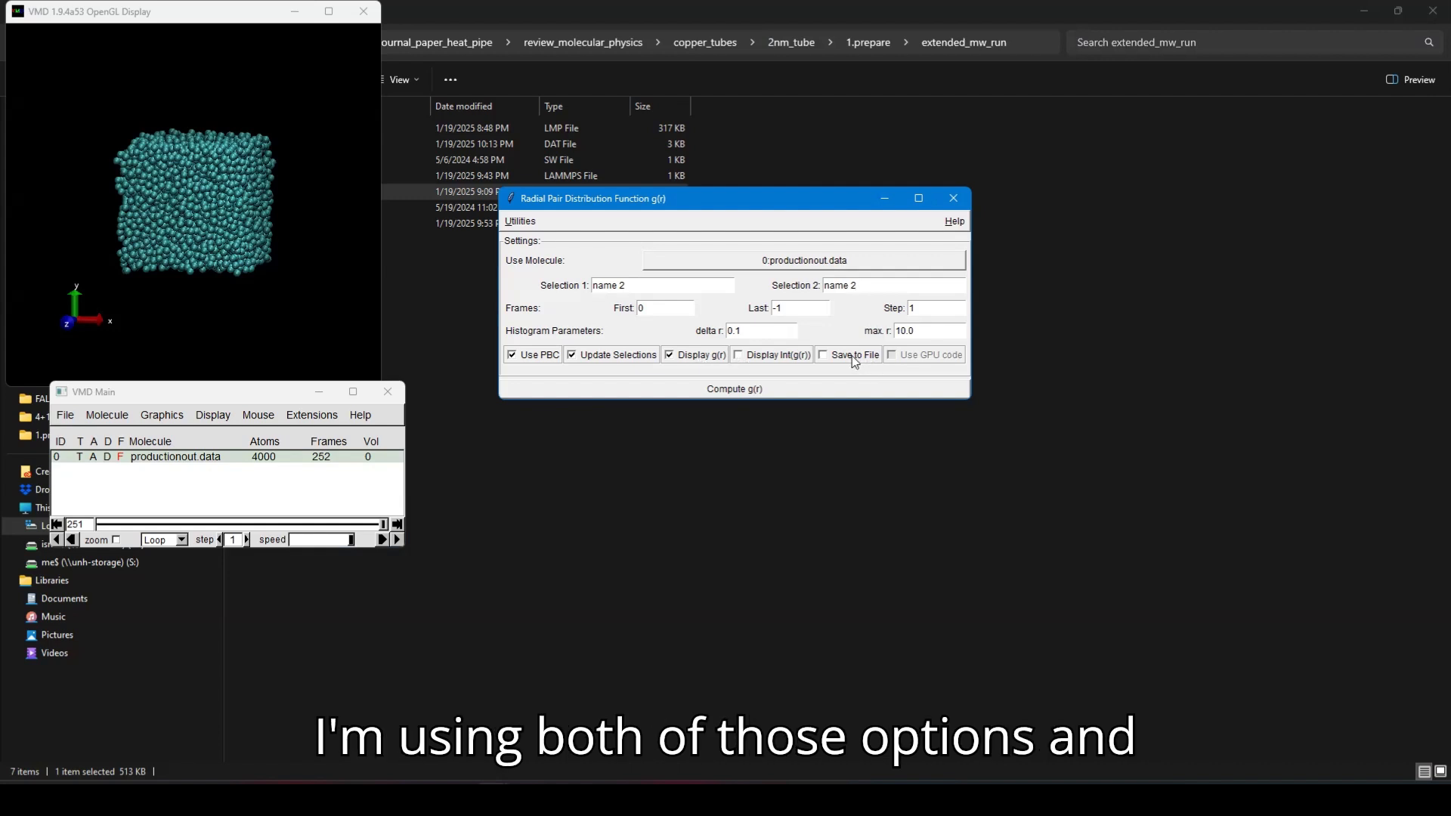
- Enable Save to File in the g(r) tool, alongside Update Selections
{"action": "left_click", "coordinate": [821, 355]}
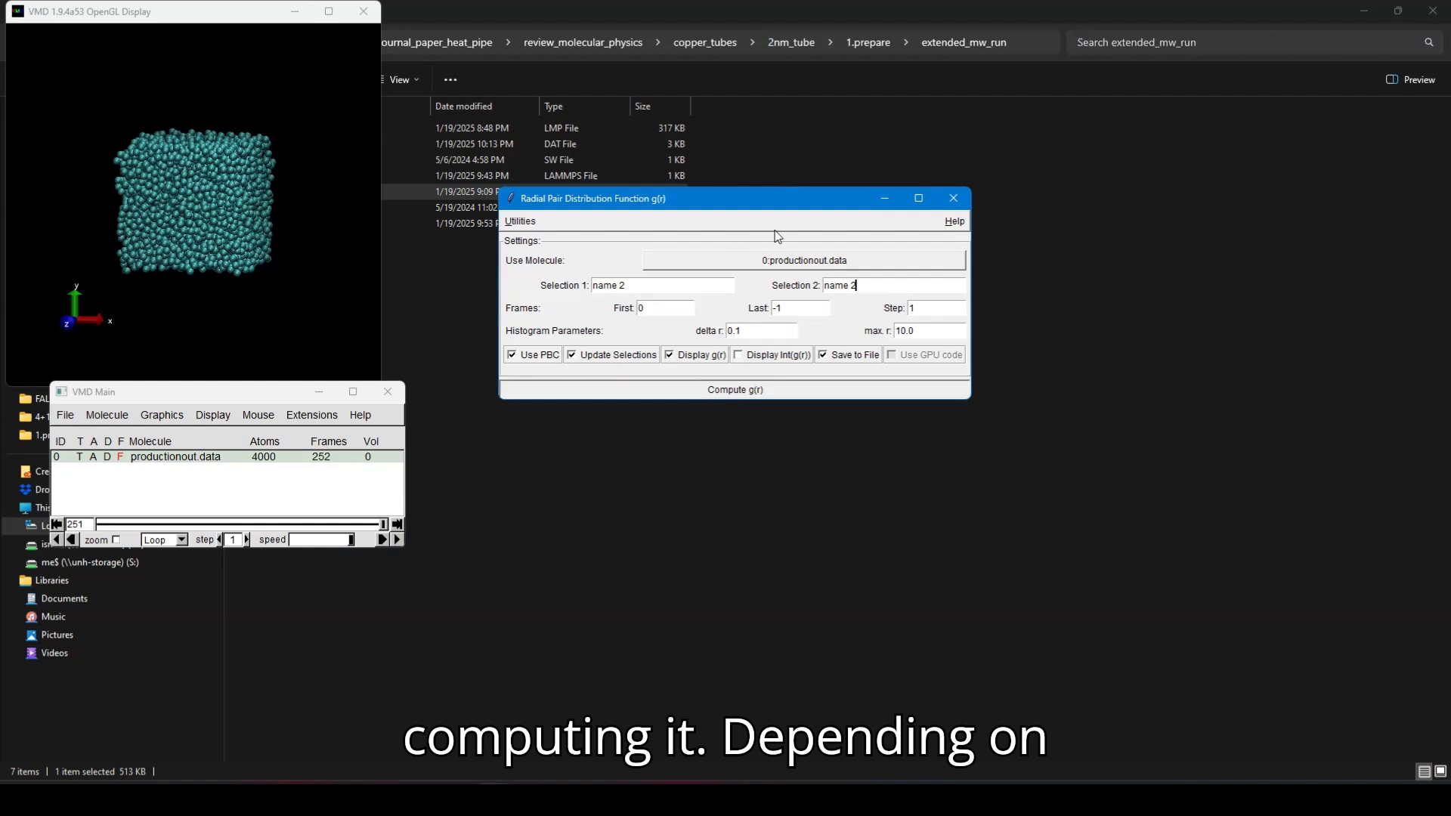
{"action": "mouse_move", "coordinate": [766, 231]}
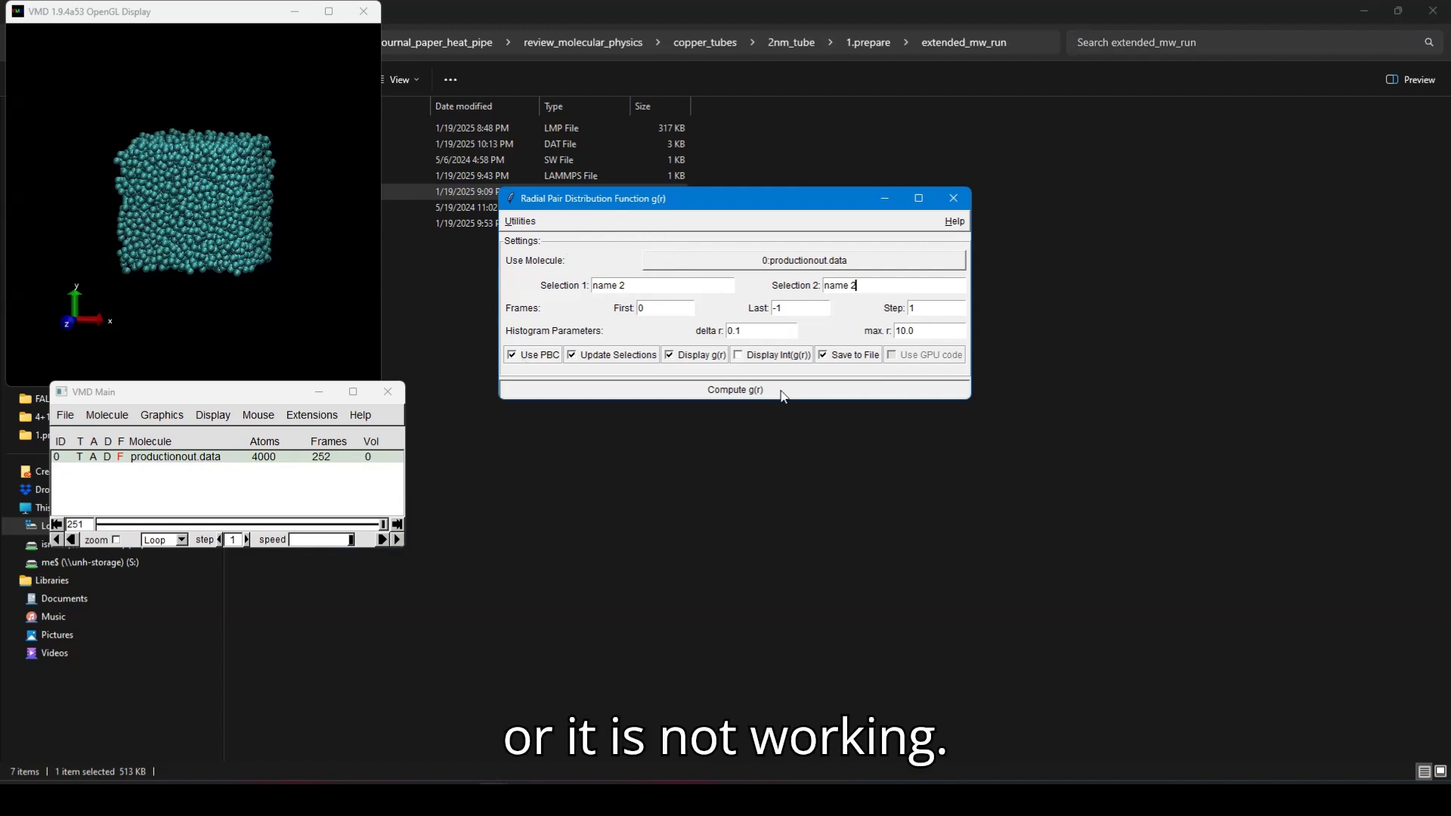
{"action": "mouse_move", "coordinate": [648, 185]}
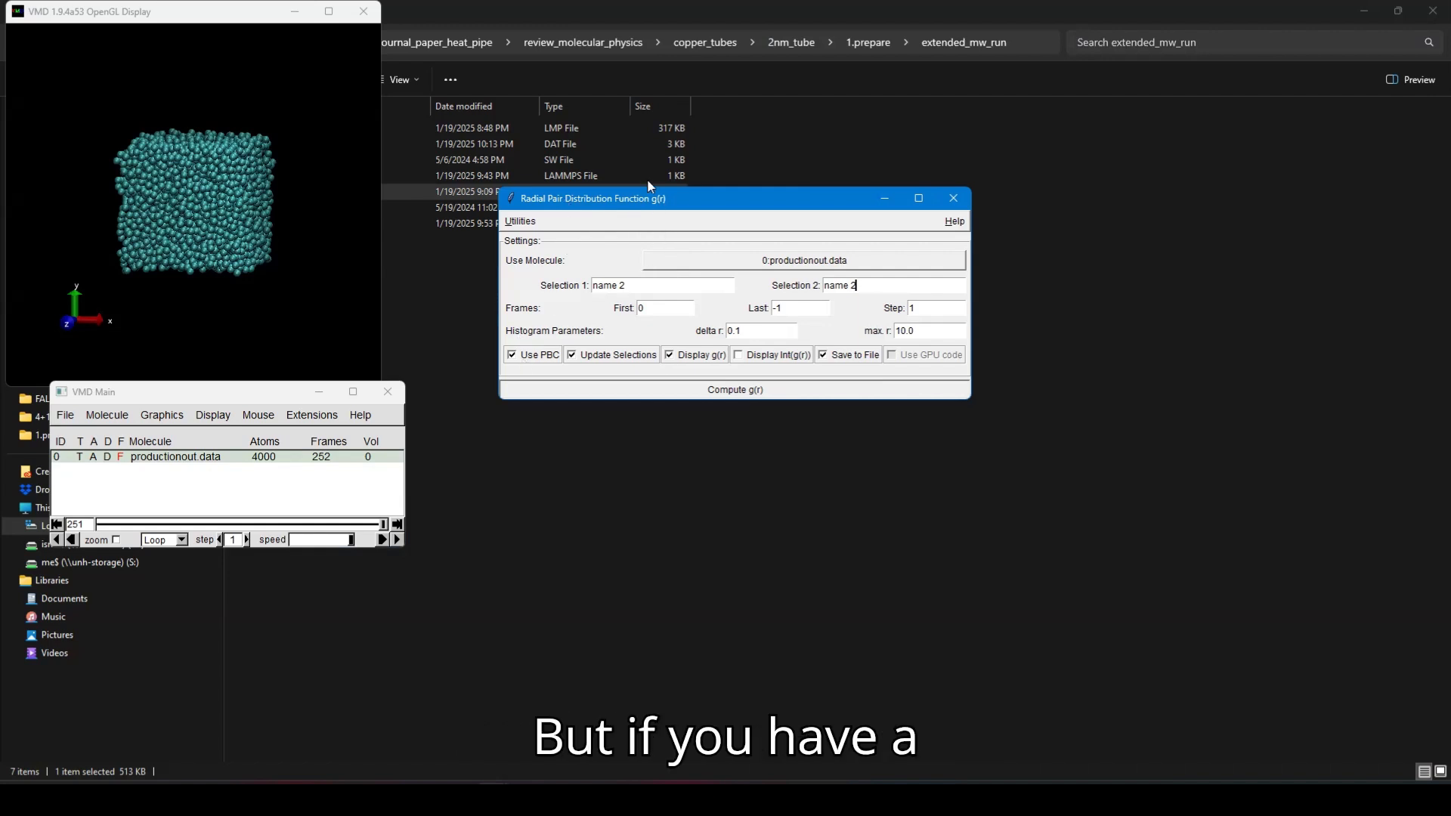
- Compute g(r) over all 252 frames and dismiss the success message
{"action": "left_click", "coordinate": [734, 389]}
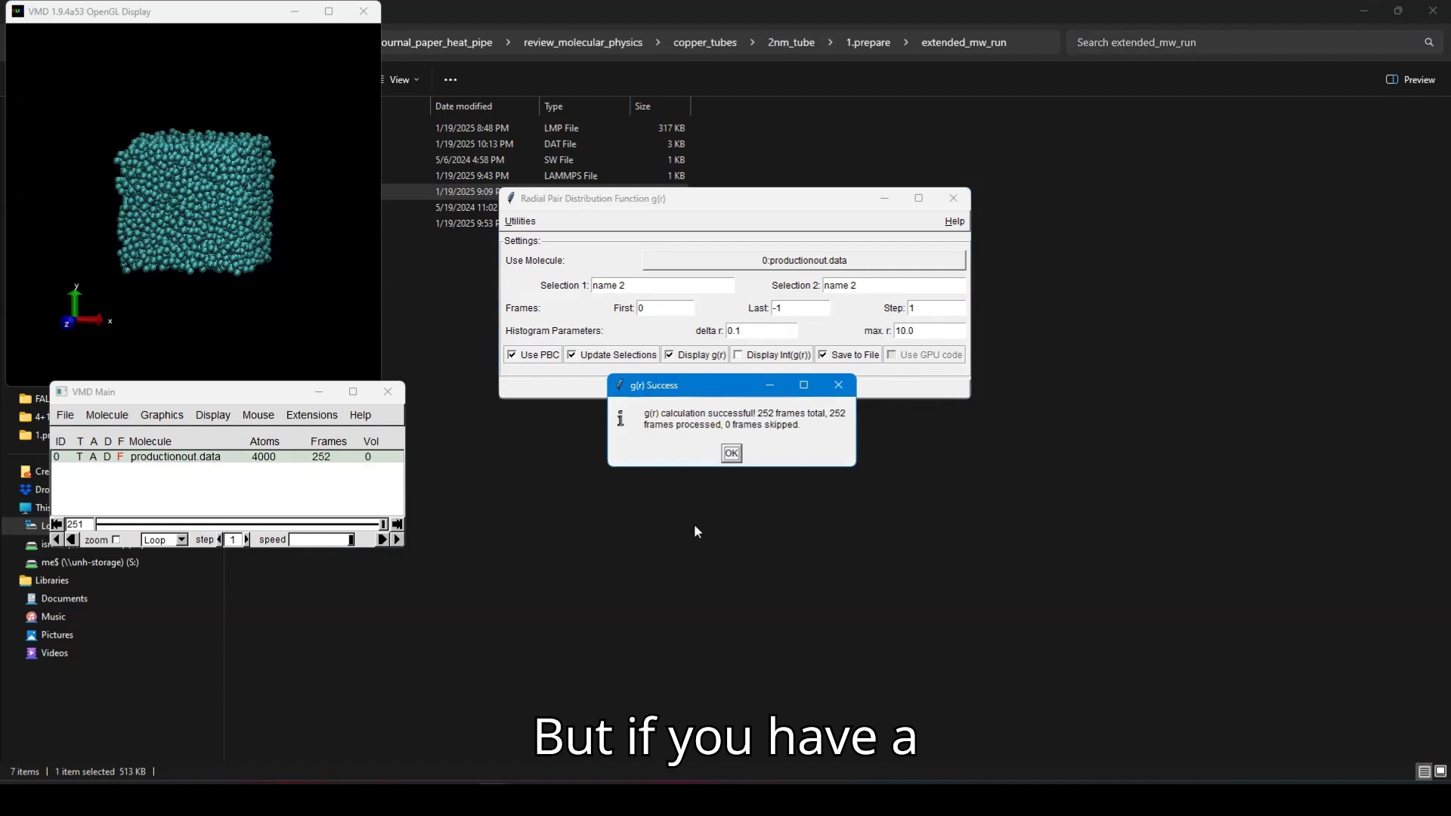
{"action": "left_click", "coordinate": [731, 453]}
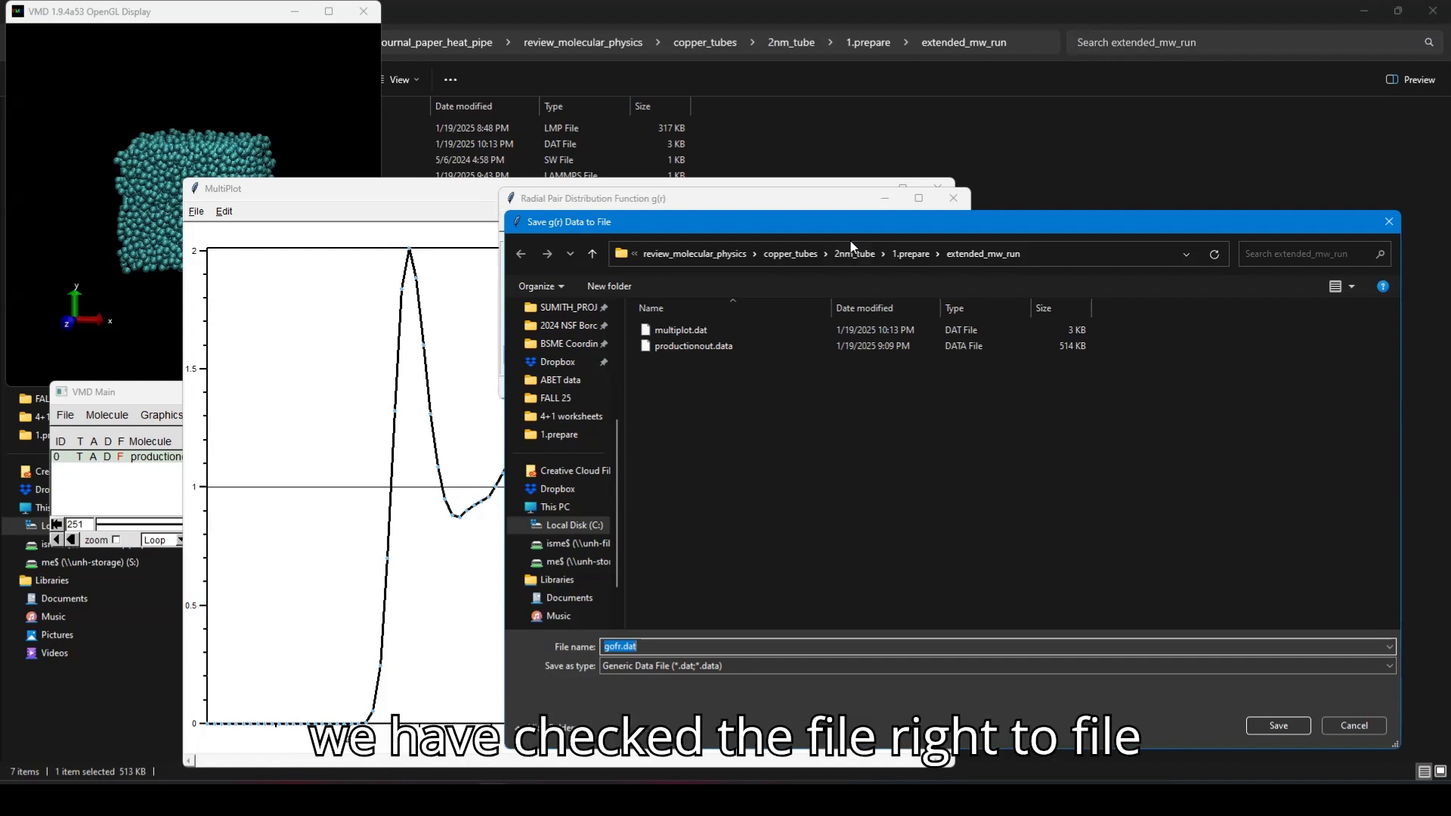
{"action": "mouse_move", "coordinate": [701, 626]}
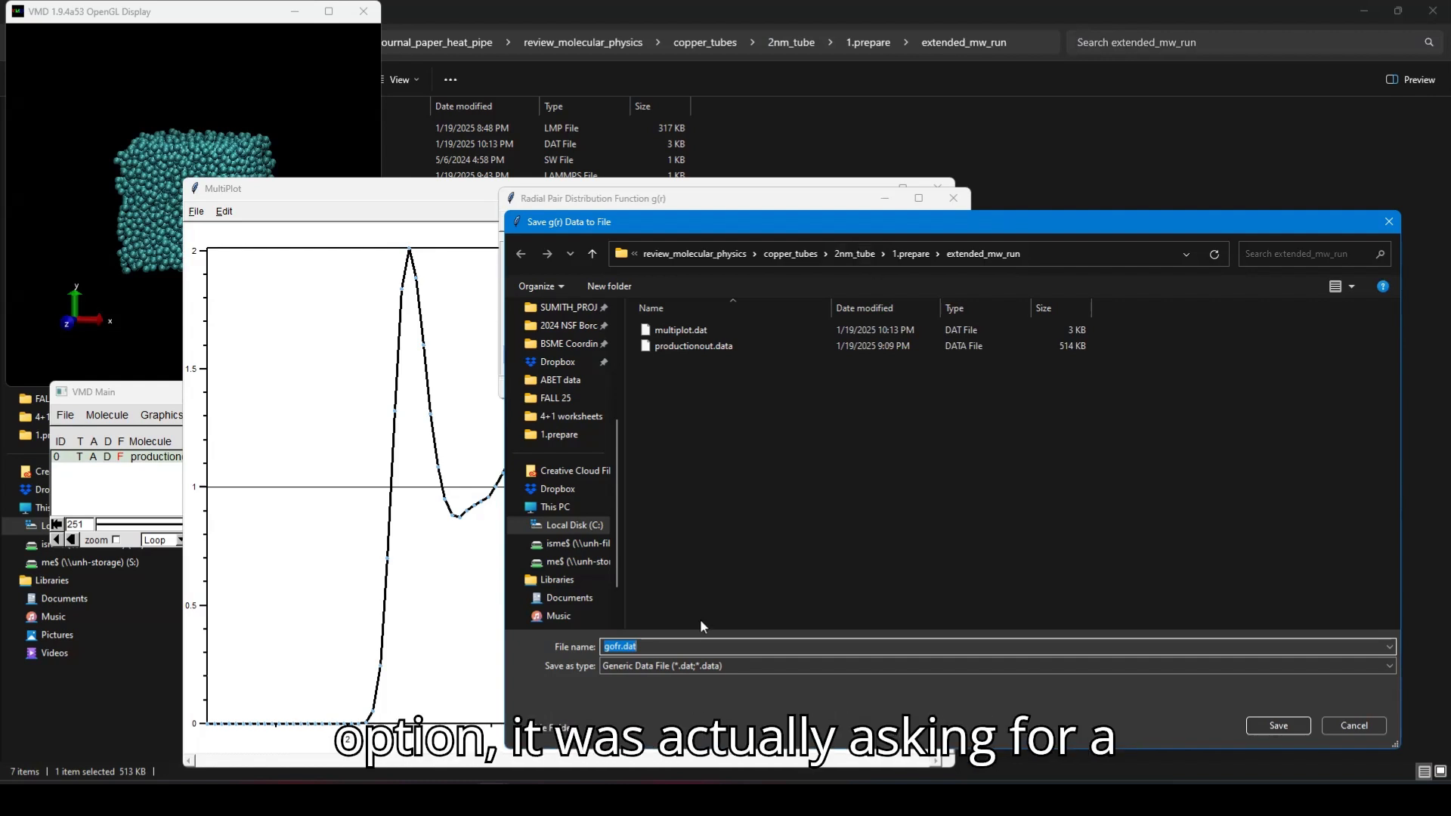
- Save the g(r) data as gofr.dat in the extended_mw_run folder
{"action": "left_click", "coordinate": [635, 646]}
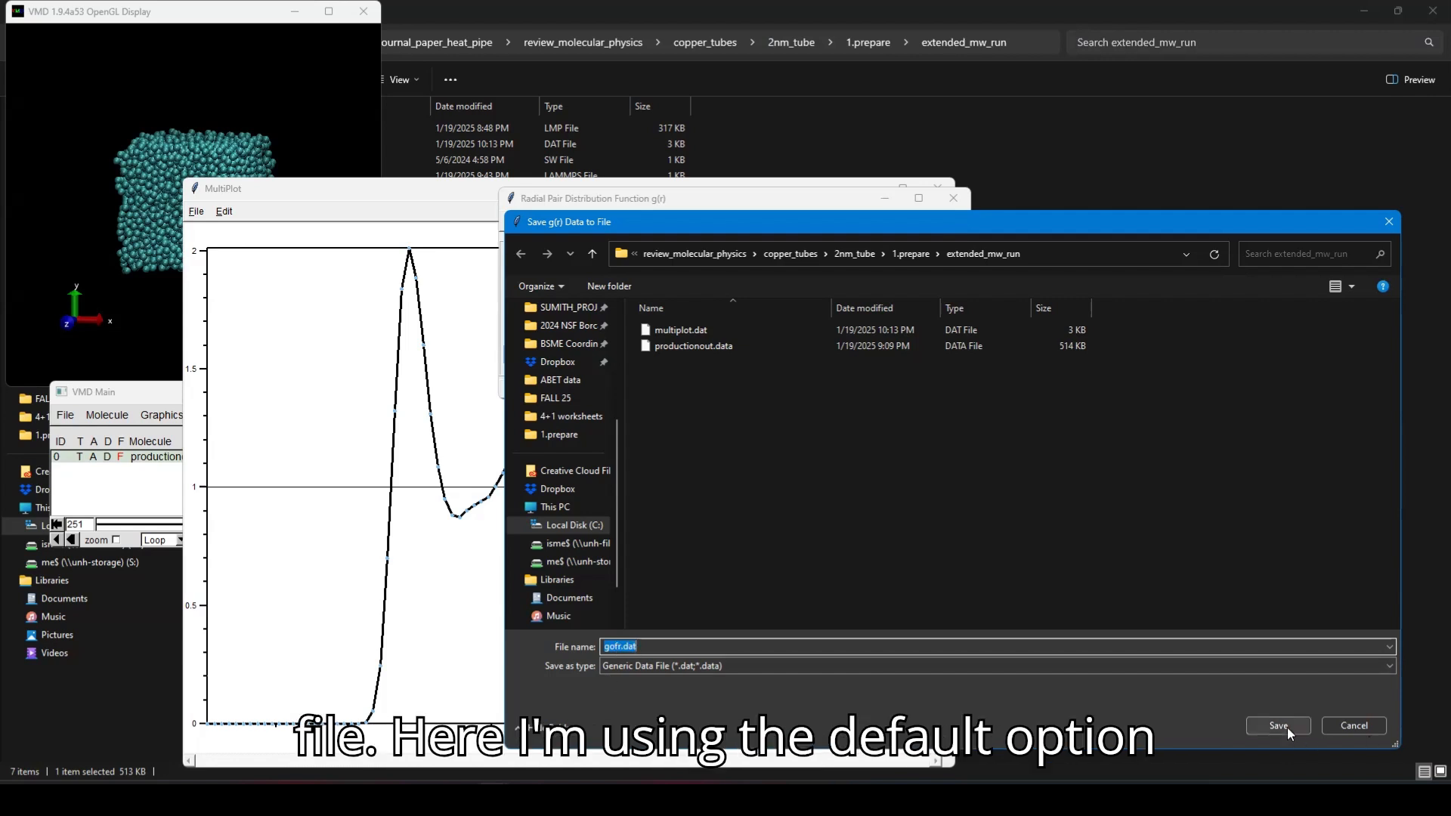
{"action": "left_click", "coordinate": [1278, 726]}
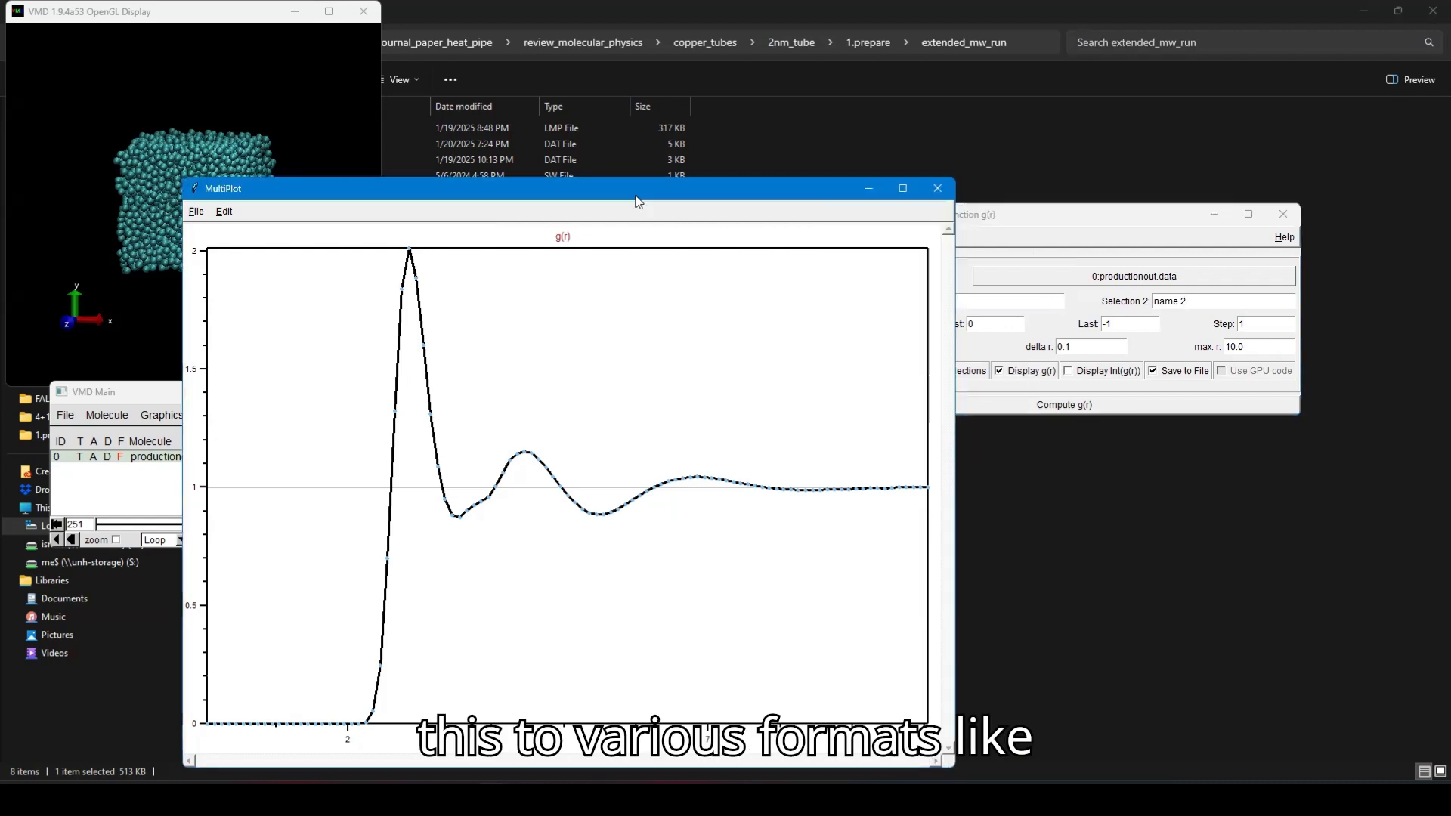
{"action": "mouse_move", "coordinate": [899, 526]}
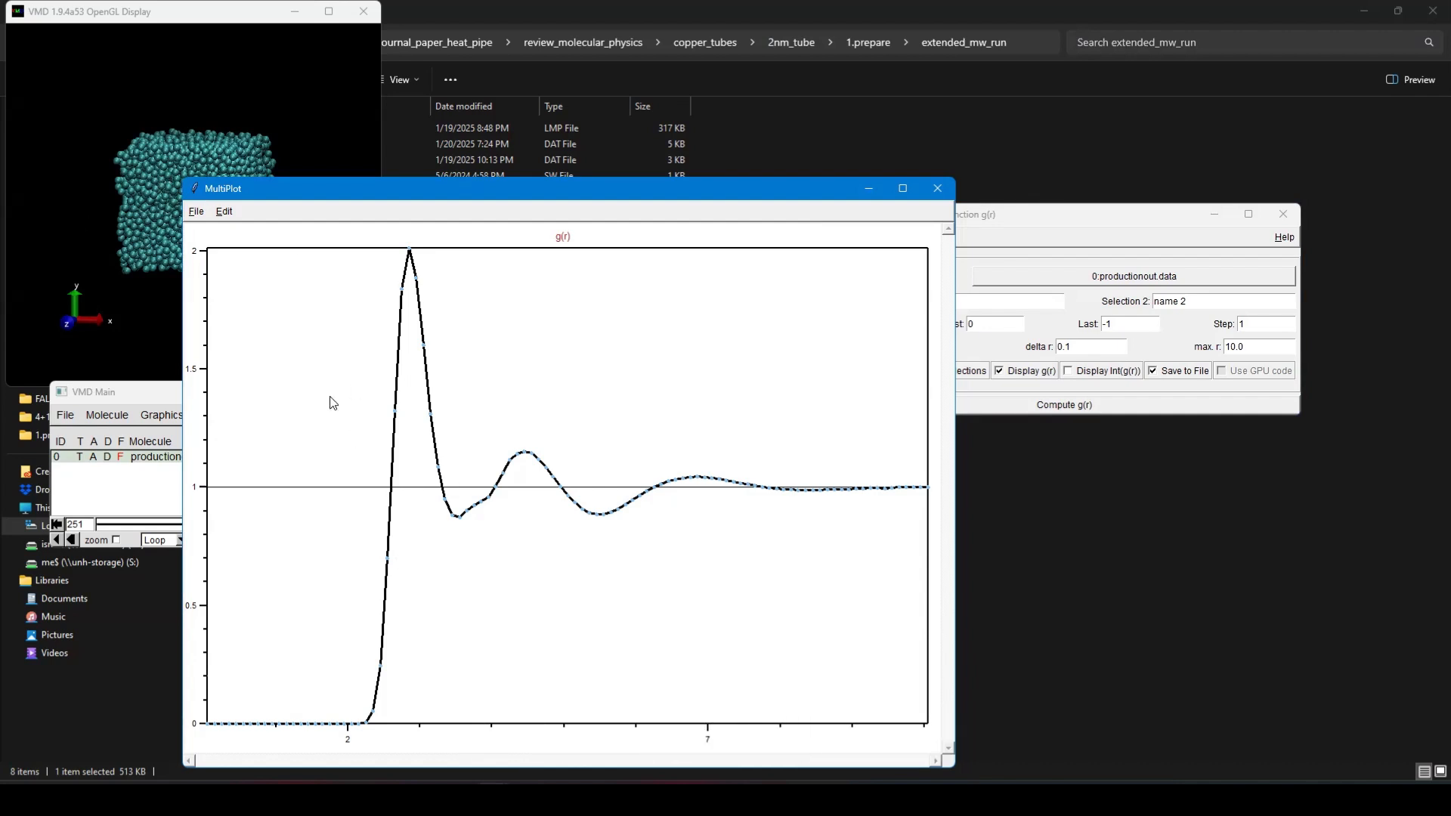
- Show MultiPlot's export options for the g(r) plot, such as ASCII vectors
{"action": "left_click", "coordinate": [195, 211]}
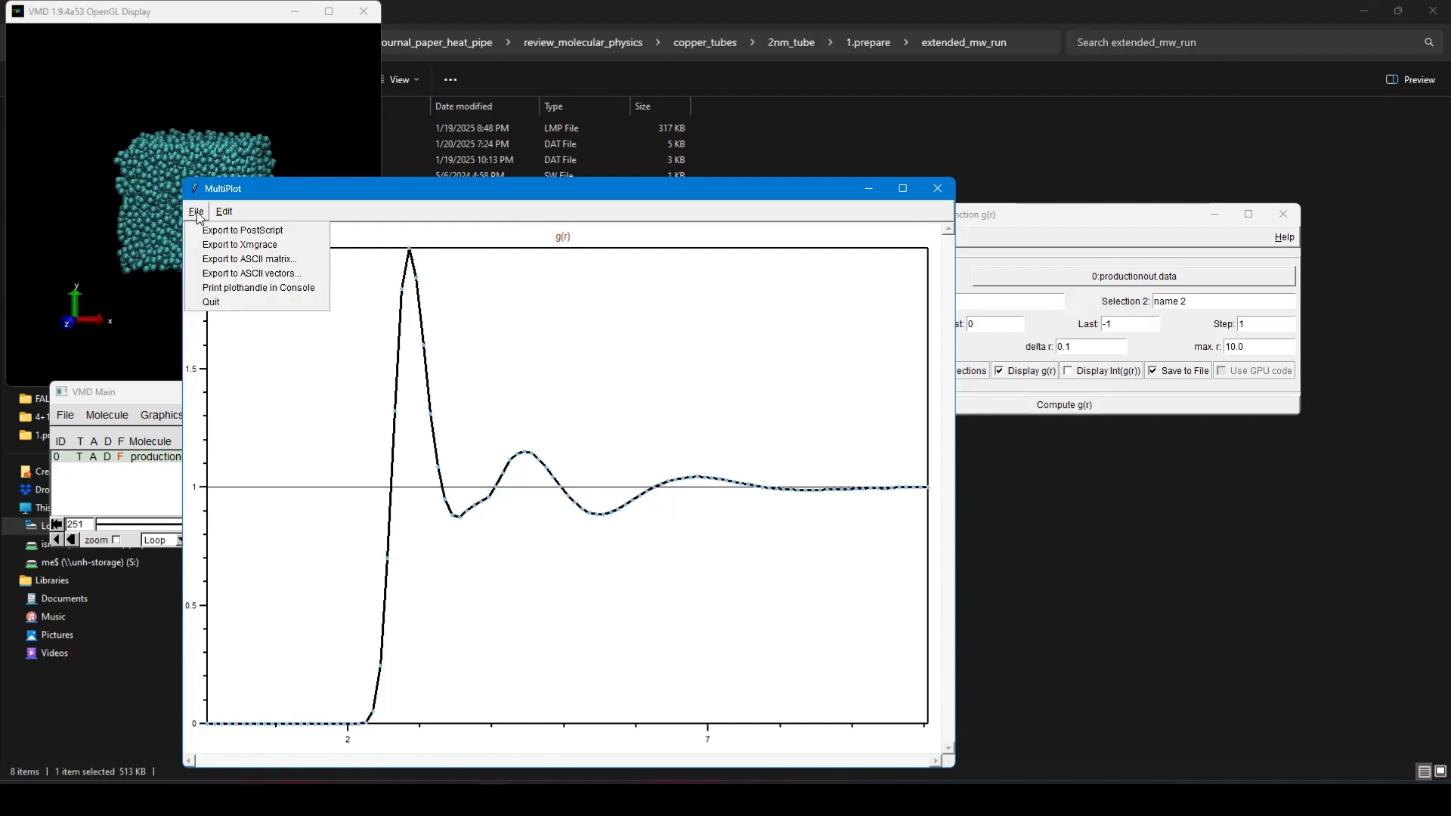
{"action": "mouse_move", "coordinate": [252, 273]}
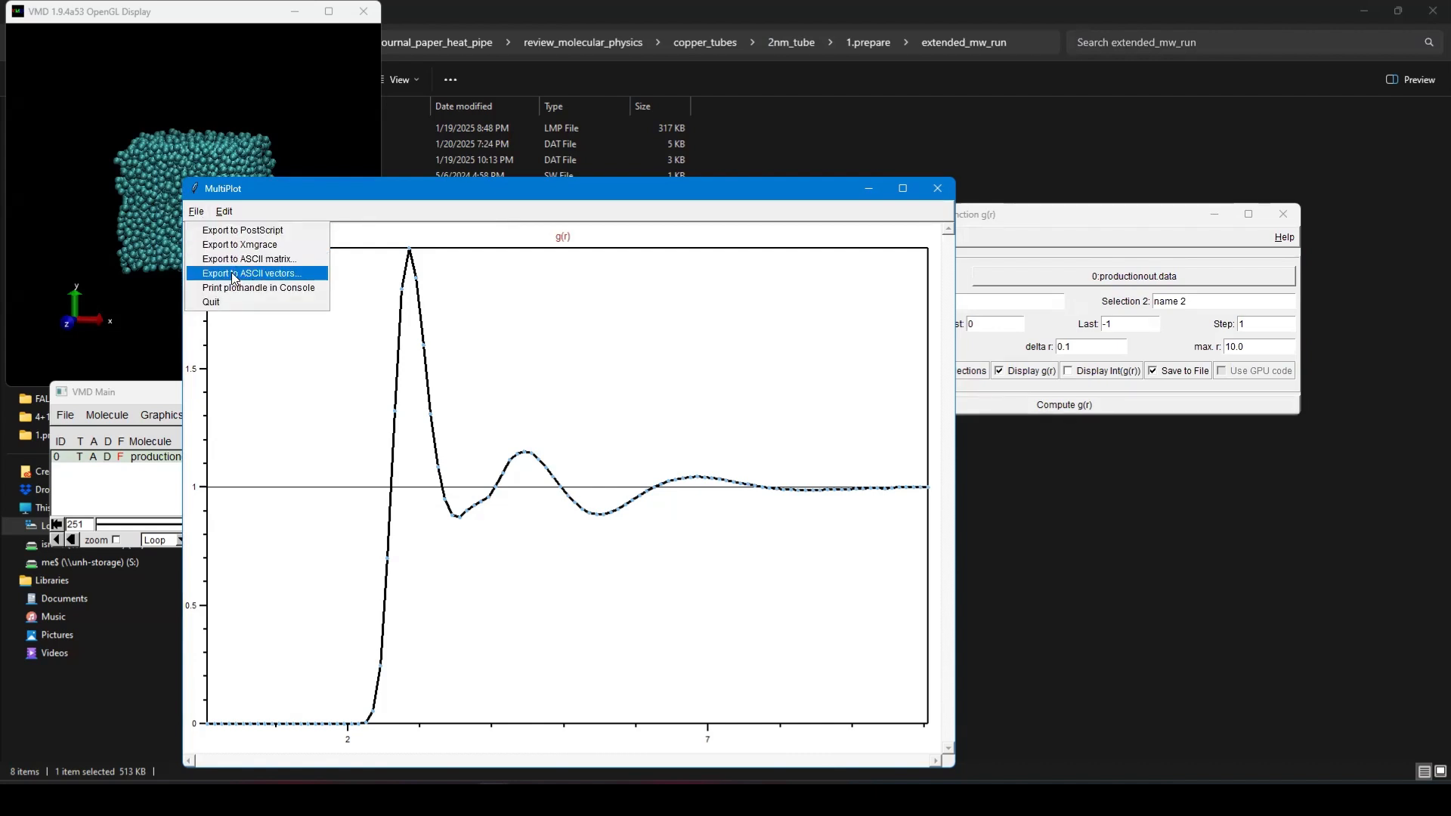
{"action": "mouse_move", "coordinate": [256, 284]}
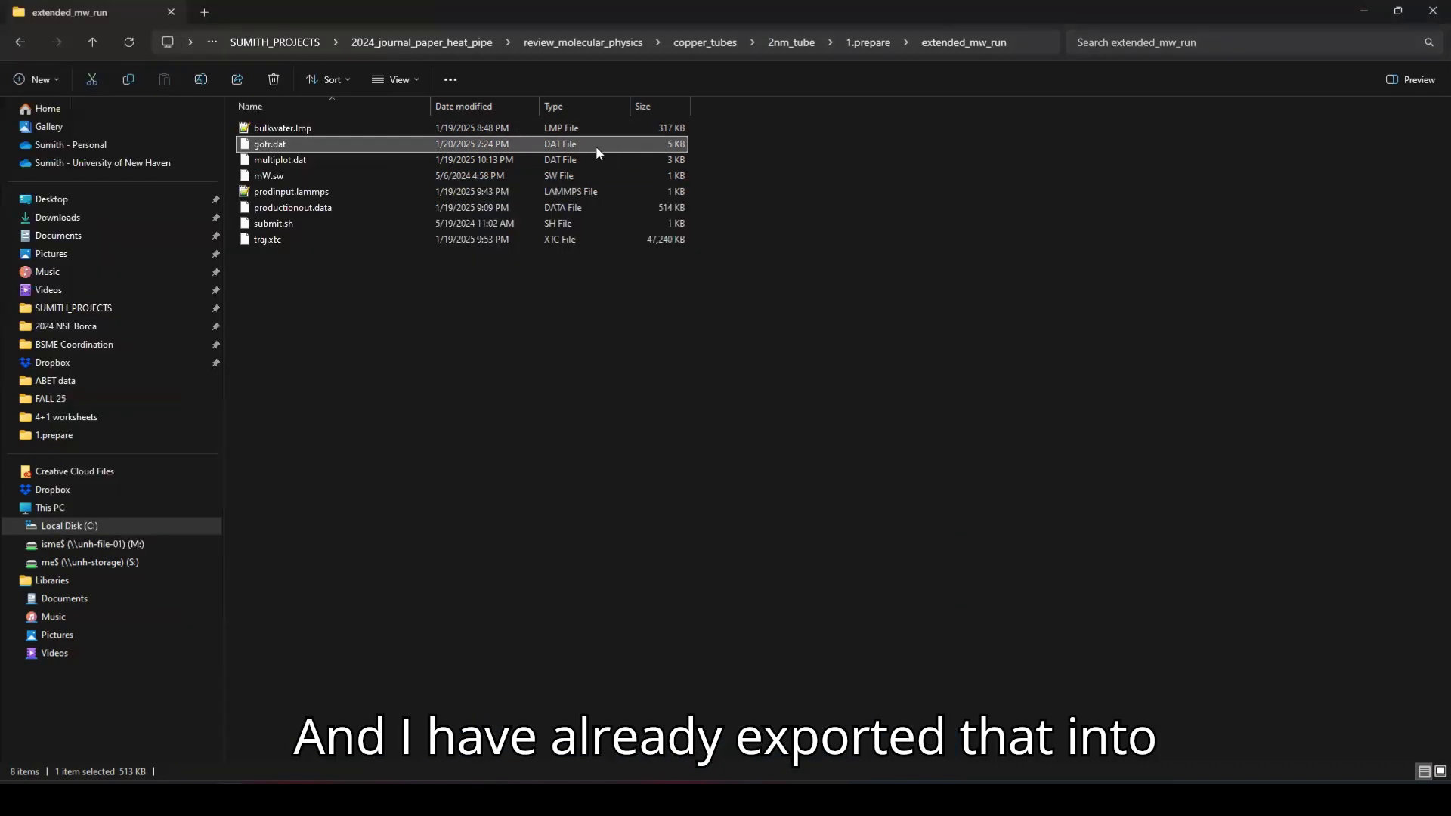
- Open multiplot.dat from extended_mw_run in Notepad to view the r and g(r) columns
{"action": "left_click", "coordinate": [281, 159]}
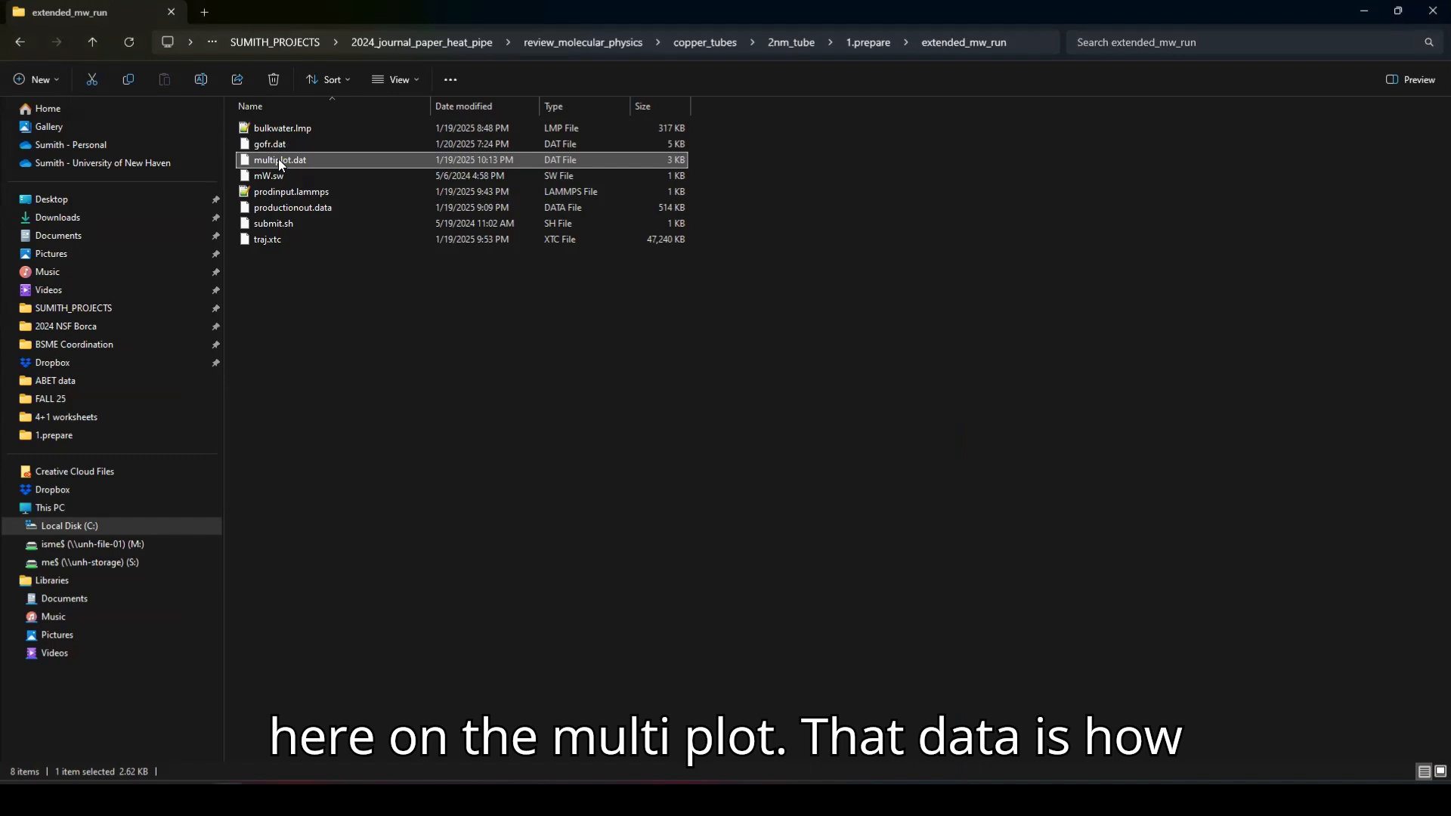
{"action": "mouse_move", "coordinate": [280, 165]}
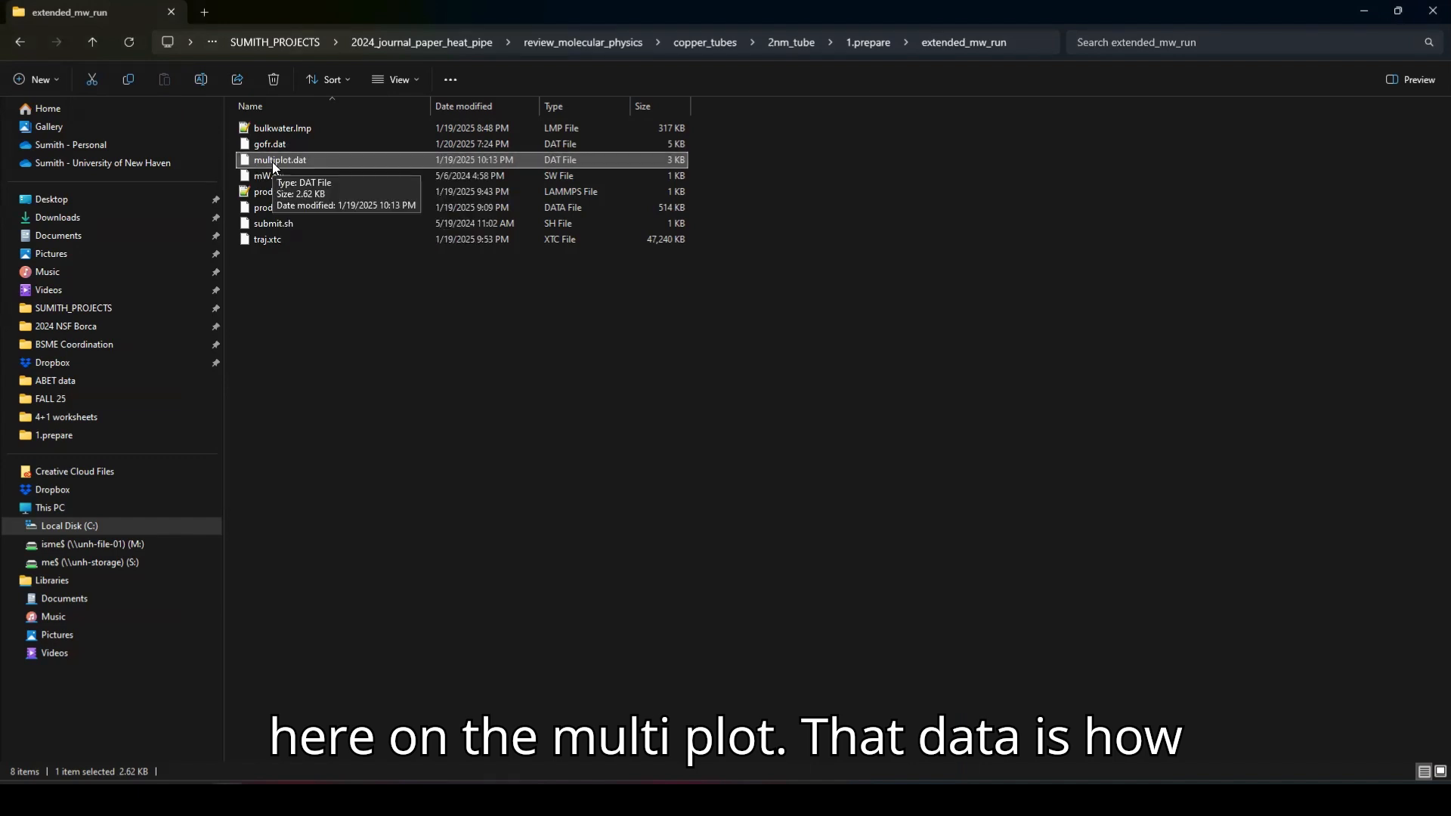
{"action": "right_click", "coordinate": [280, 160]}
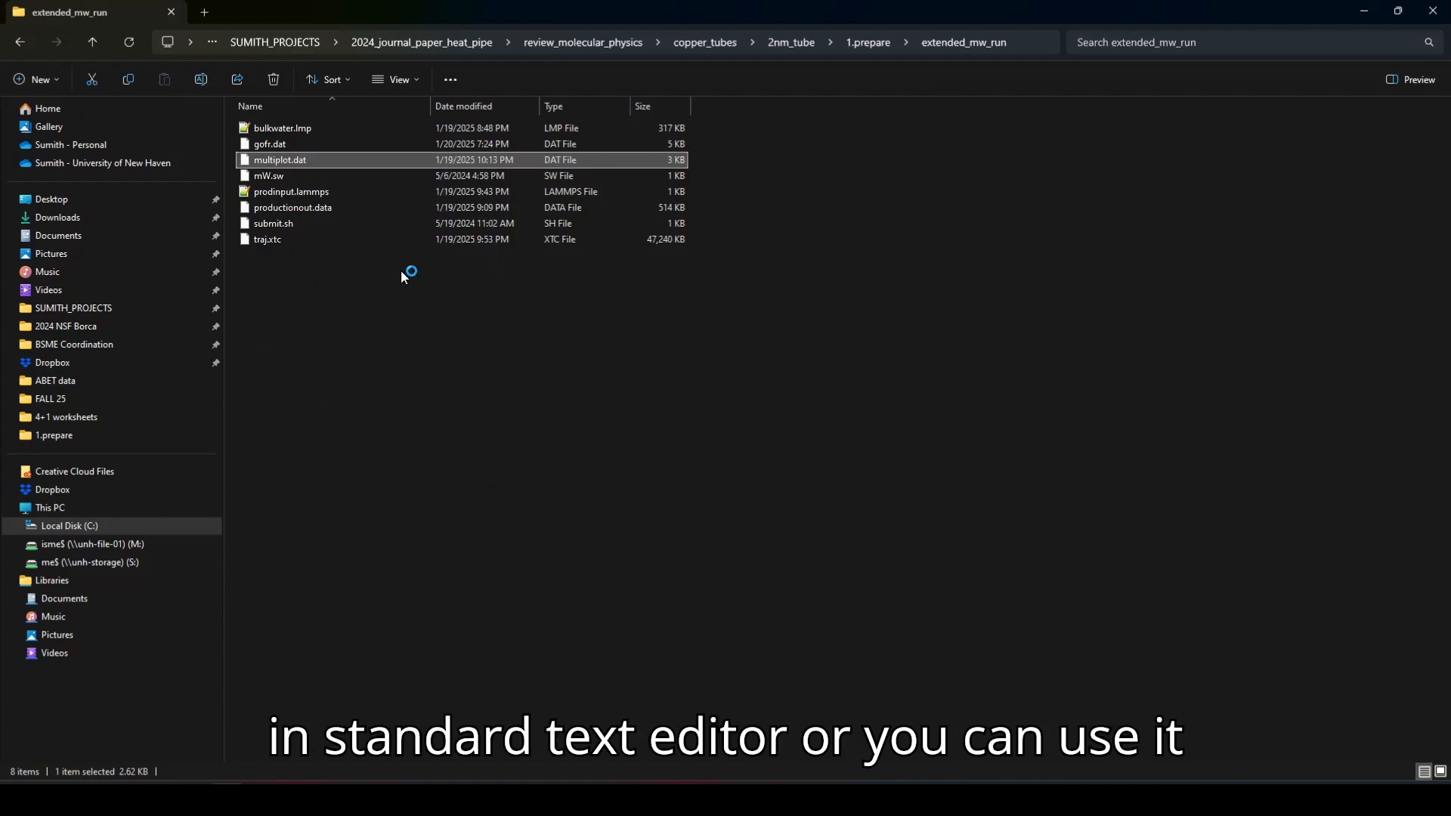
{"action": "double_click", "coordinate": [280, 160]}
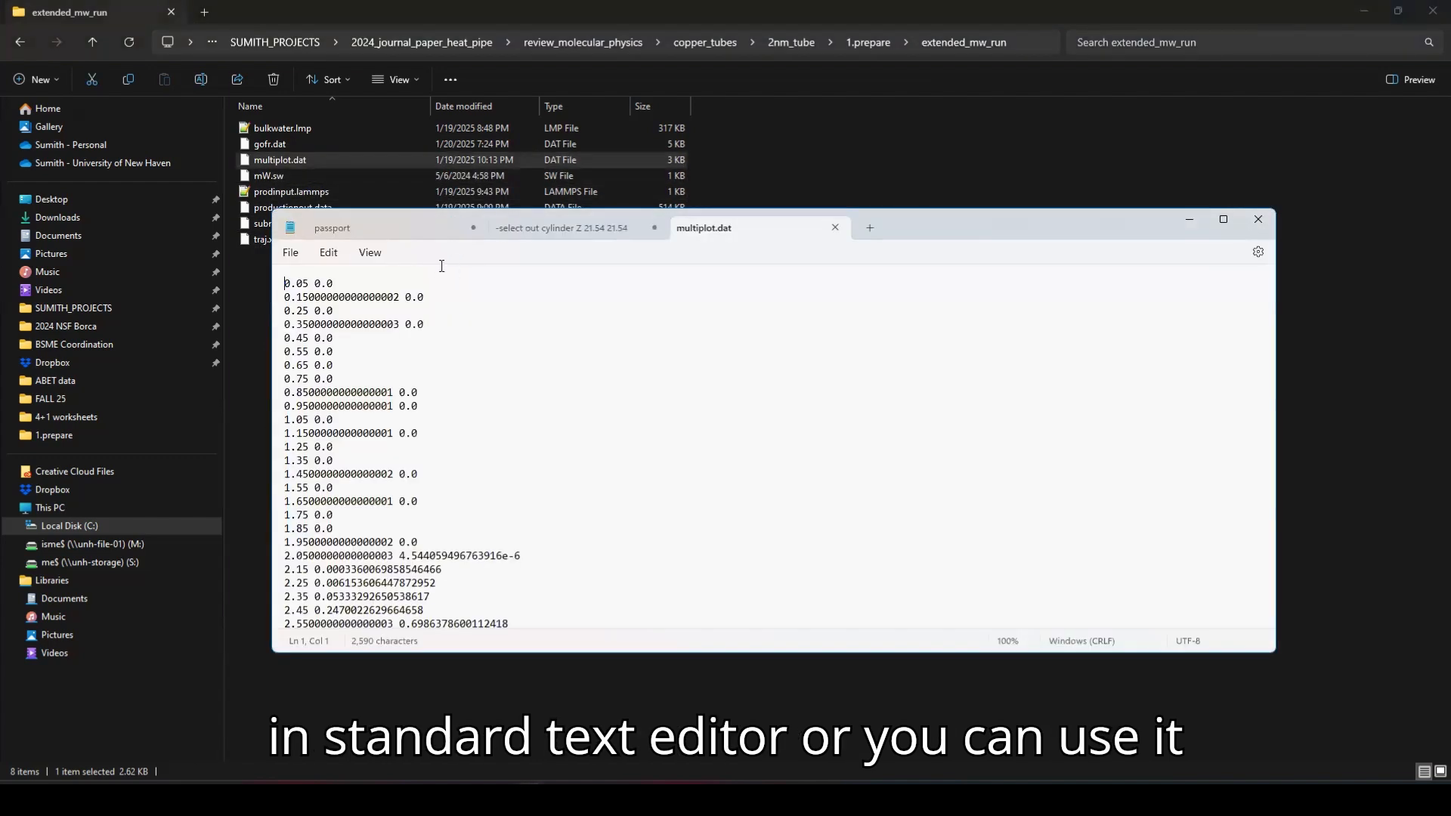